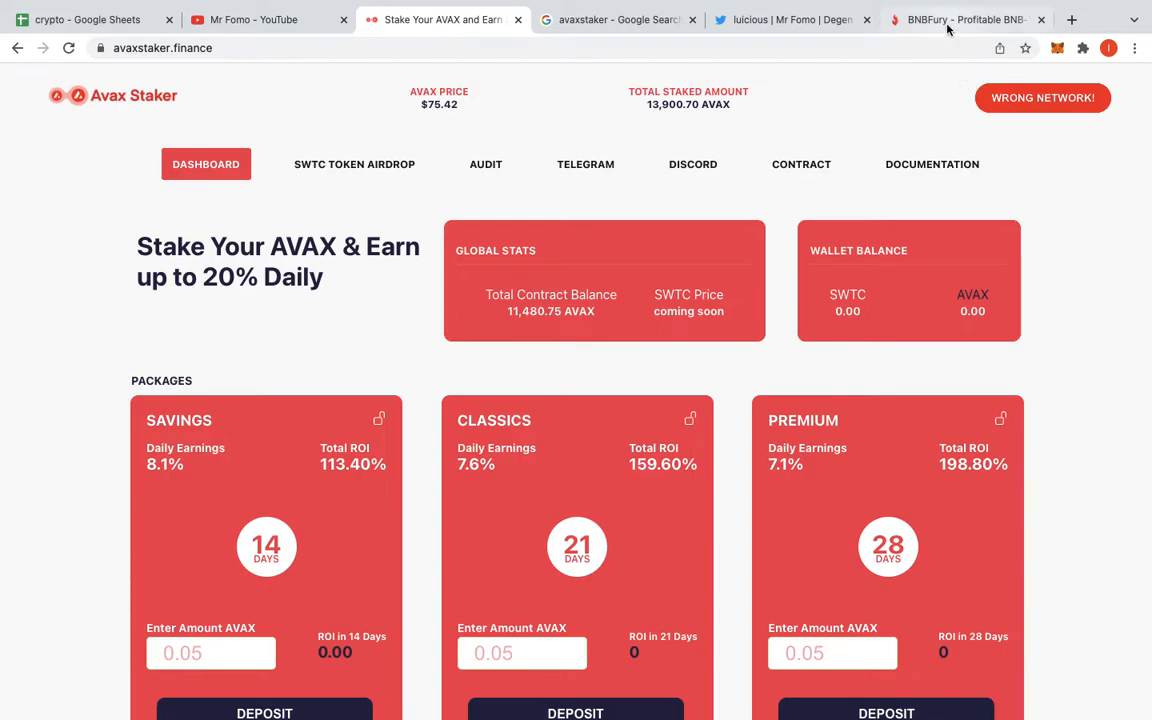
- Review the BNBFury dashboard: 0.1607 BNB to claim, 11 referrals, 0.7813 BNB referral rewards
{"action": "left_click", "coordinate": [960, 19]}
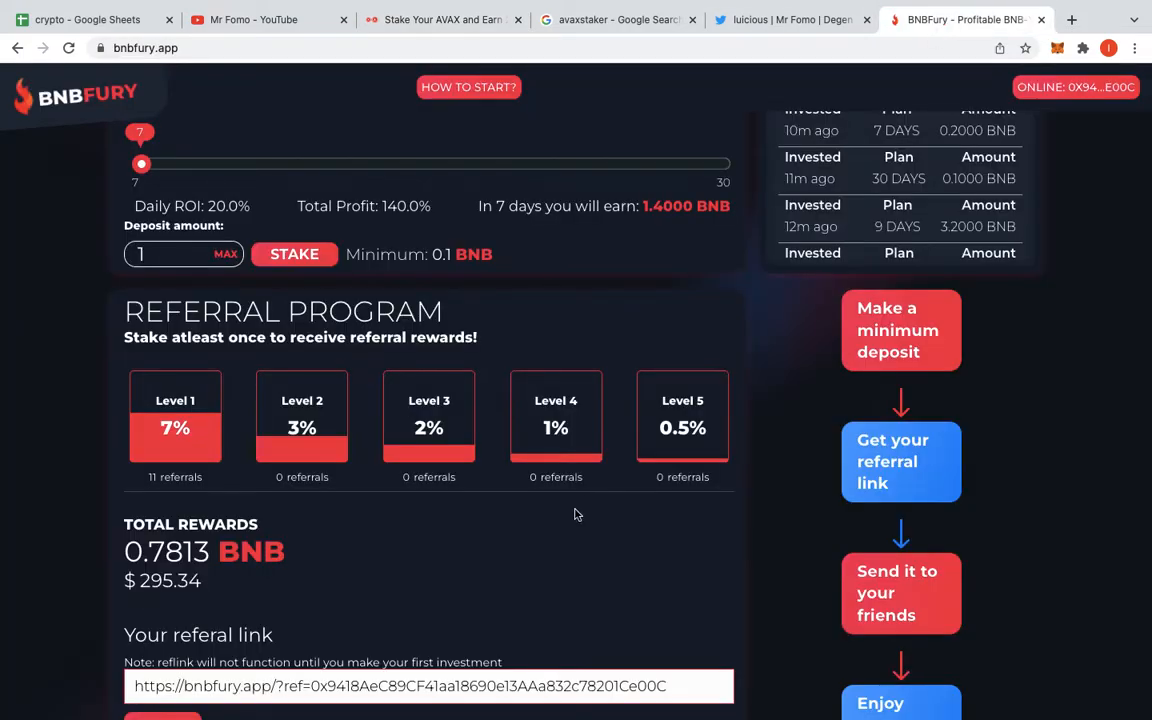
{"action": "scroll", "scroll_direction": "up", "scroll_amount": 3}
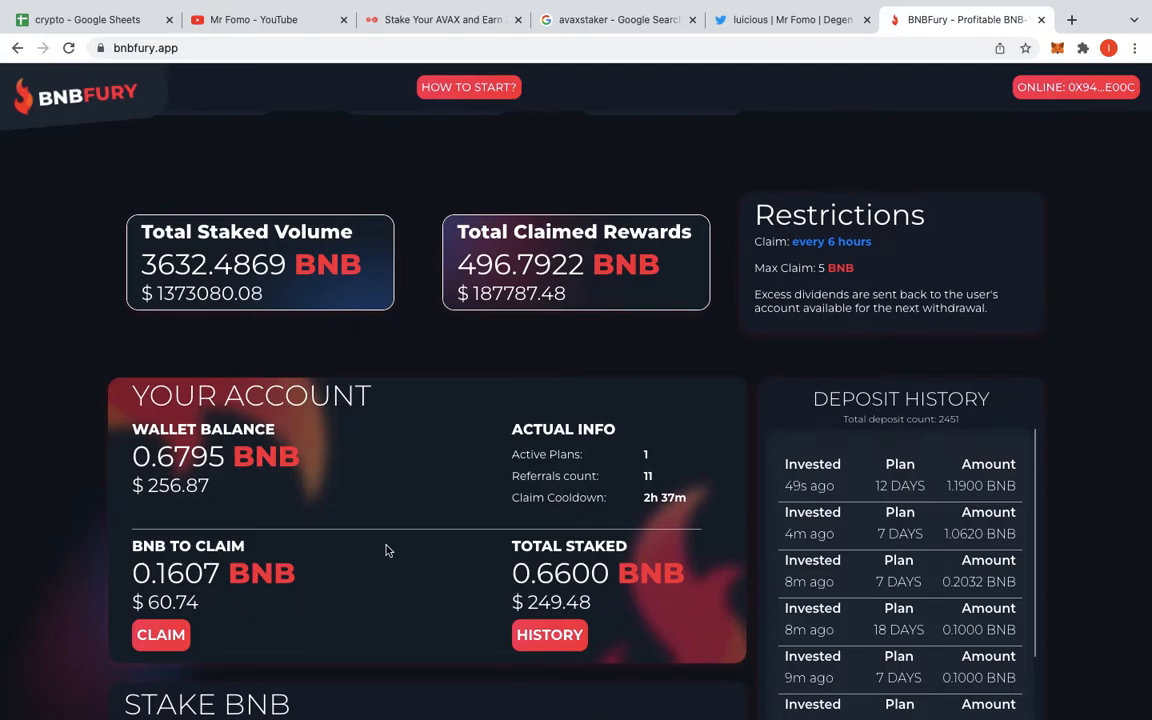
{"action": "scroll", "scroll_direction": "down", "scroll_amount": 3}
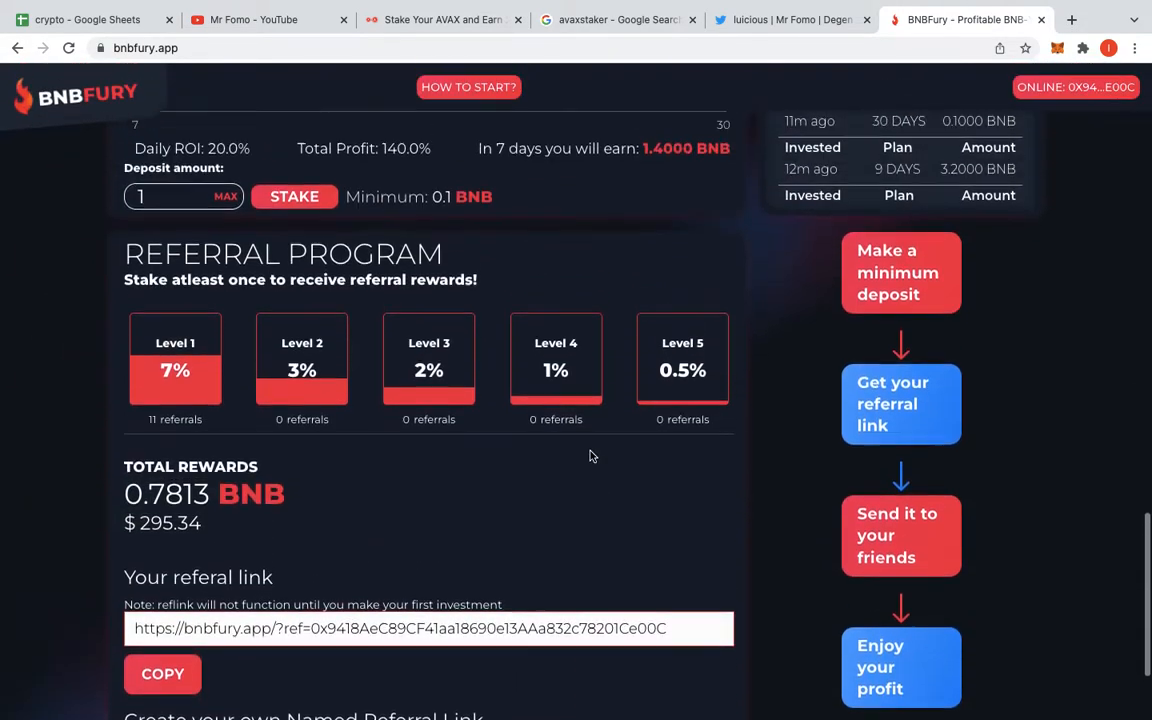
{"action": "scroll", "scroll_direction": "up", "scroll_amount": 3}
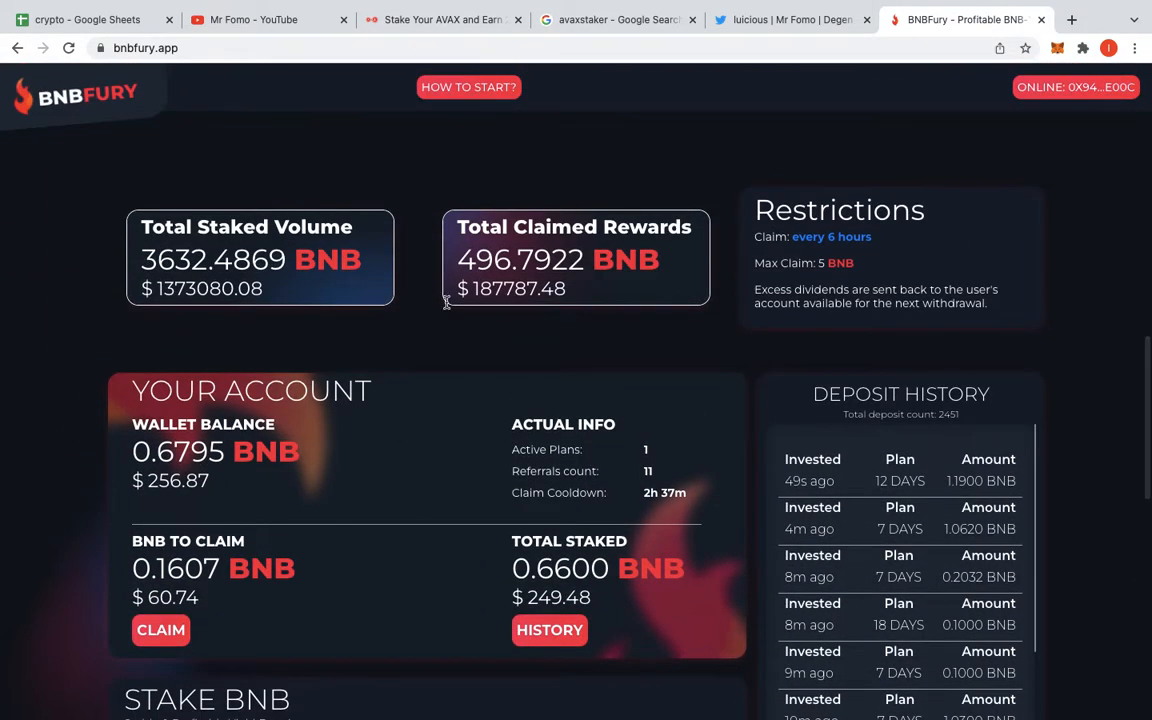
{"action": "mouse_move", "coordinate": [508, 580]}
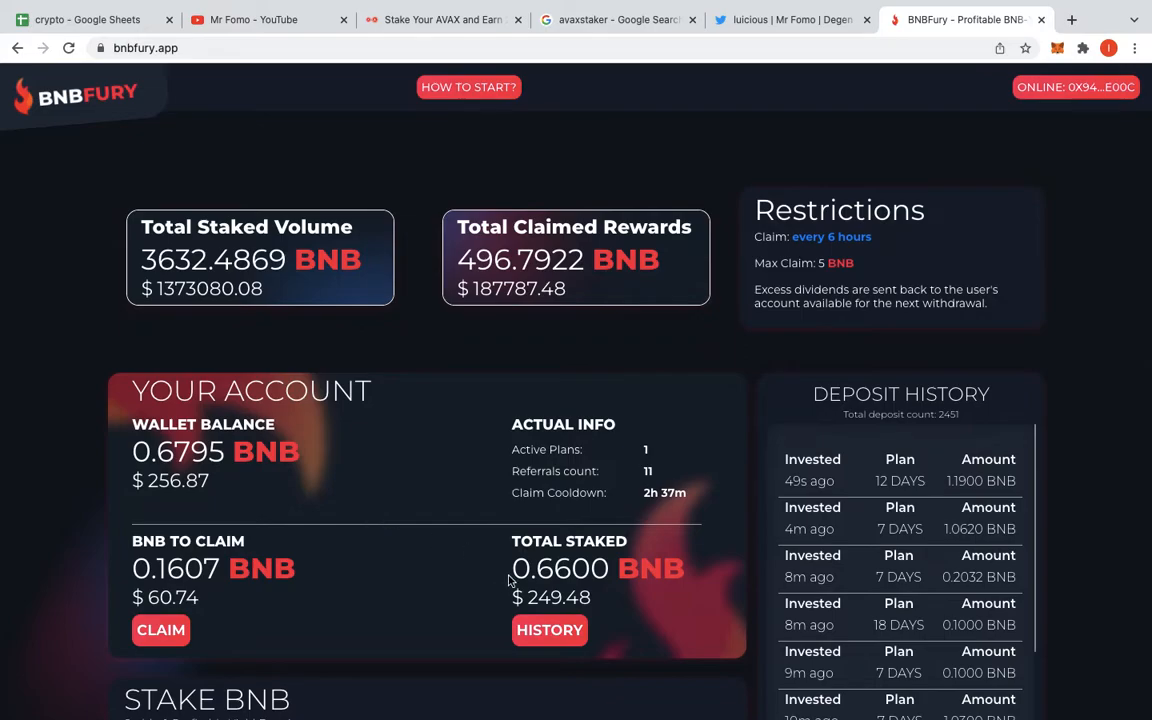
{"action": "mouse_move", "coordinate": [387, 119]}
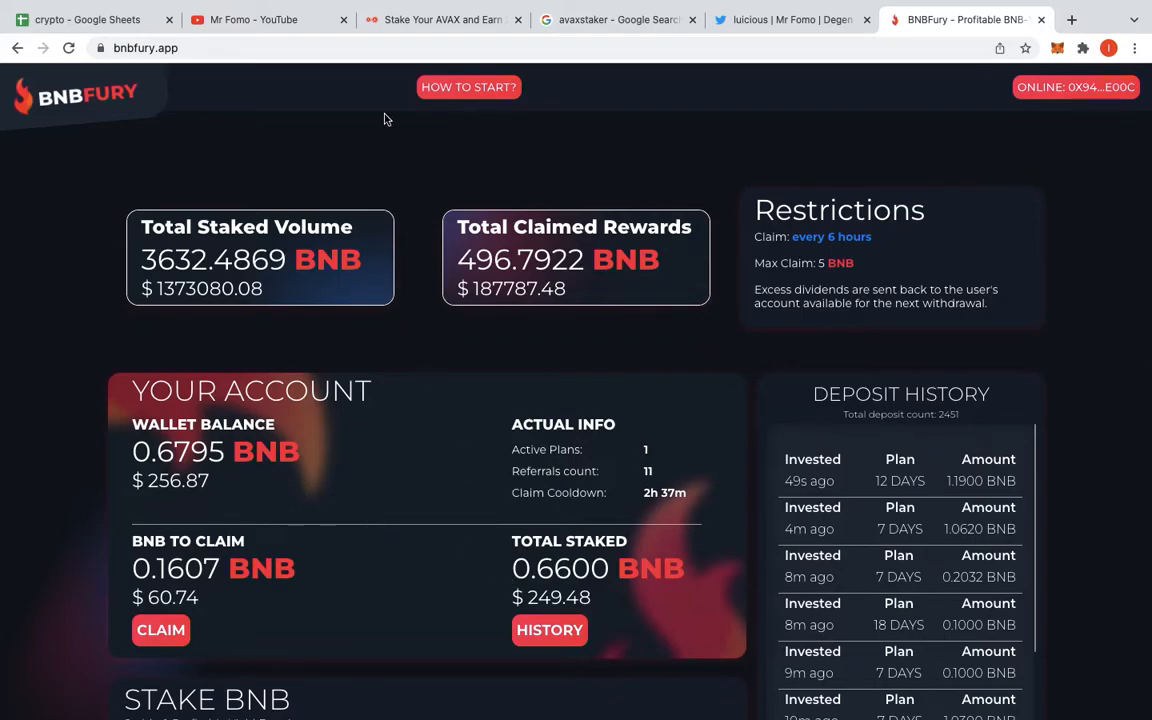
- Switch to Avax Staker and browse its Savings, Classics, Premium and locked package cards
{"action": "left_click", "coordinate": [443, 19]}
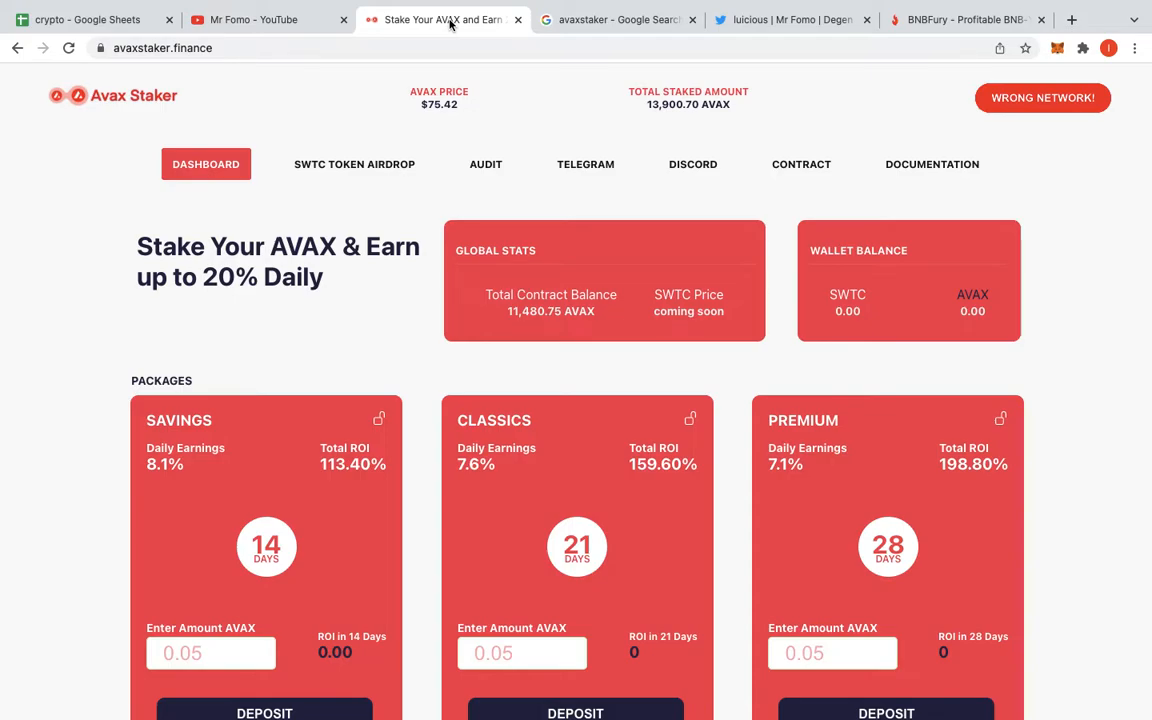
{"action": "mouse_move", "coordinate": [404, 284]}
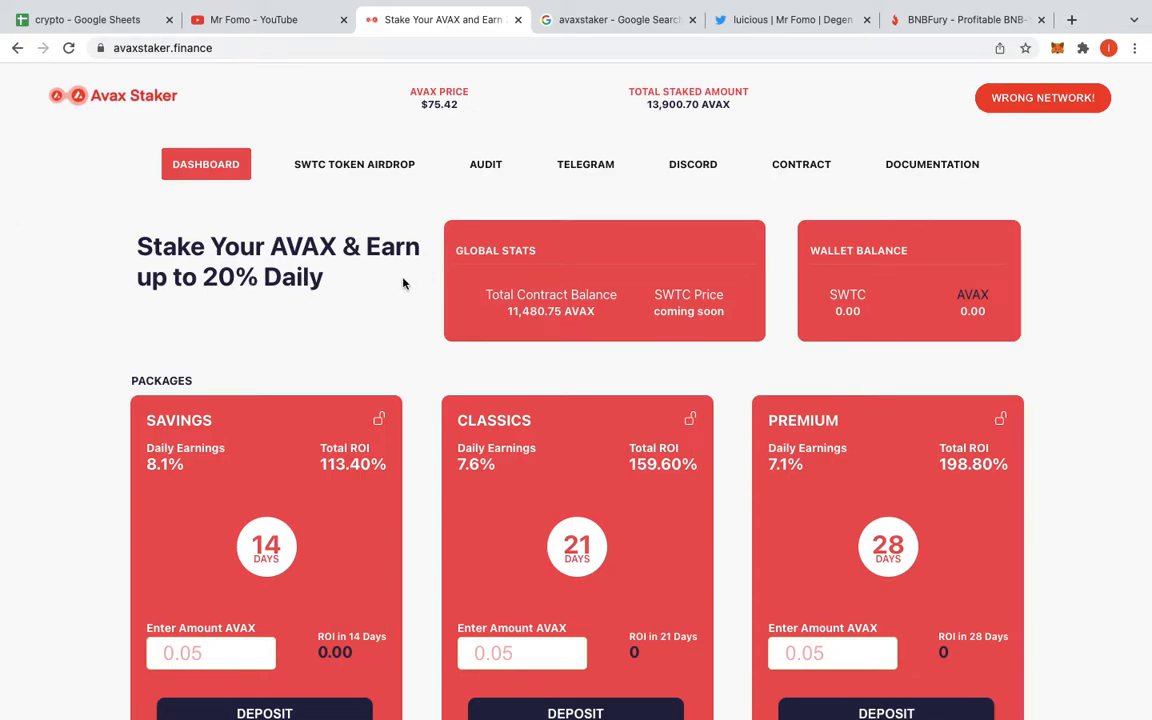
{"action": "mouse_move", "coordinate": [263, 313]}
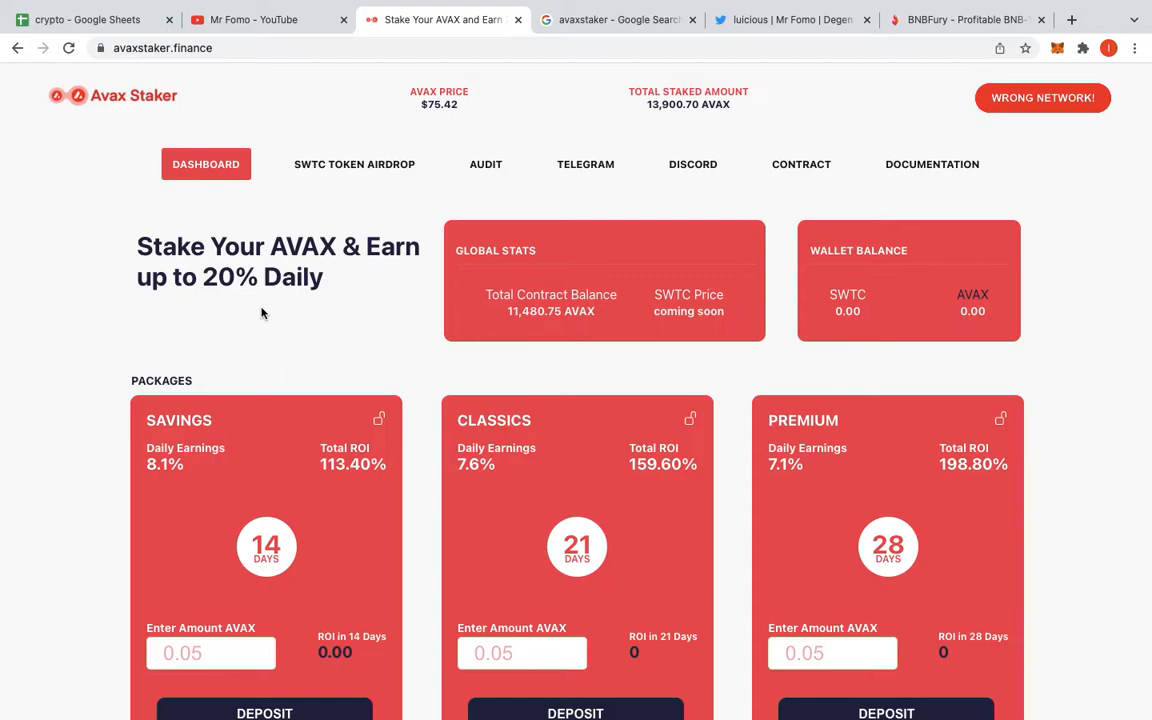
{"action": "mouse_move", "coordinate": [700, 141]}
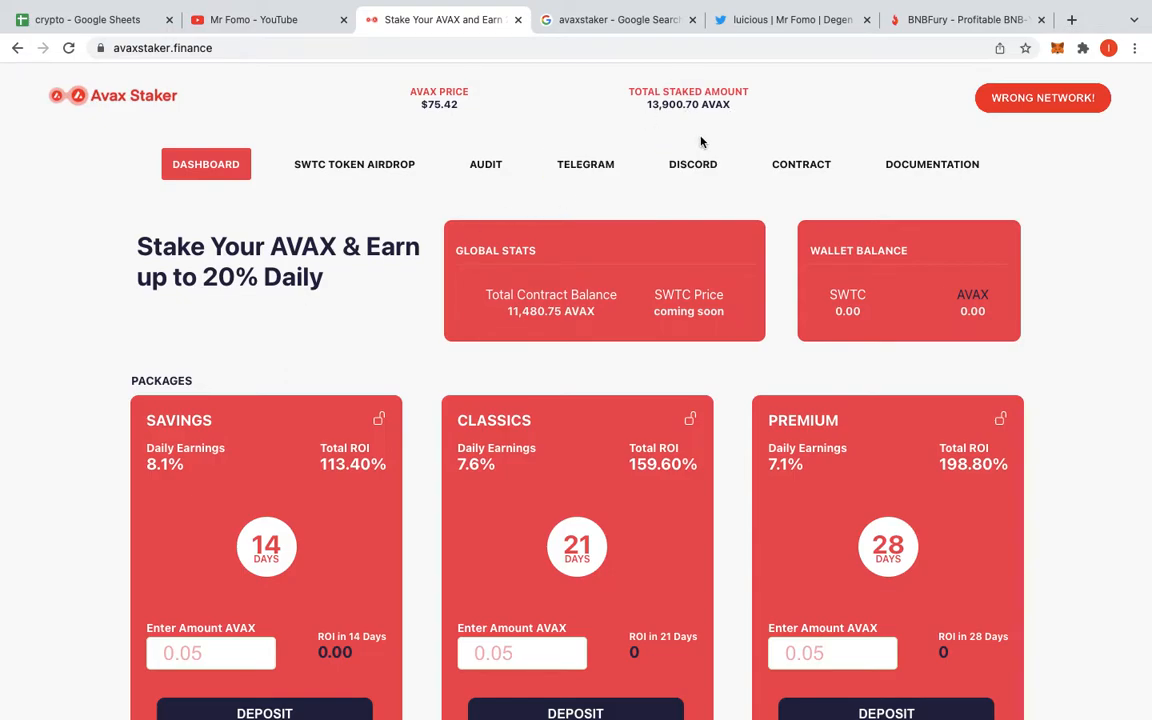
{"action": "mouse_move", "coordinate": [461, 110]}
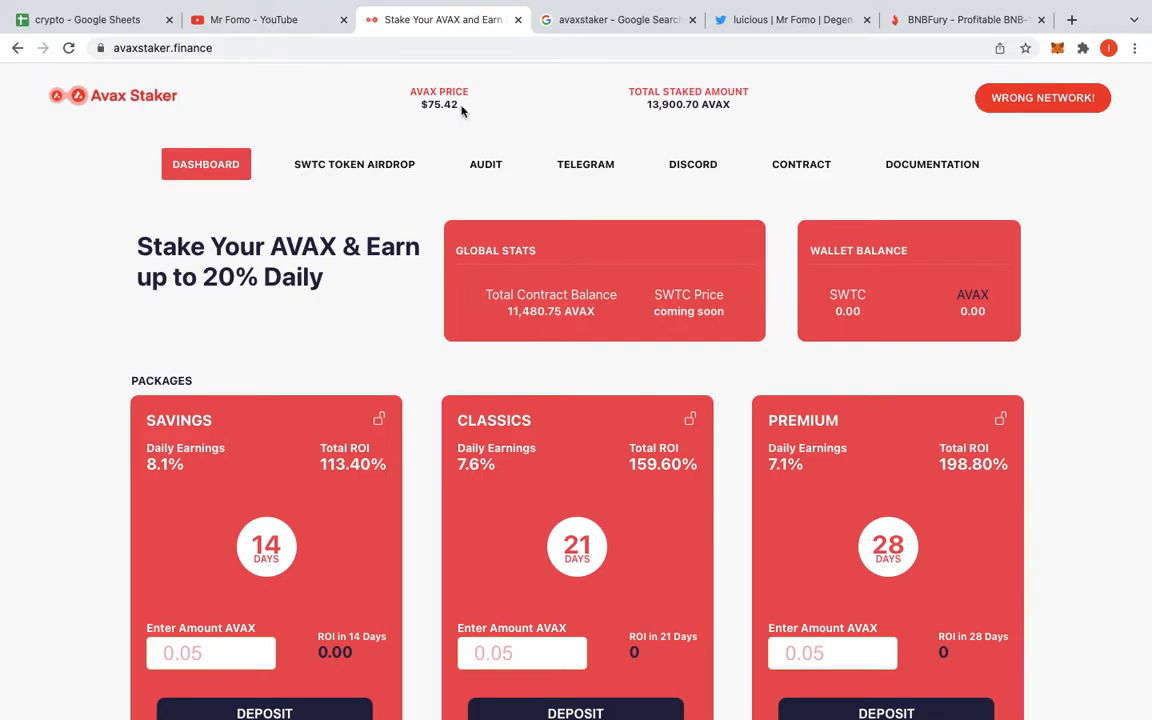
{"action": "mouse_move", "coordinate": [540, 107]}
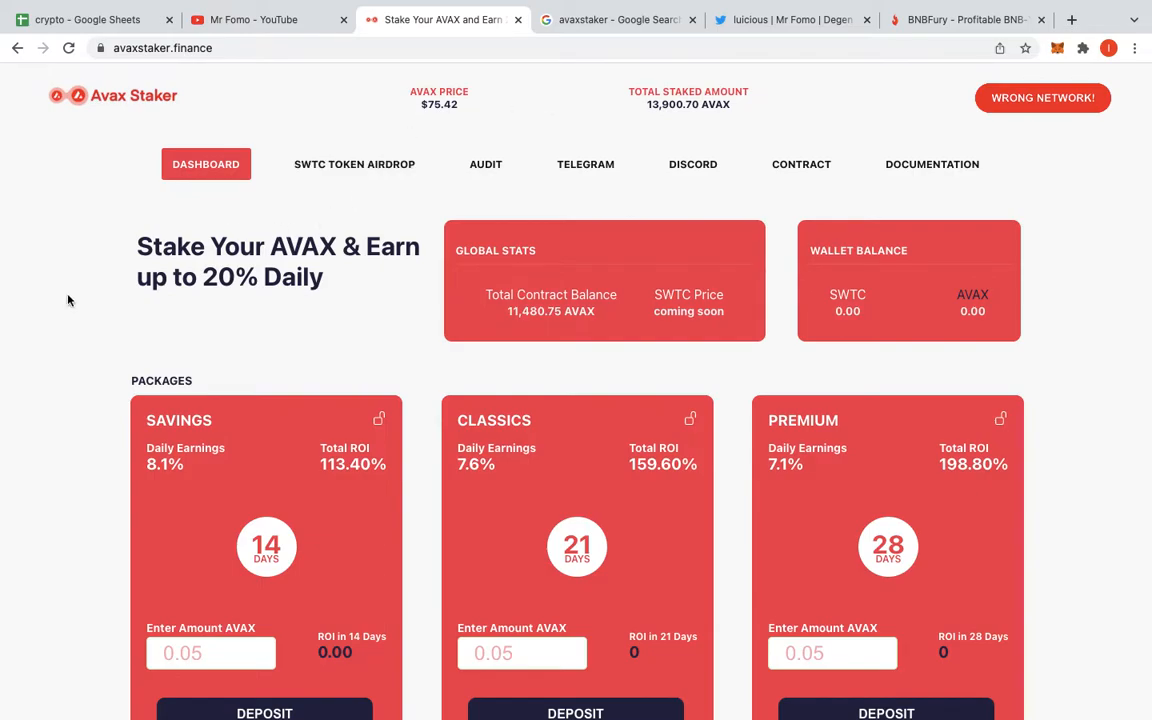
{"action": "scroll", "scroll_direction": "down", "scroll_amount": 3}
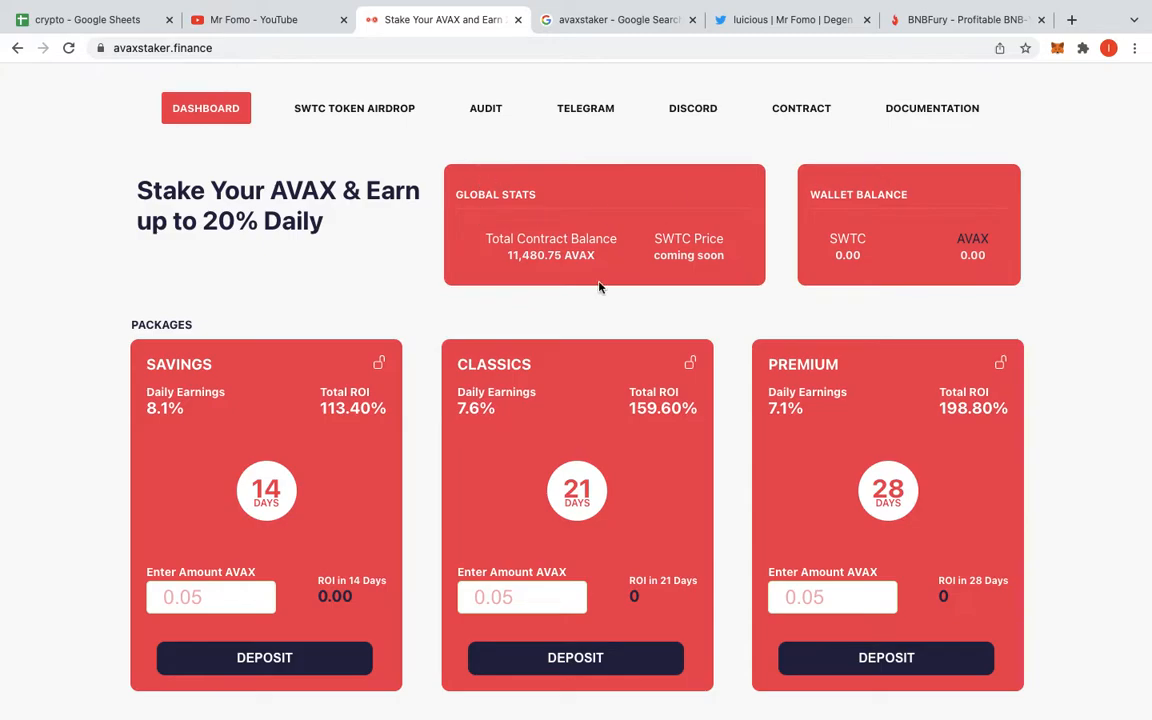
{"action": "scroll", "scroll_direction": "down", "scroll_amount": 3}
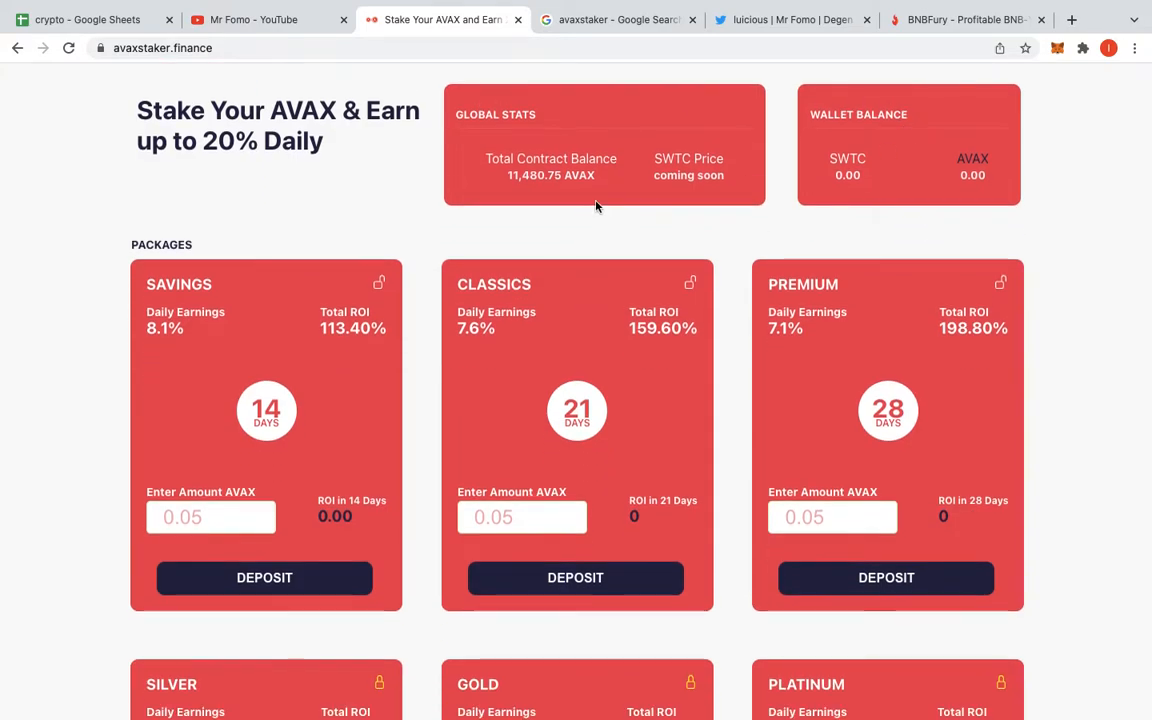
{"action": "mouse_move", "coordinate": [310, 428]}
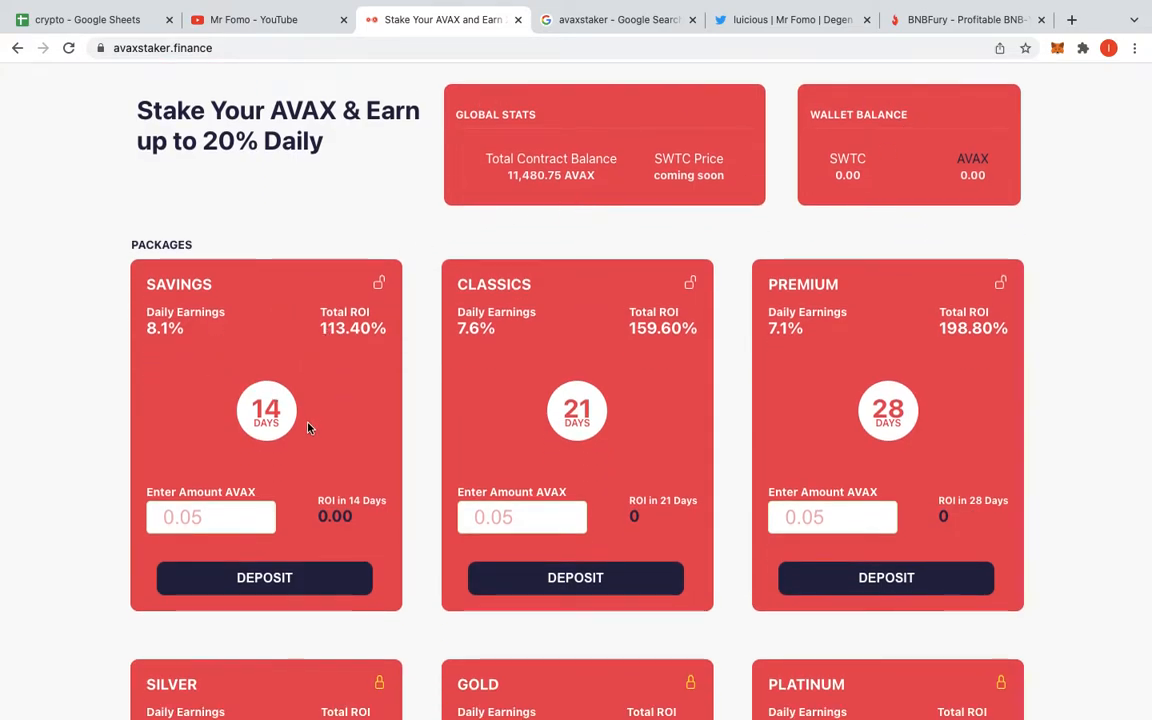
{"action": "scroll", "scroll_direction": "down", "scroll_amount": 3}
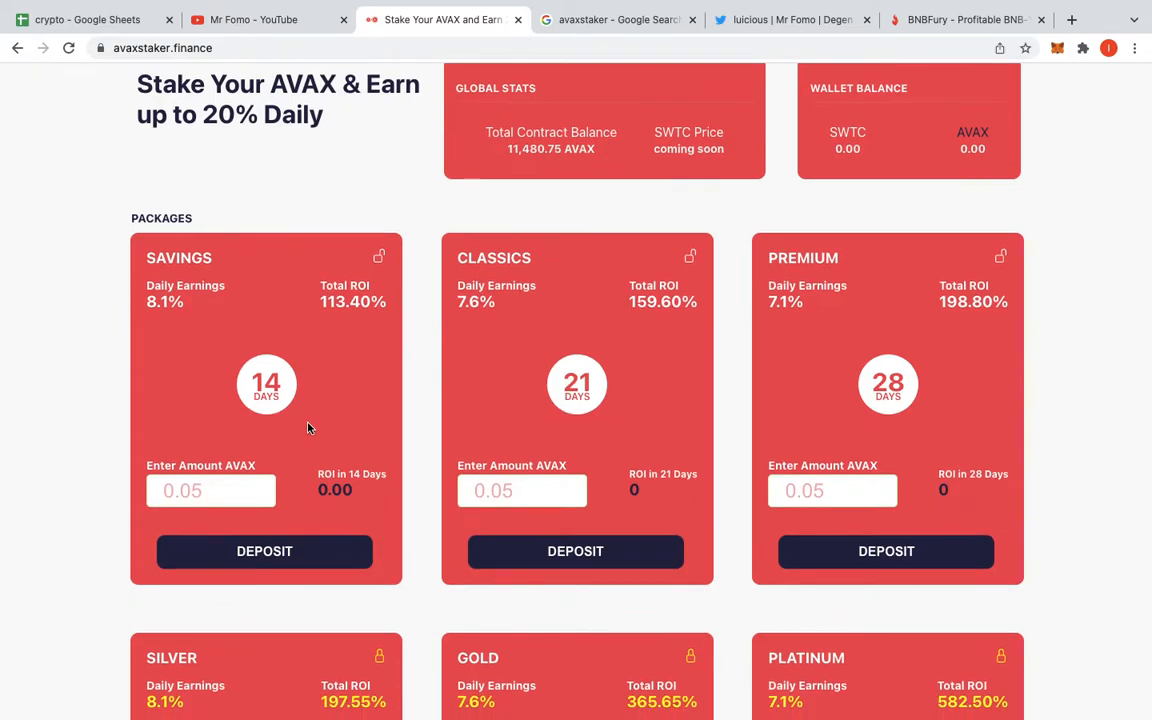
{"action": "scroll", "scroll_direction": "down", "scroll_amount": 3}
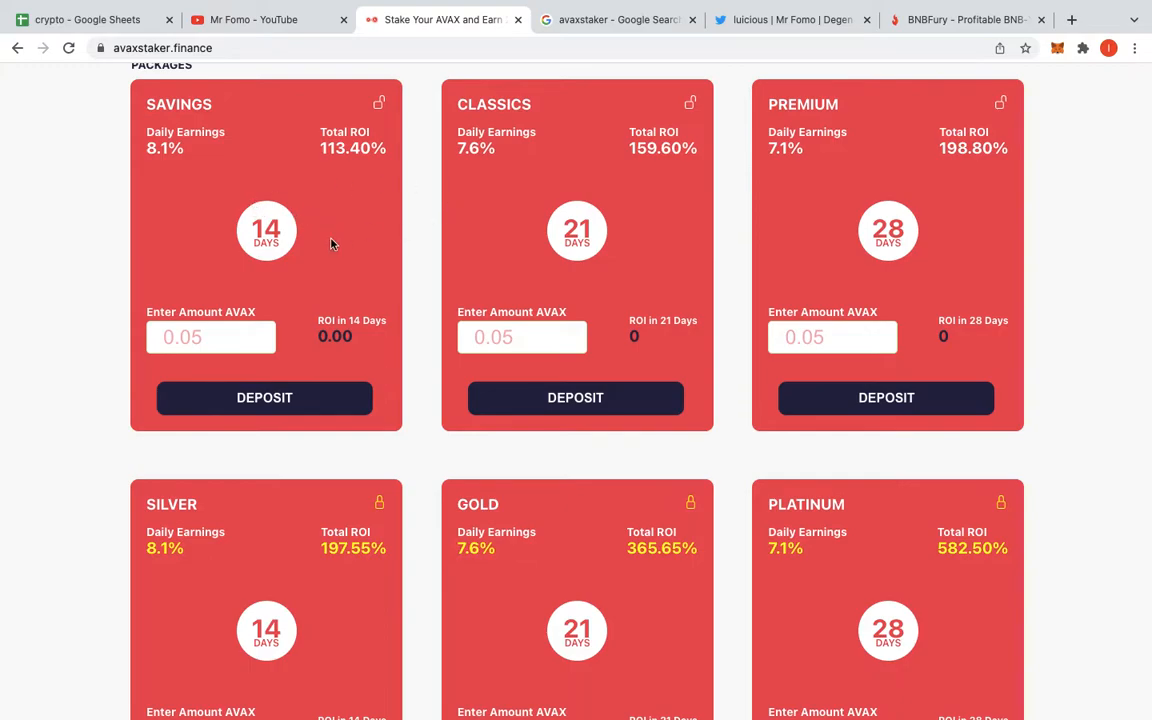
{"action": "mouse_move", "coordinate": [435, 363]}
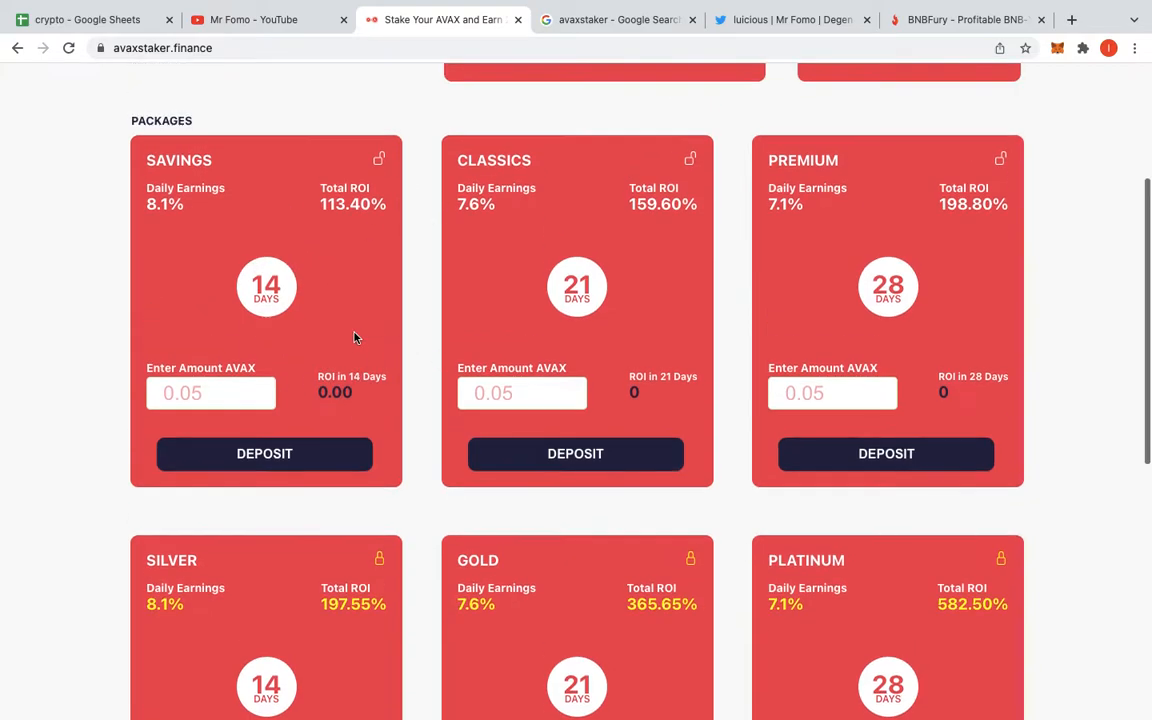
{"action": "scroll", "scroll_direction": "up", "scroll_amount": 3}
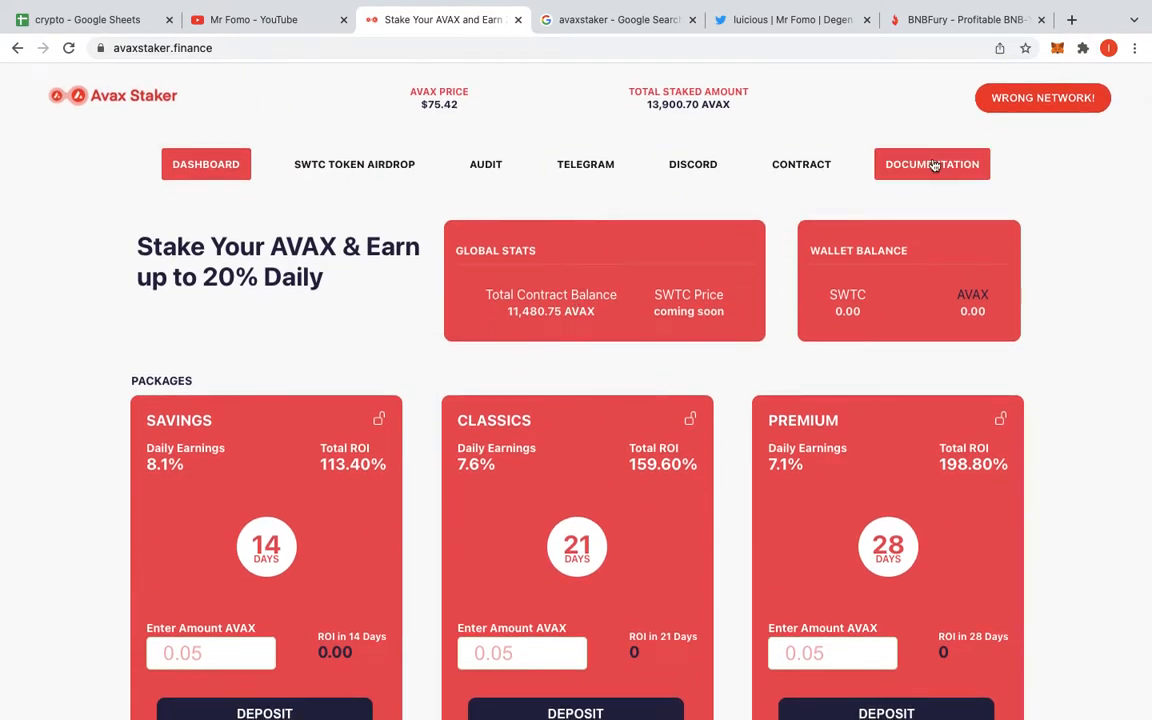
- Open Avax Staker's DOCUMENTATION in a new tab and show Mr Fomo's YouTube Videos page
{"action": "right_click", "coordinate": [931, 164]}
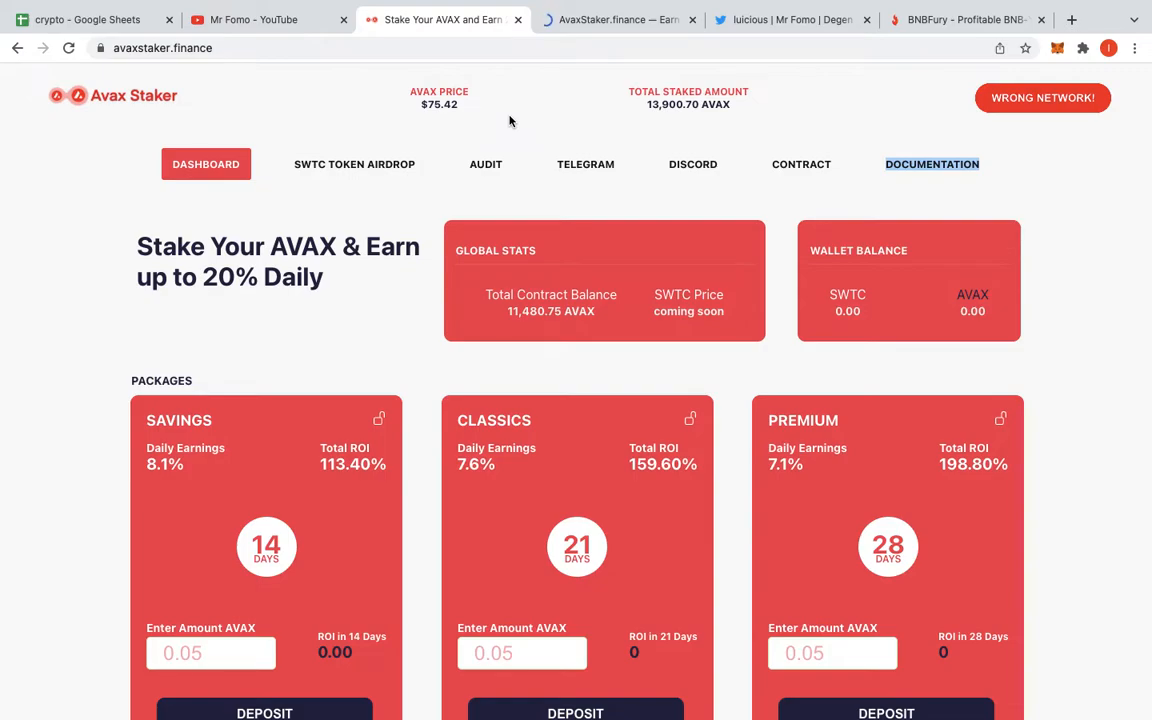
{"action": "left_click", "coordinate": [253, 19]}
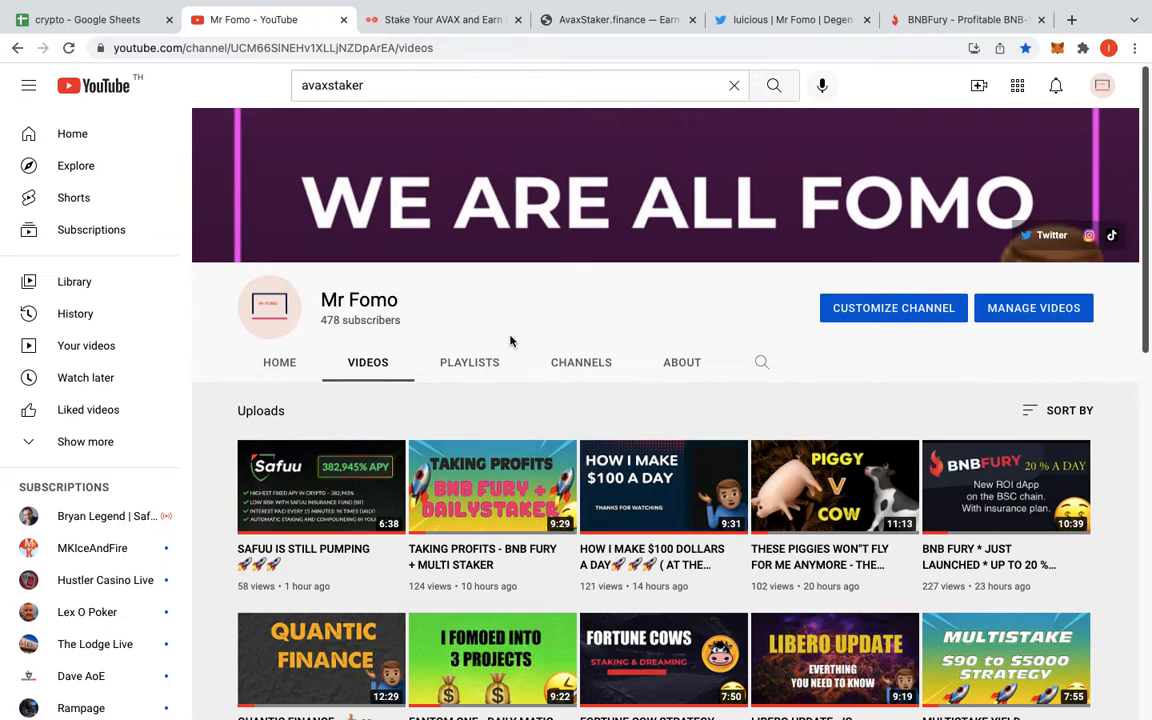
- Show the luicious Twitter profile with its pinned BNB Fury and Multi Staker tweet
{"action": "left_click", "coordinate": [790, 19]}
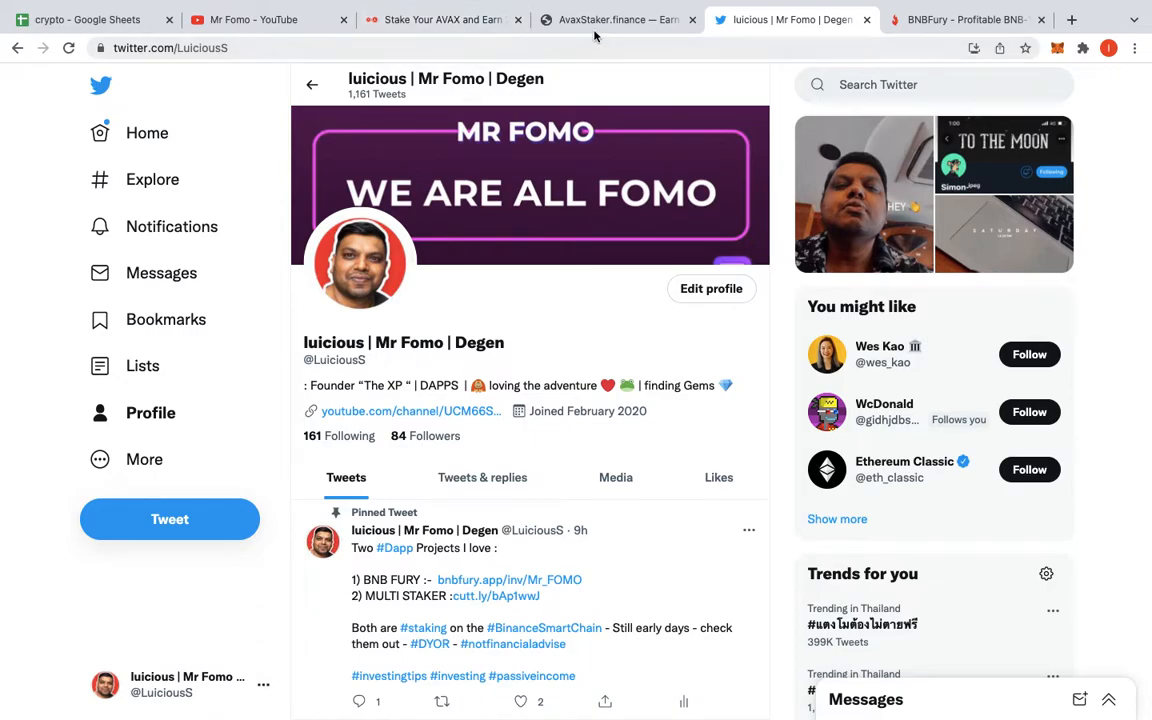
- Open the AvaxStaker Medium article and read down to its FEATURES section
{"action": "left_click", "coordinate": [617, 19]}
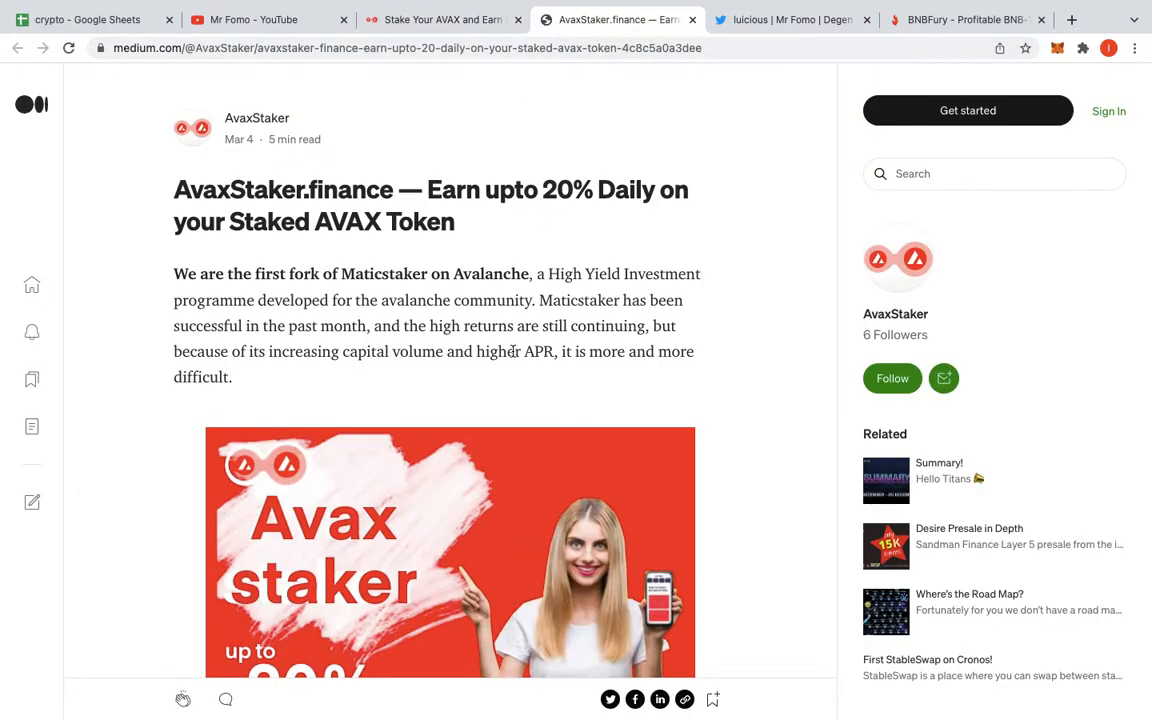
{"action": "mouse_move", "coordinate": [415, 290]}
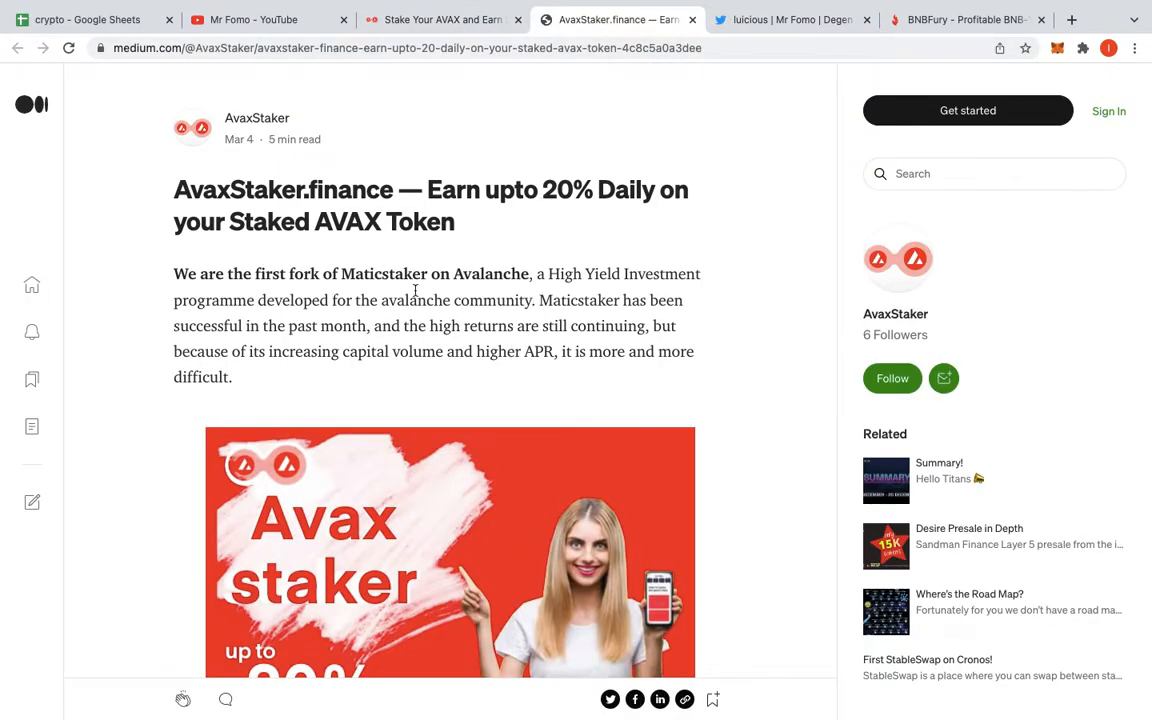
{"action": "mouse_move", "coordinate": [235, 280]}
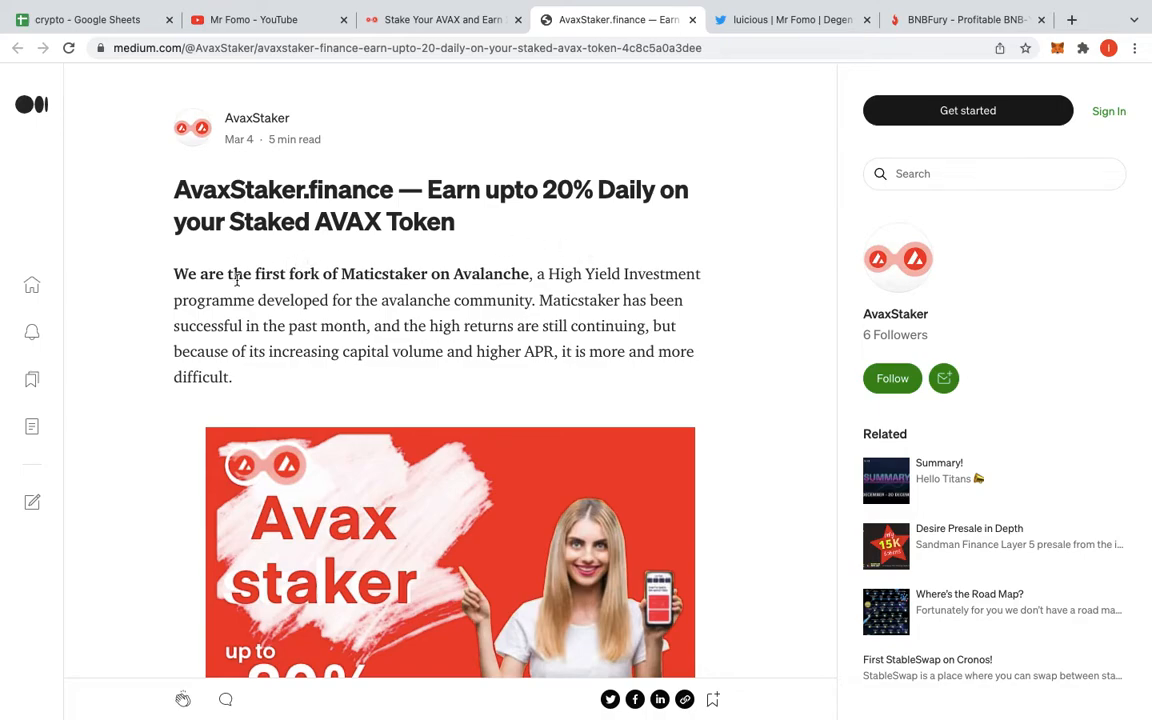
{"action": "mouse_move", "coordinate": [488, 318]}
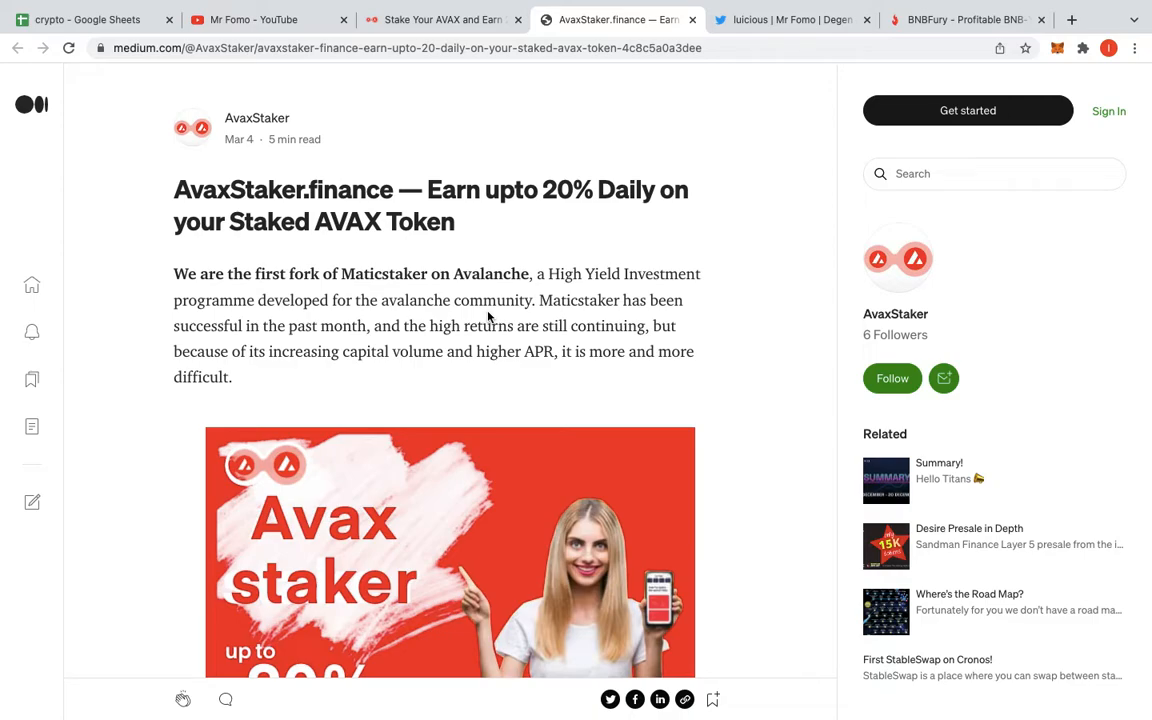
{"action": "scroll", "scroll_direction": "down", "scroll_amount": 3}
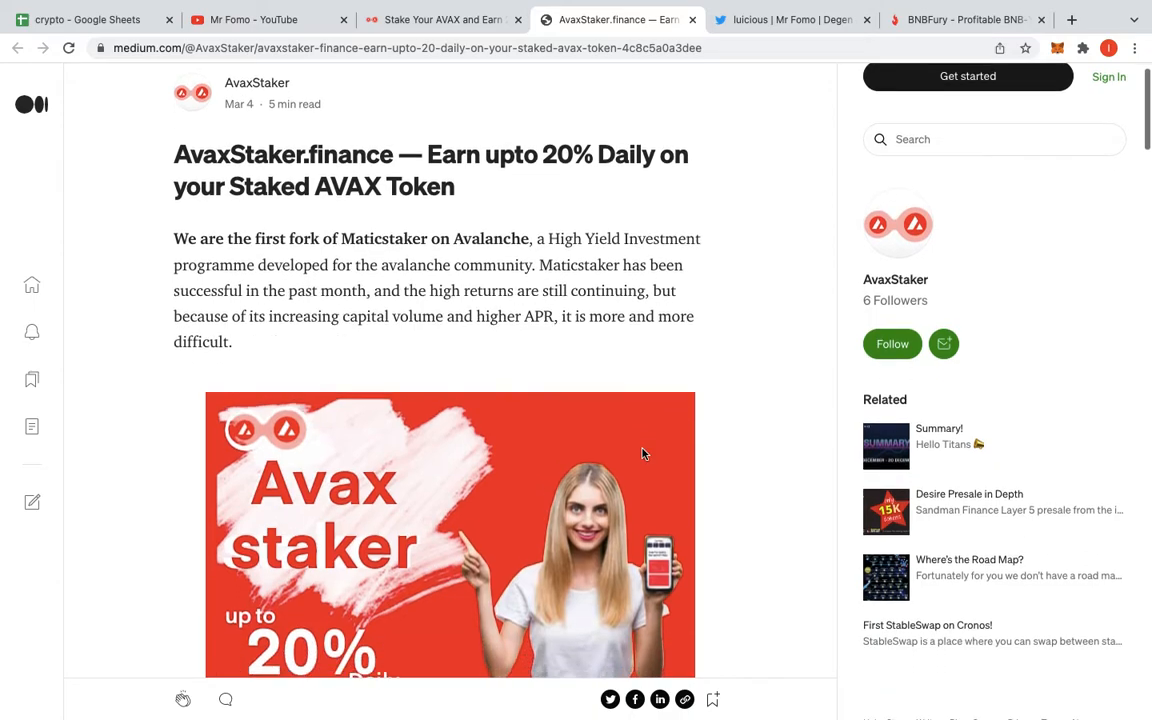
{"action": "scroll", "scroll_direction": "down", "scroll_amount": 3}
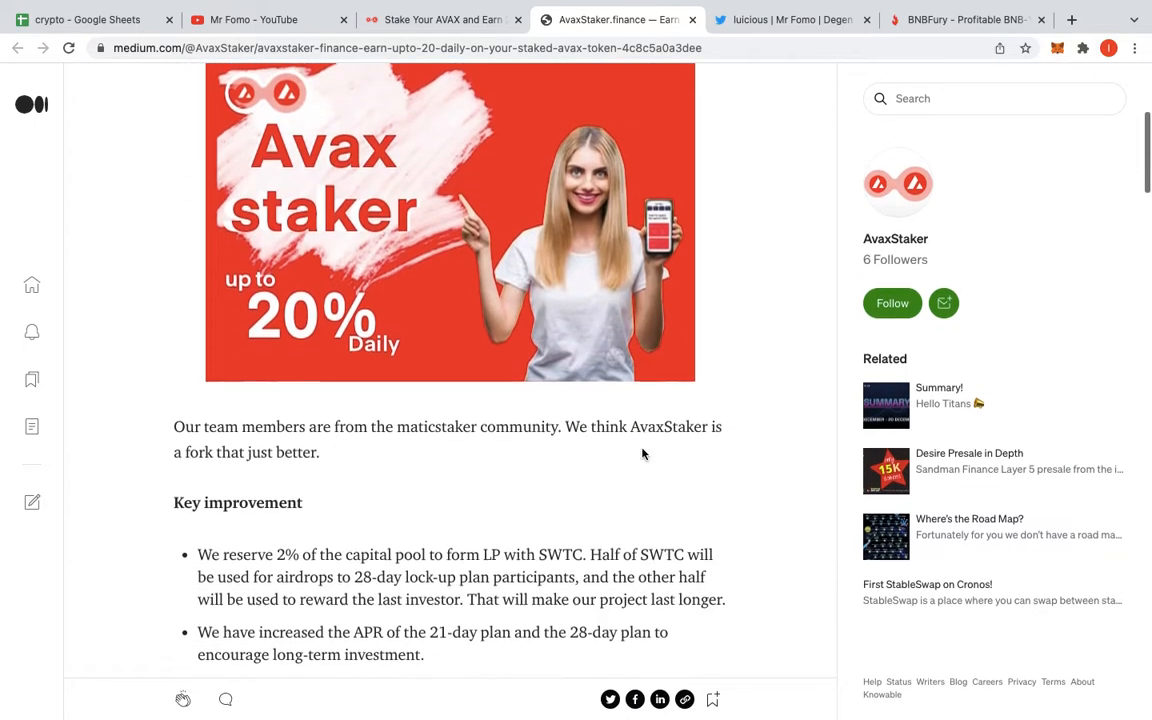
{"action": "scroll", "scroll_direction": "down", "scroll_amount": 3}
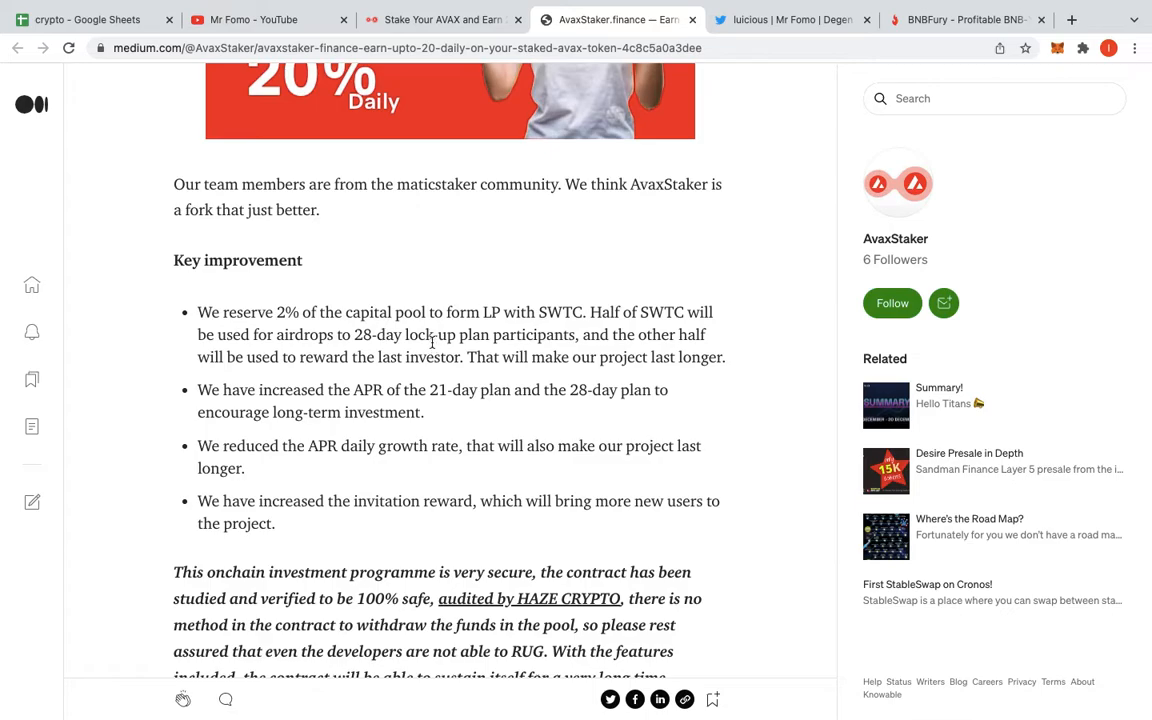
{"action": "mouse_move", "coordinate": [568, 351]}
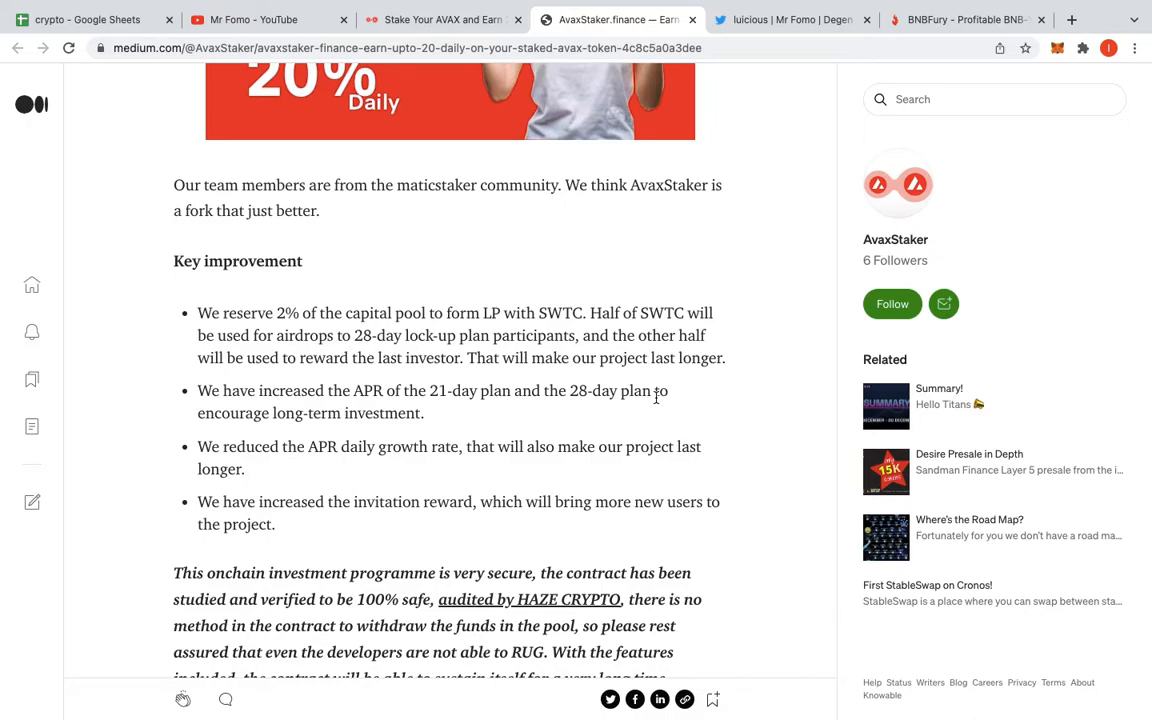
{"action": "mouse_move", "coordinate": [420, 378]}
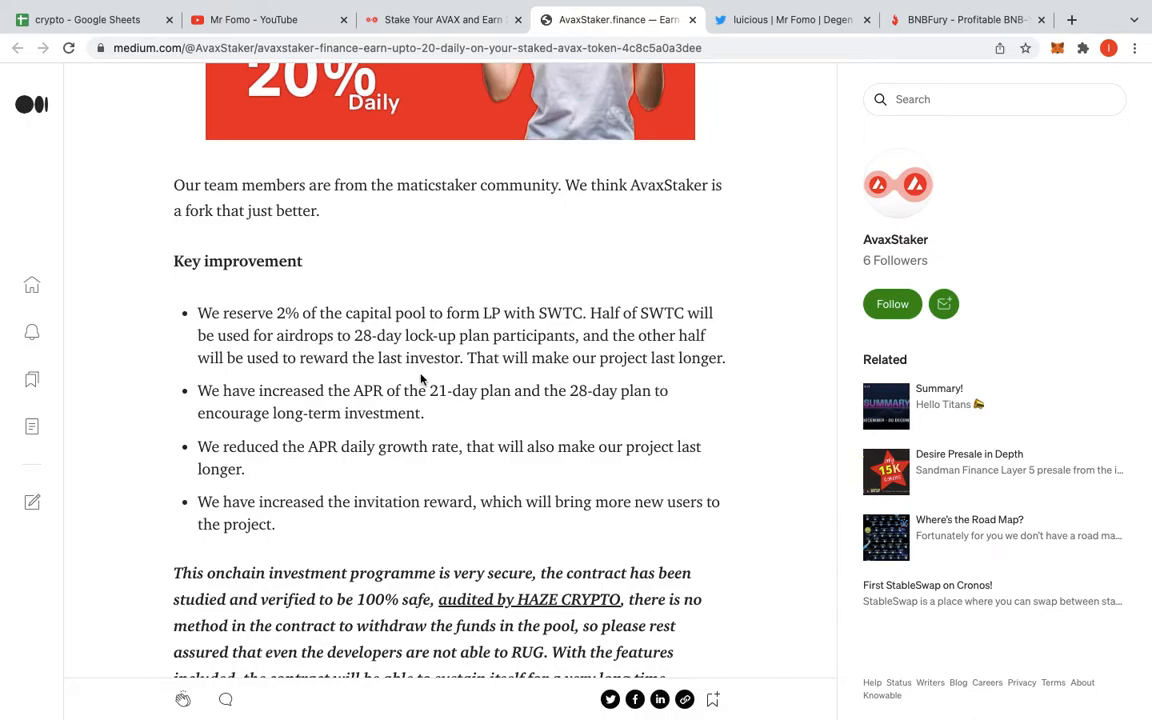
{"action": "mouse_move", "coordinate": [678, 457]}
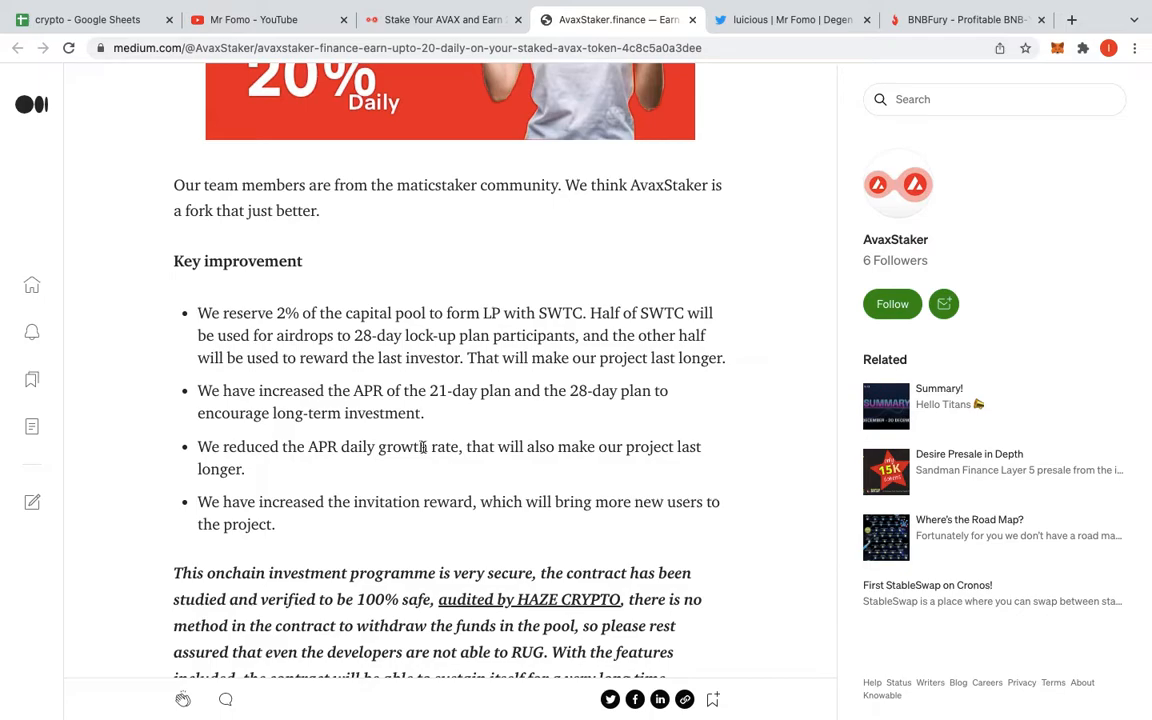
{"action": "mouse_move", "coordinate": [520, 430]}
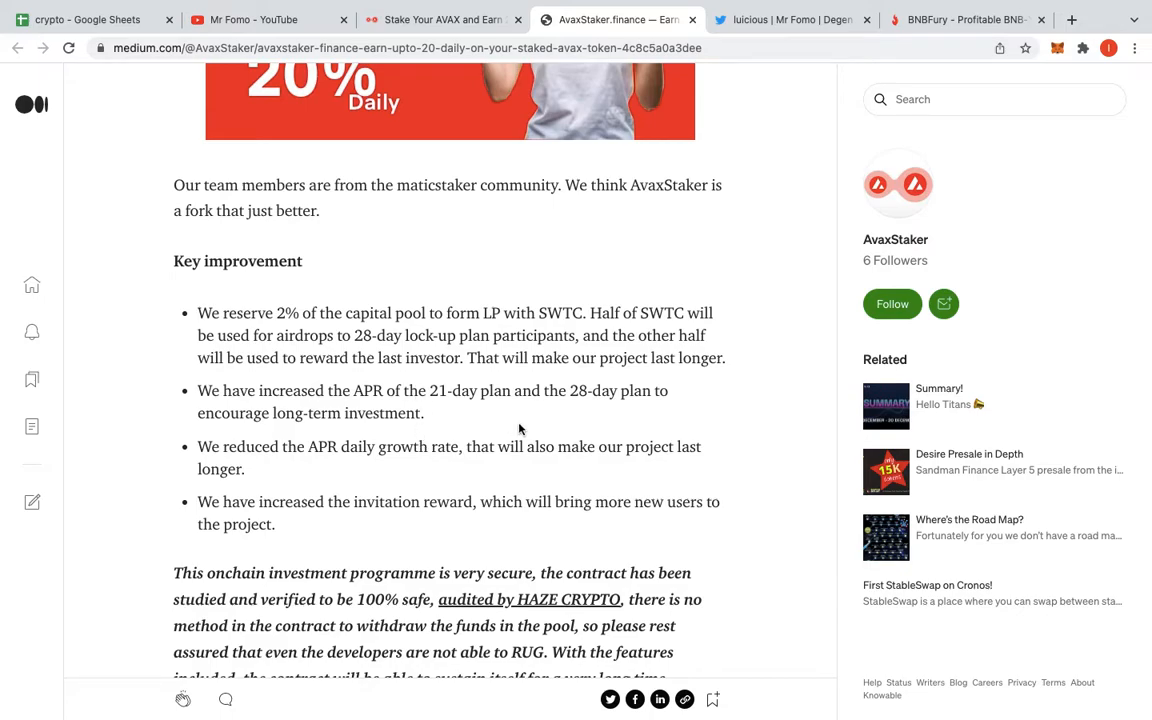
{"action": "mouse_move", "coordinate": [586, 434]}
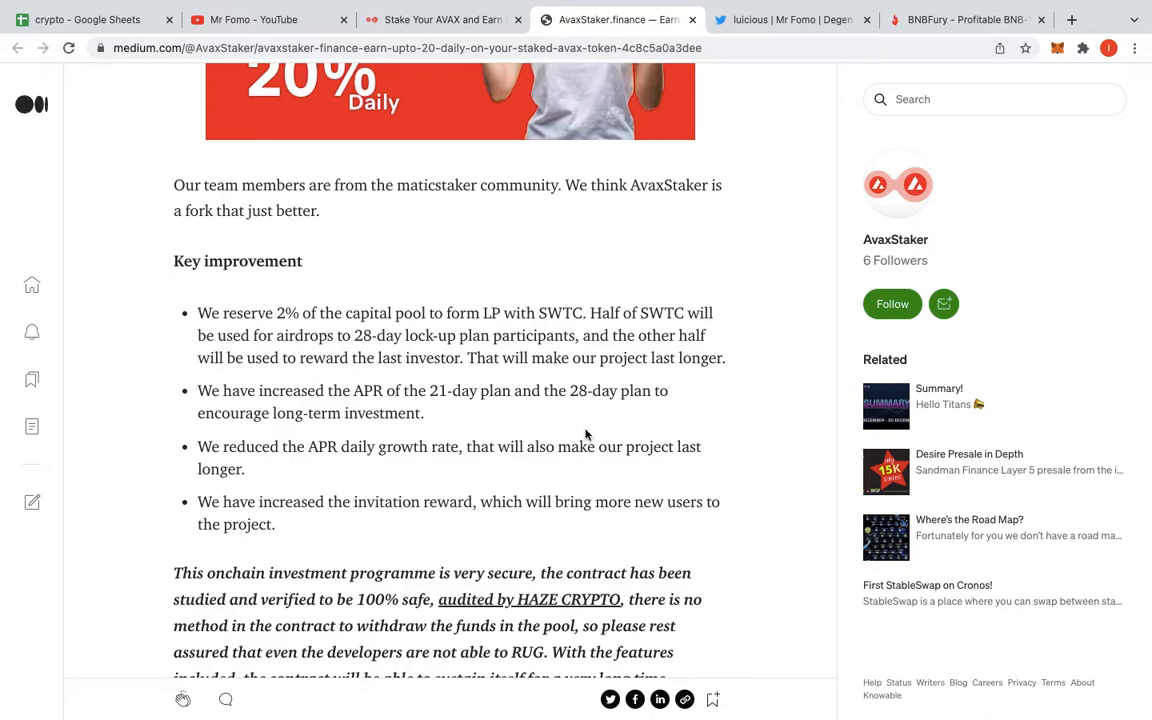
{"action": "scroll", "scroll_direction": "down", "scroll_amount": 3}
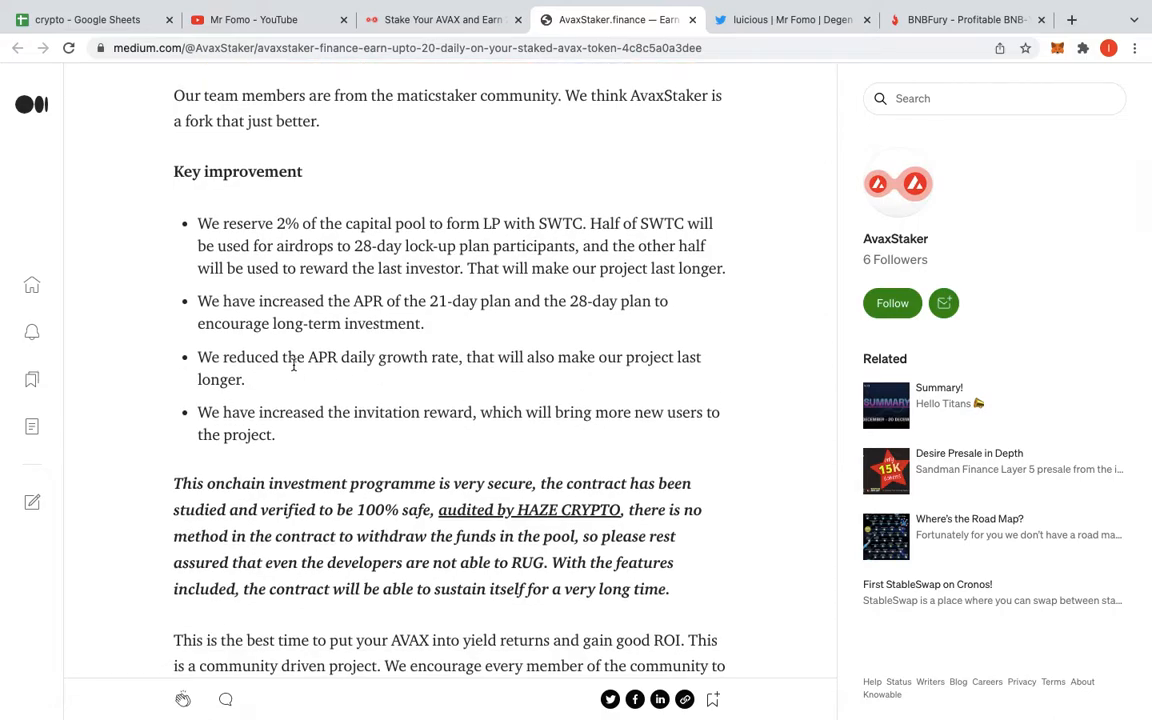
{"action": "mouse_move", "coordinate": [580, 404]}
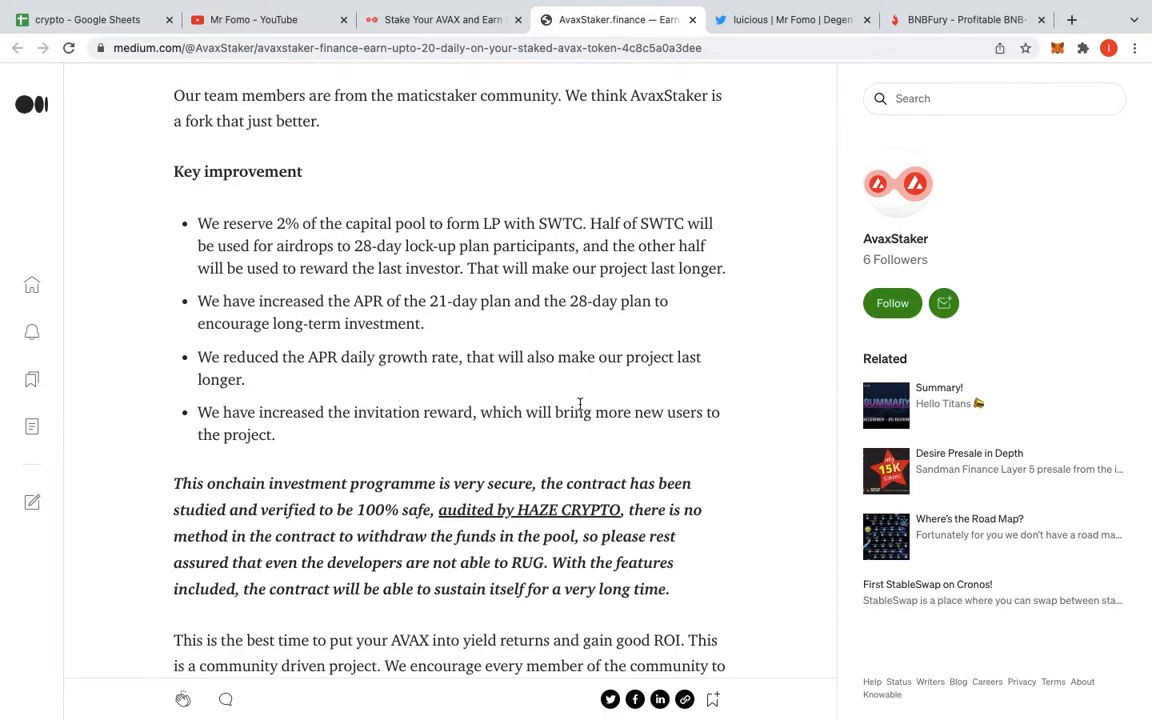
{"action": "mouse_move", "coordinate": [349, 391]}
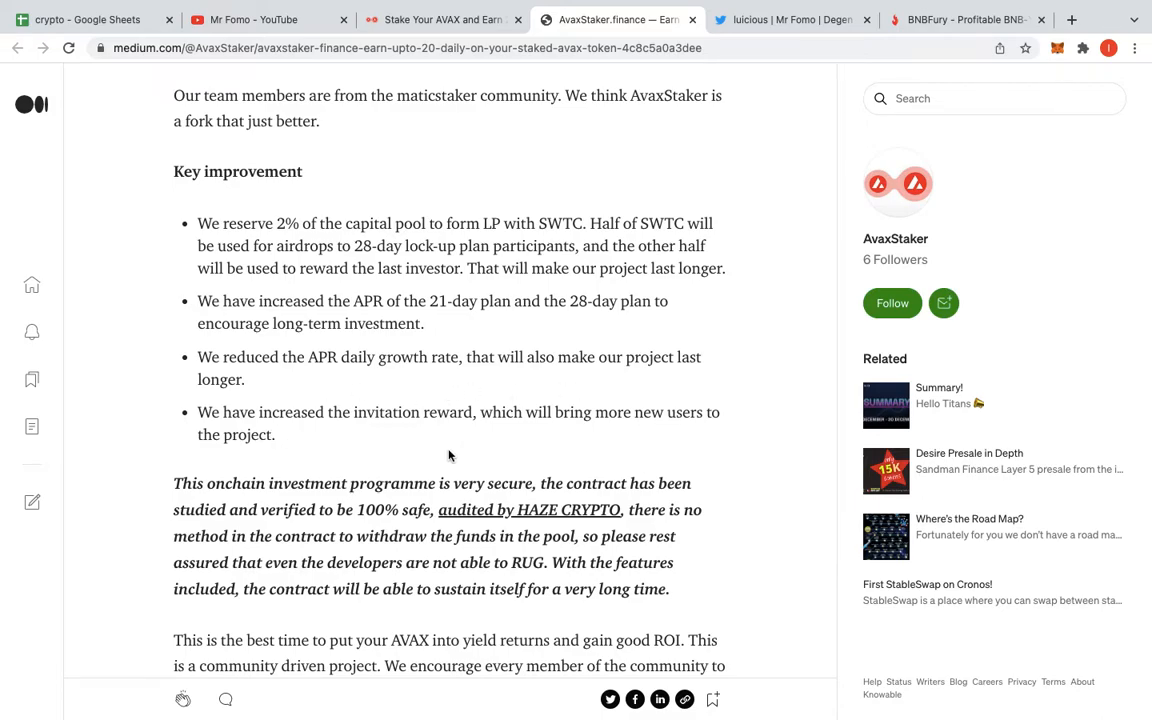
{"action": "scroll", "scroll_direction": "down", "scroll_amount": 3}
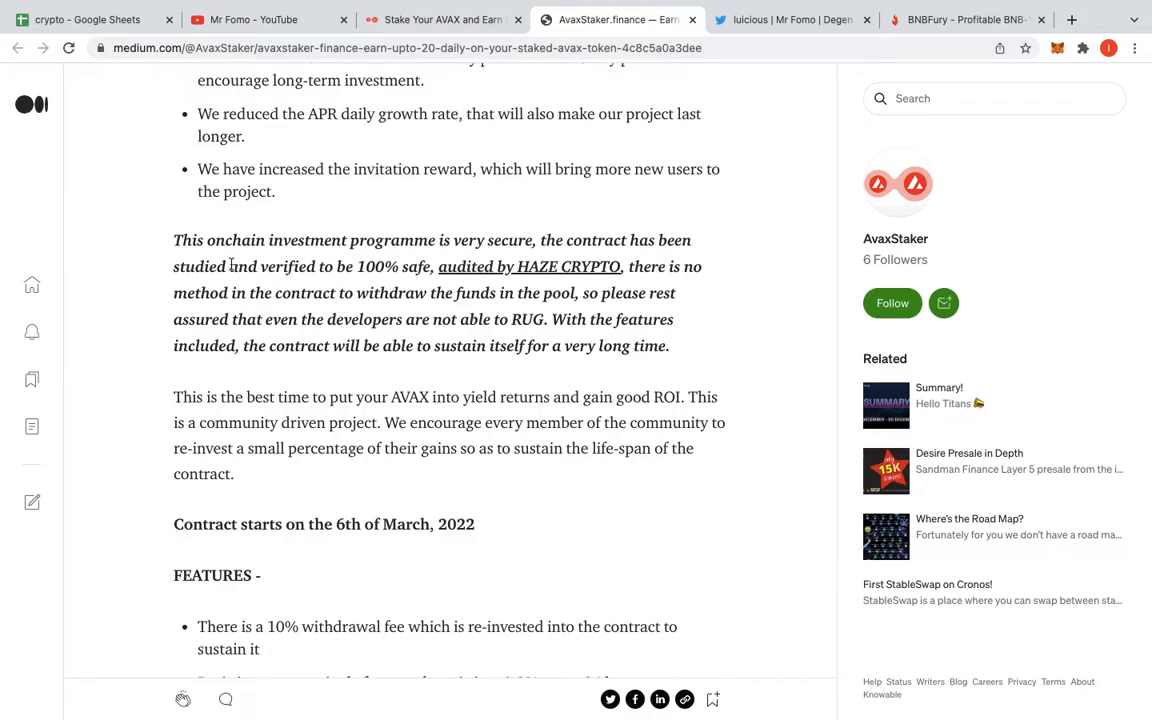
{"action": "mouse_move", "coordinate": [557, 273]}
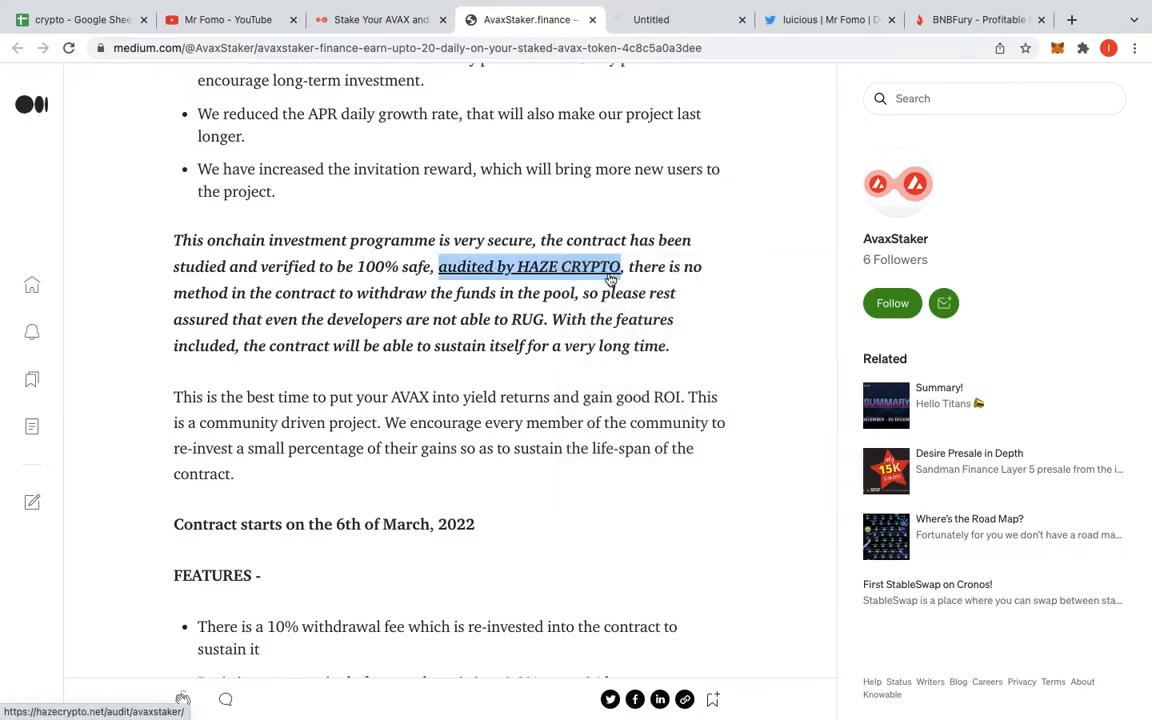
- Open the 'audited by HAZE CRYPTO' link in a new tab and select the 0.3% interest figure
{"action": "left_click", "coordinate": [529, 266]}
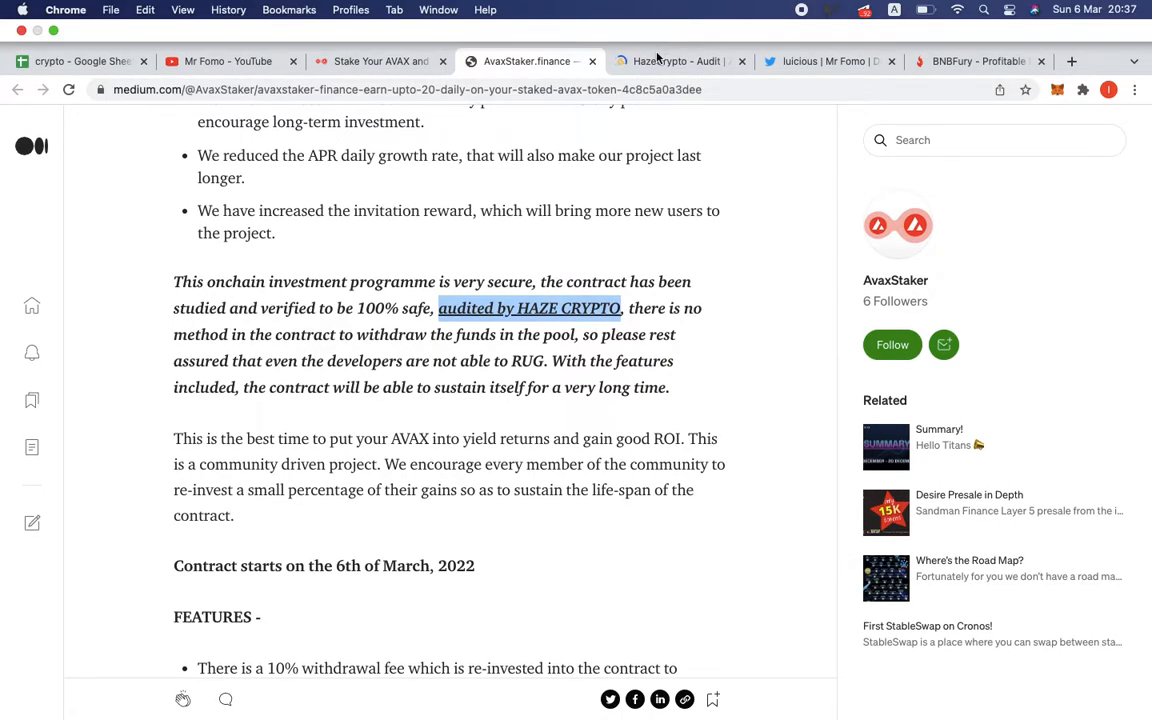
{"action": "scroll", "scroll_direction": "down", "scroll_amount": 3}
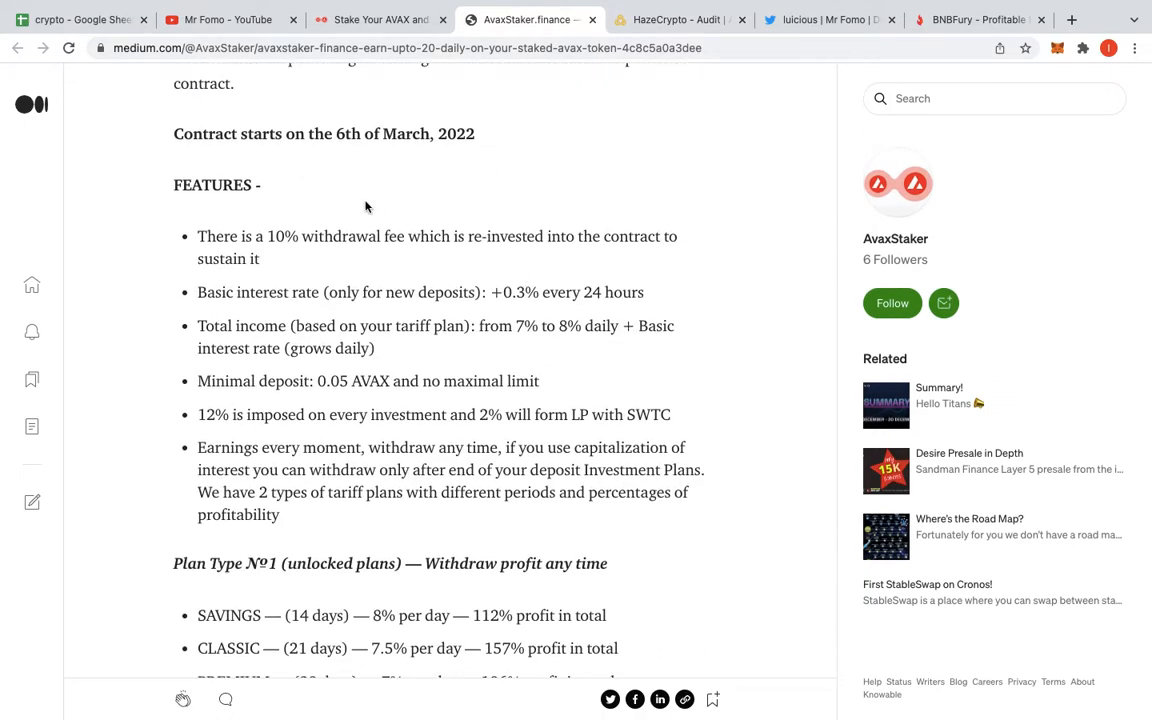
{"action": "scroll", "scroll_direction": "down", "scroll_amount": 3}
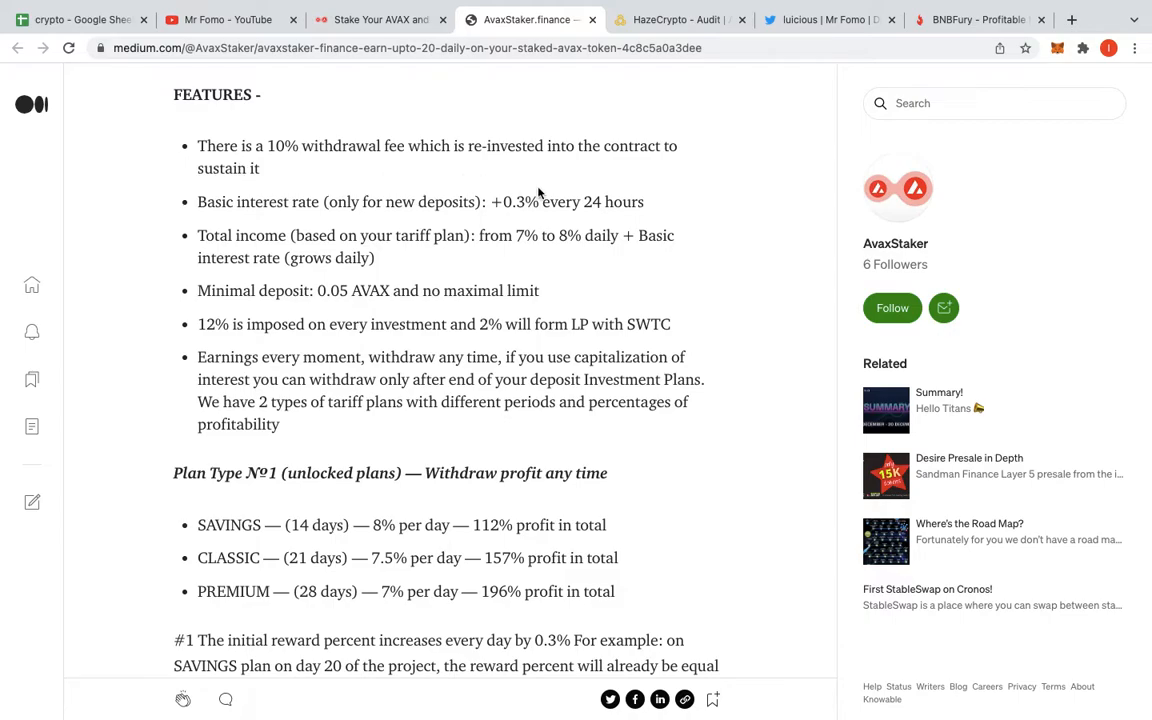
{"action": "mouse_move", "coordinate": [280, 232]}
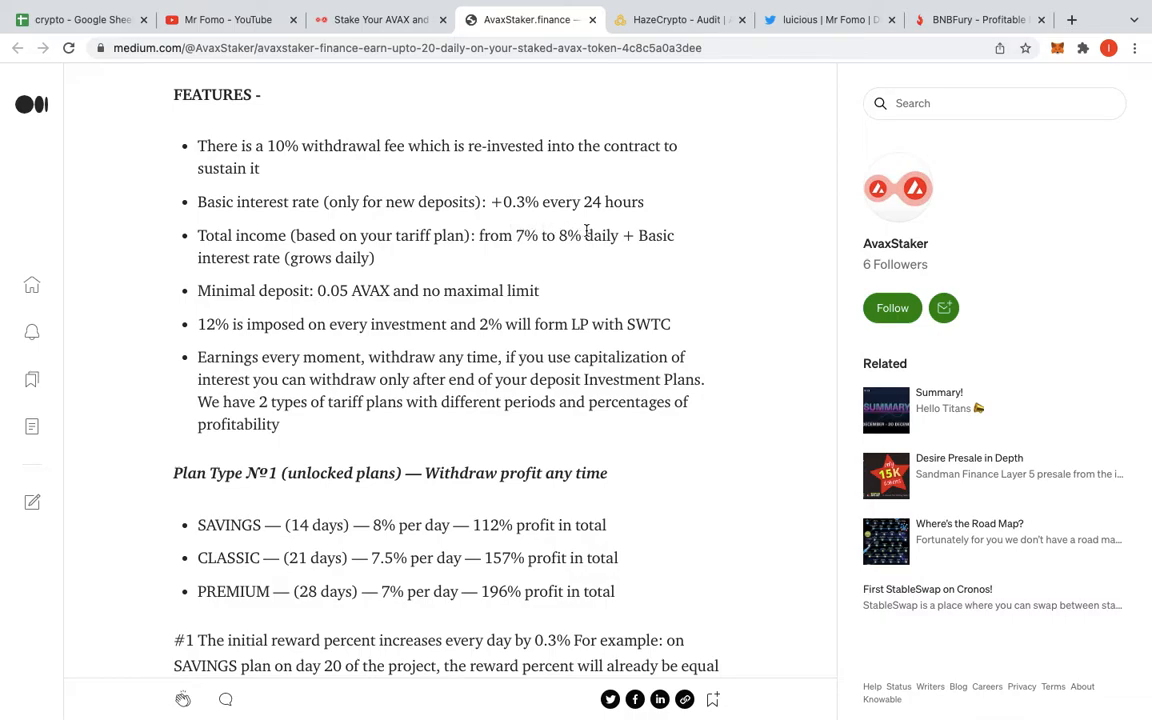
{"action": "mouse_move", "coordinate": [175, 284]}
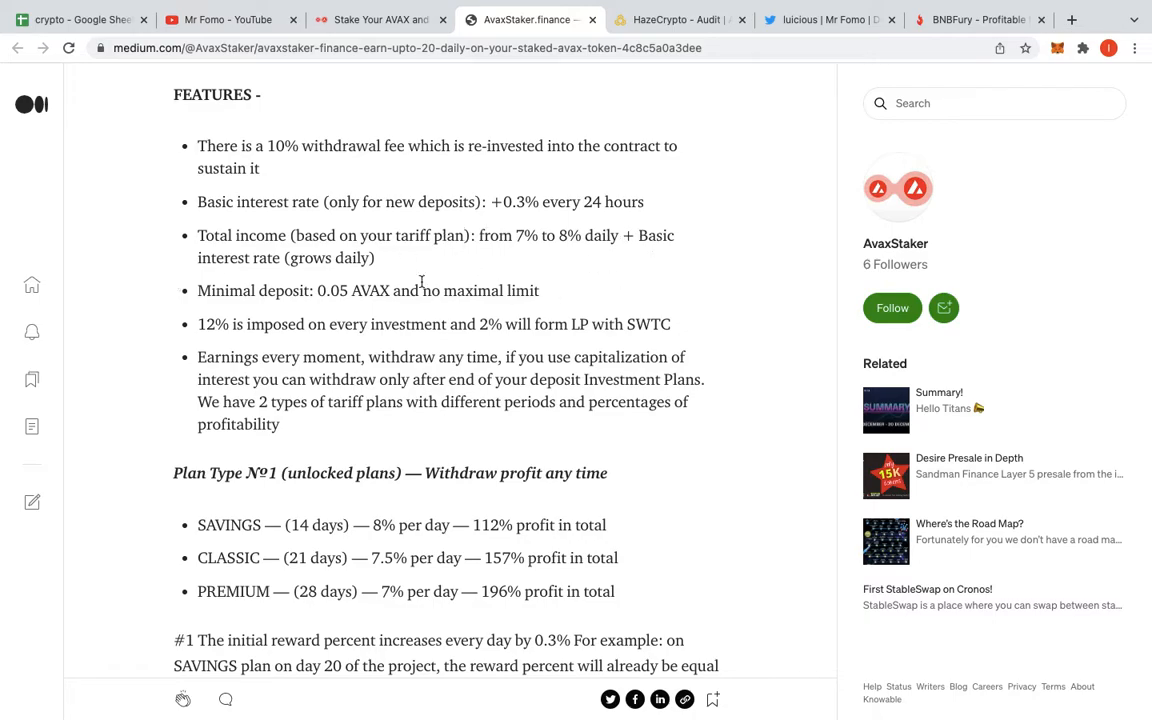
{"action": "double_click", "coordinate": [521, 201]}
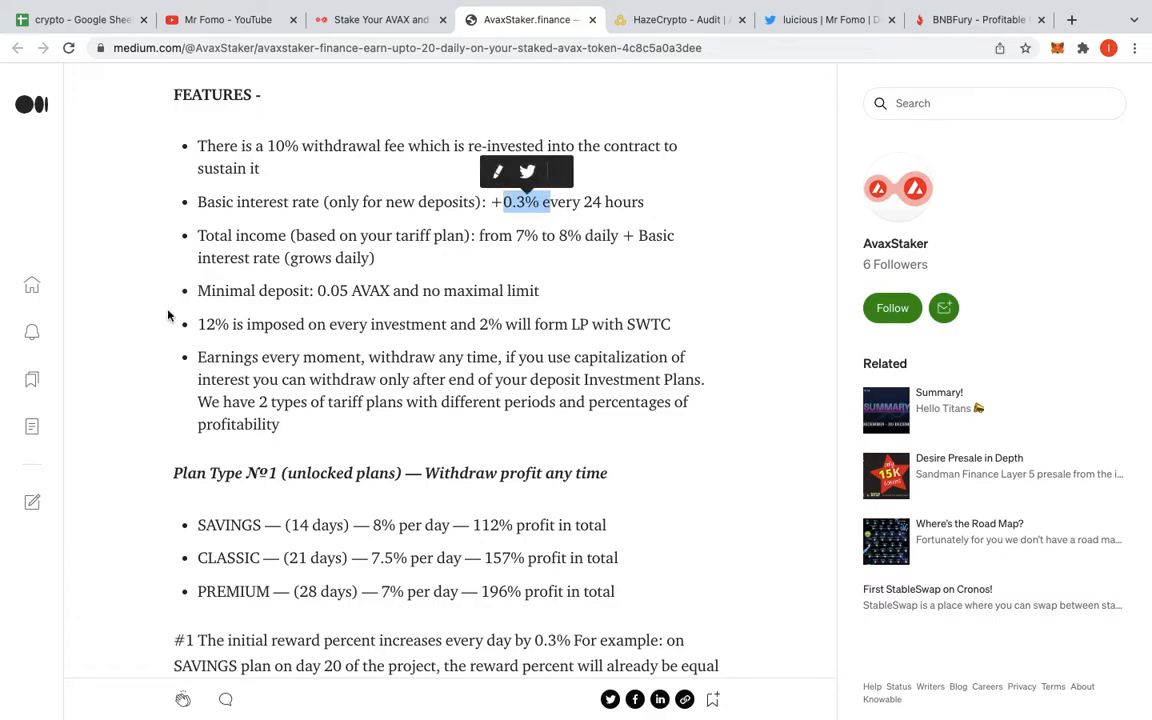
{"action": "mouse_move", "coordinate": [651, 339]}
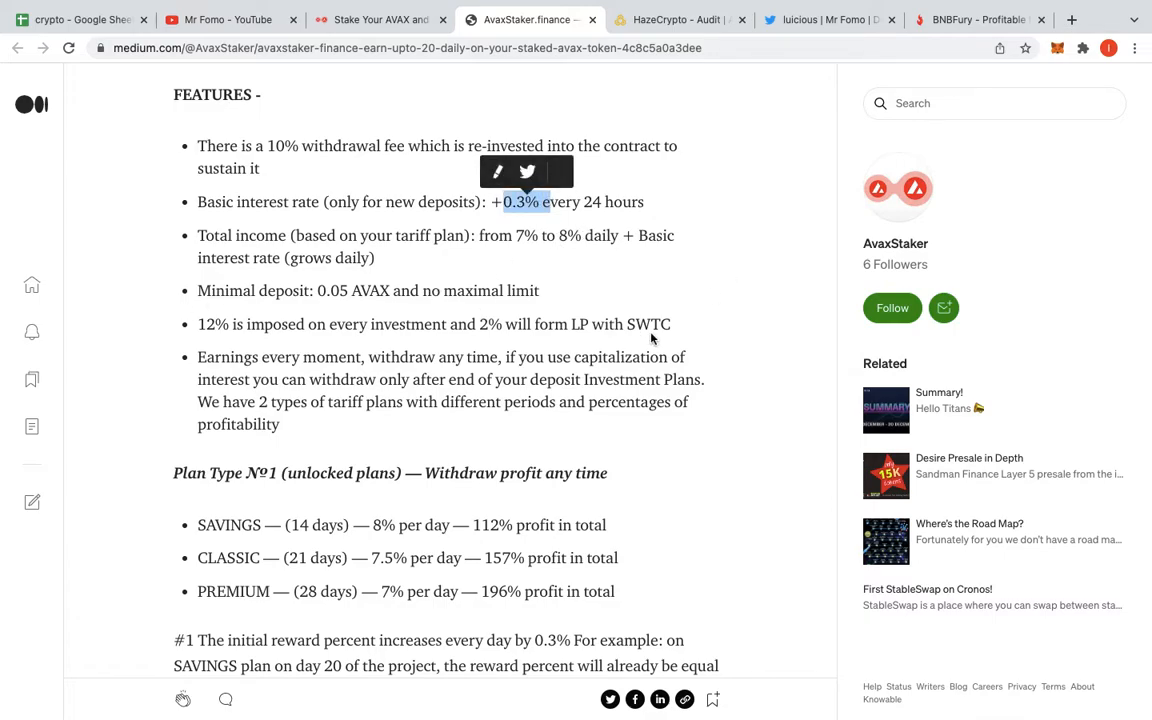
{"action": "left_click", "coordinate": [378, 19]}
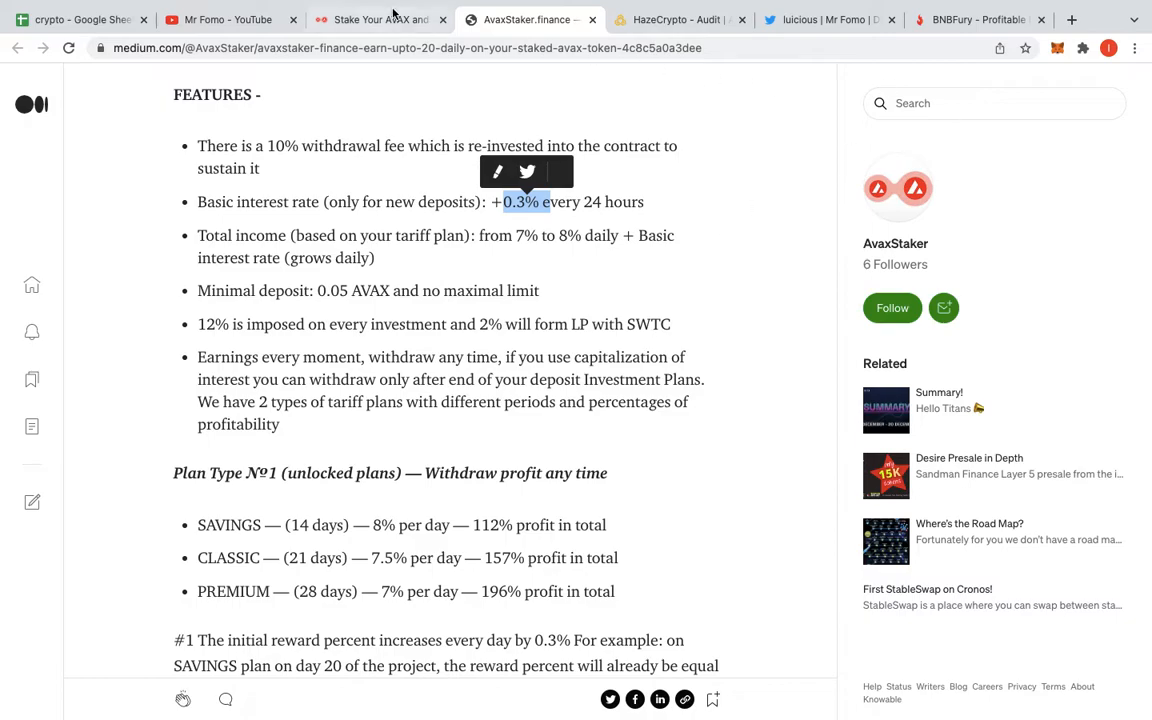
- On the AvaxStaker staking page, switch MetaMask to Avalanche Mainnet, showing 0.2635 AVAX
{"action": "left_click", "coordinate": [380, 19]}
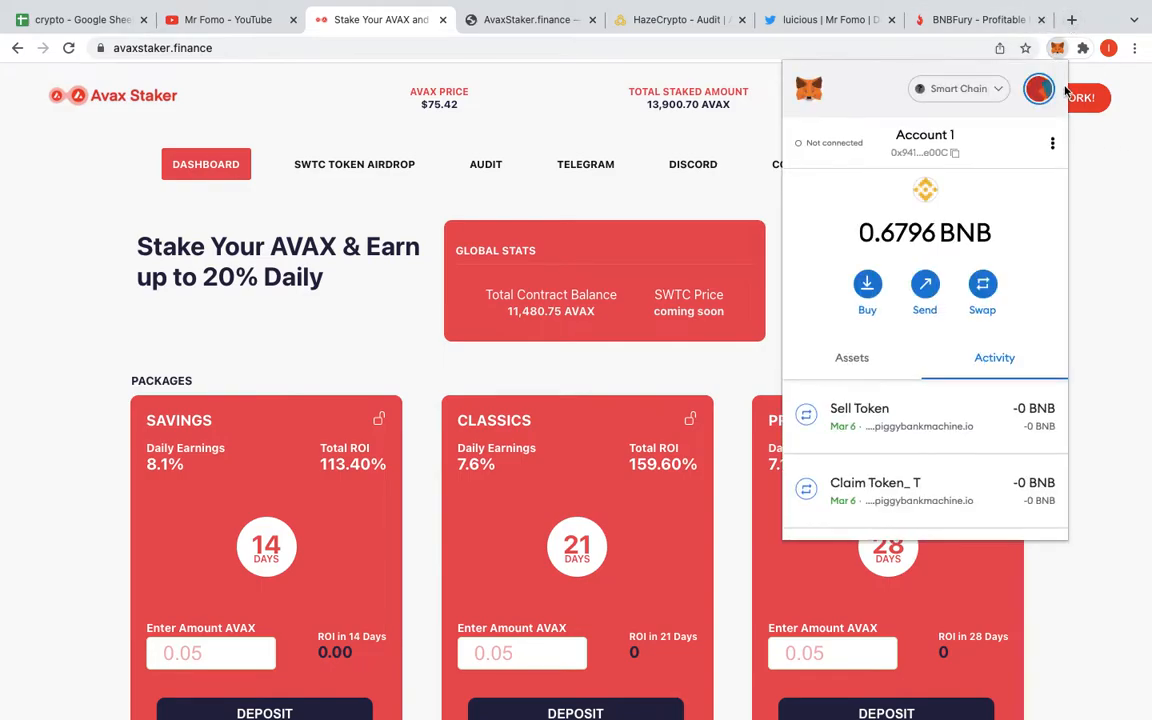
{"action": "left_click", "coordinate": [957, 88]}
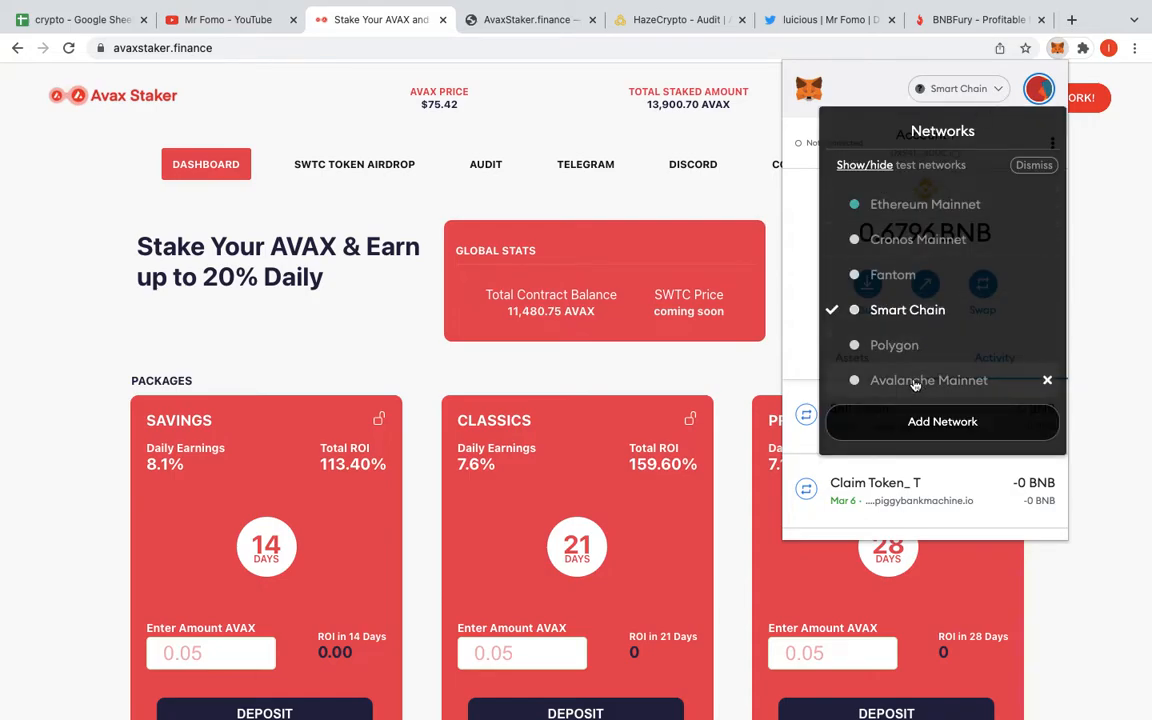
{"action": "left_click", "coordinate": [928, 380]}
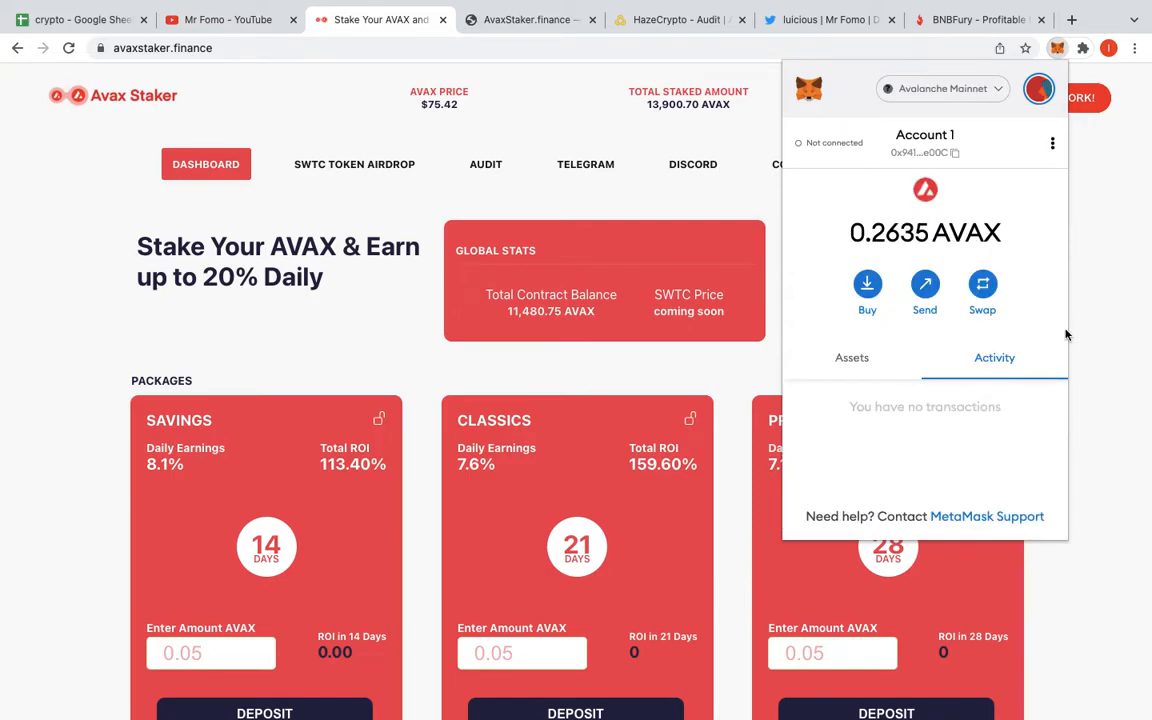
{"action": "mouse_move", "coordinate": [892, 261]}
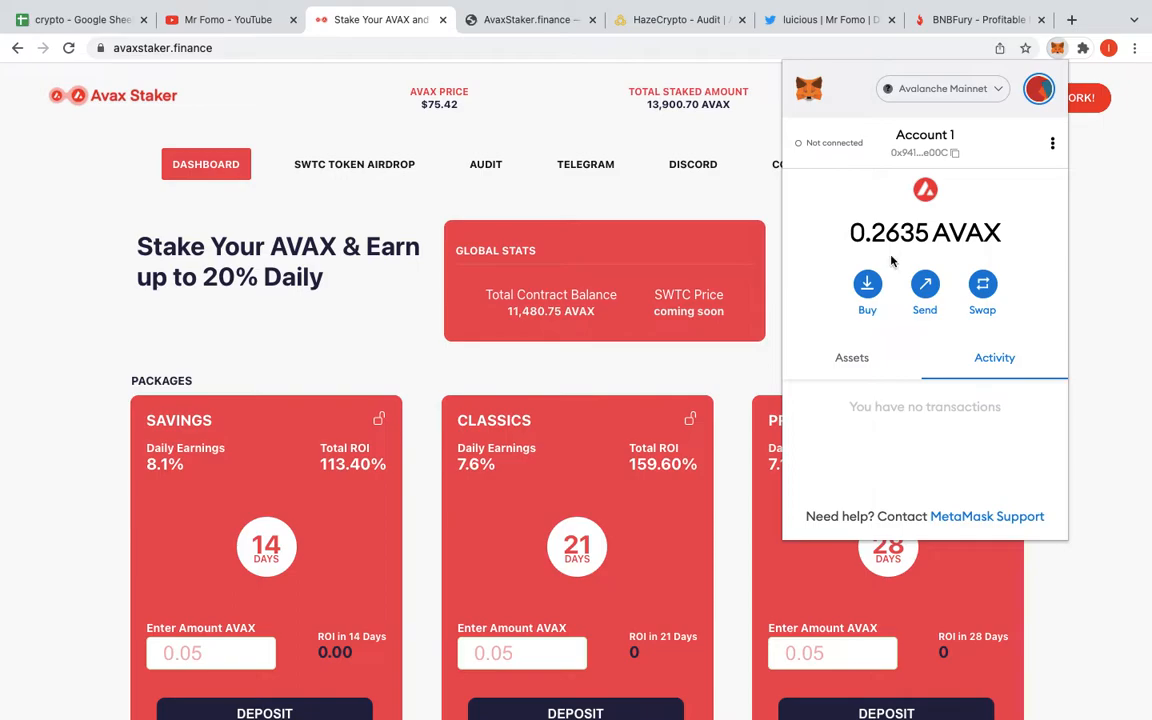
{"action": "mouse_move", "coordinate": [1006, 320]}
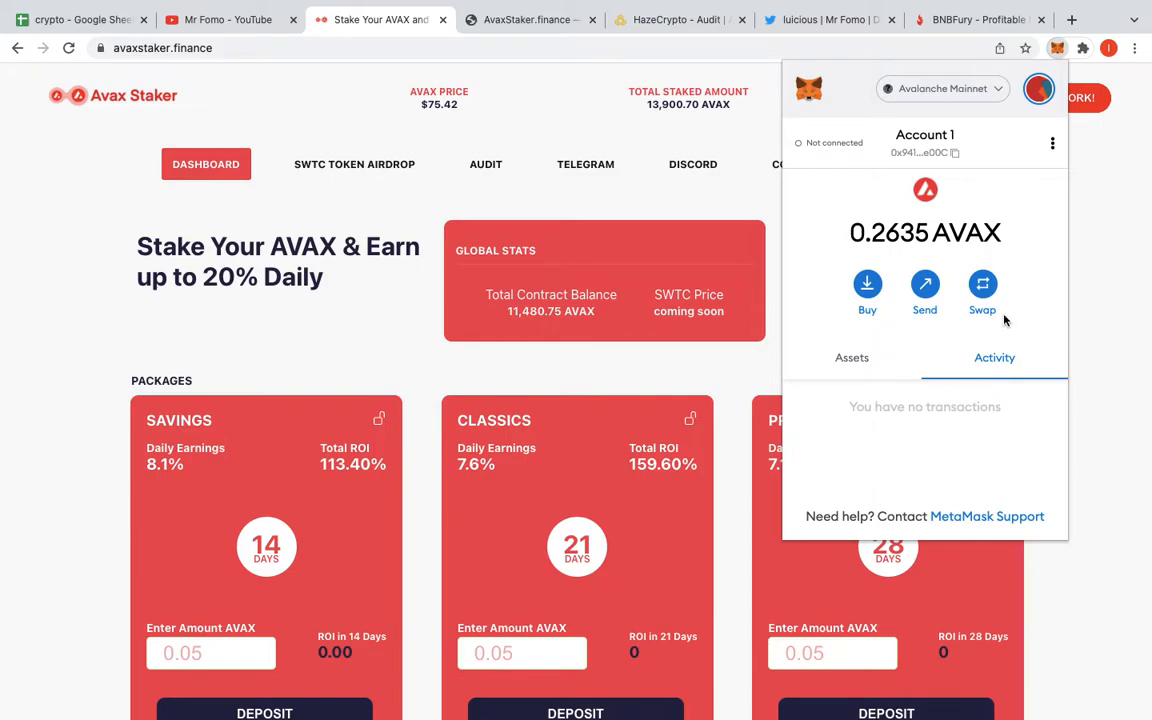
{"action": "mouse_move", "coordinate": [562, 288]}
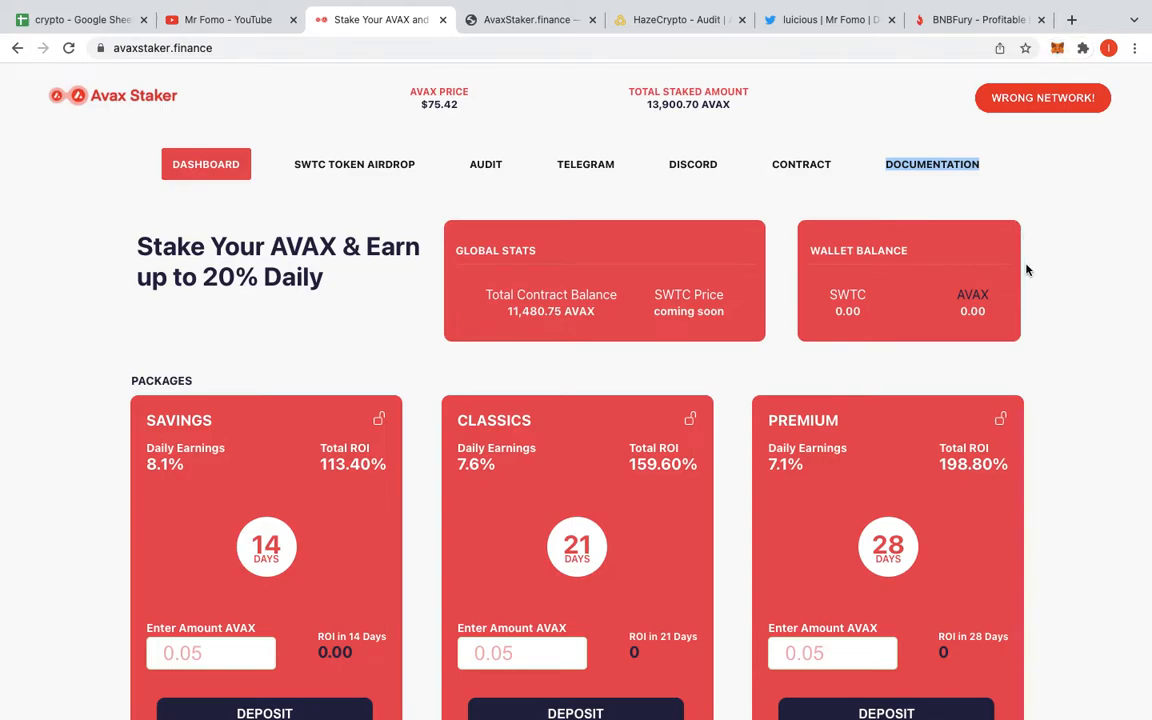
{"action": "mouse_move", "coordinate": [1059, 205]}
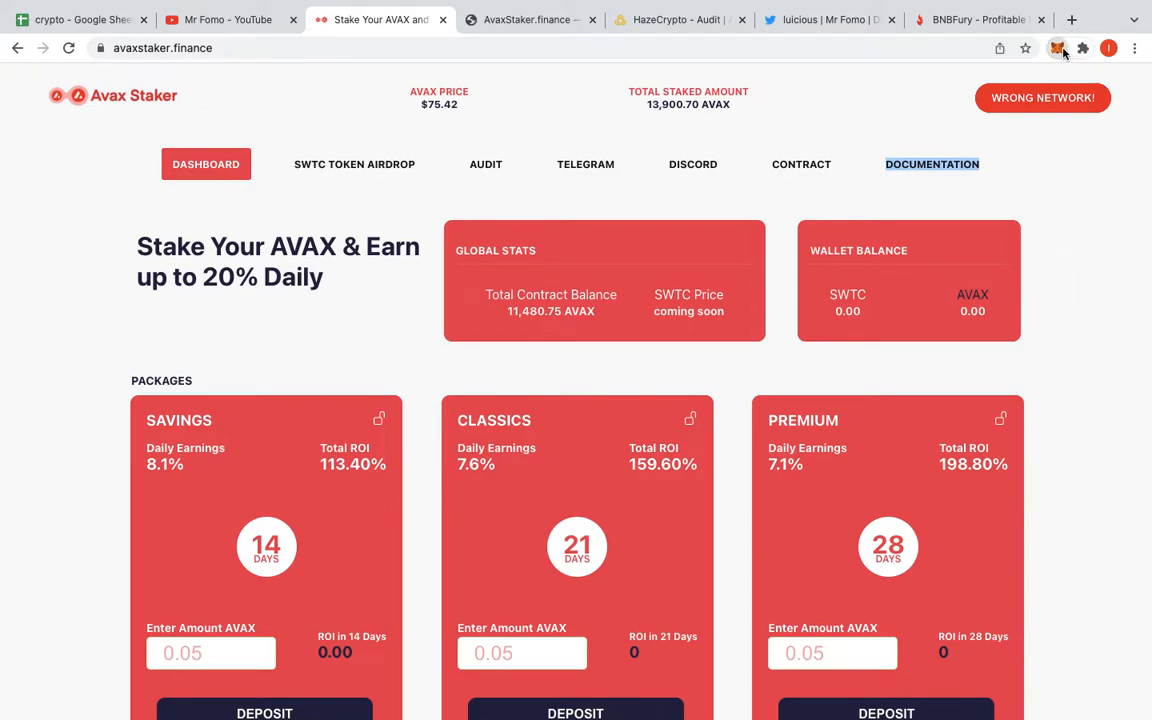
{"action": "left_click", "coordinate": [1057, 48]}
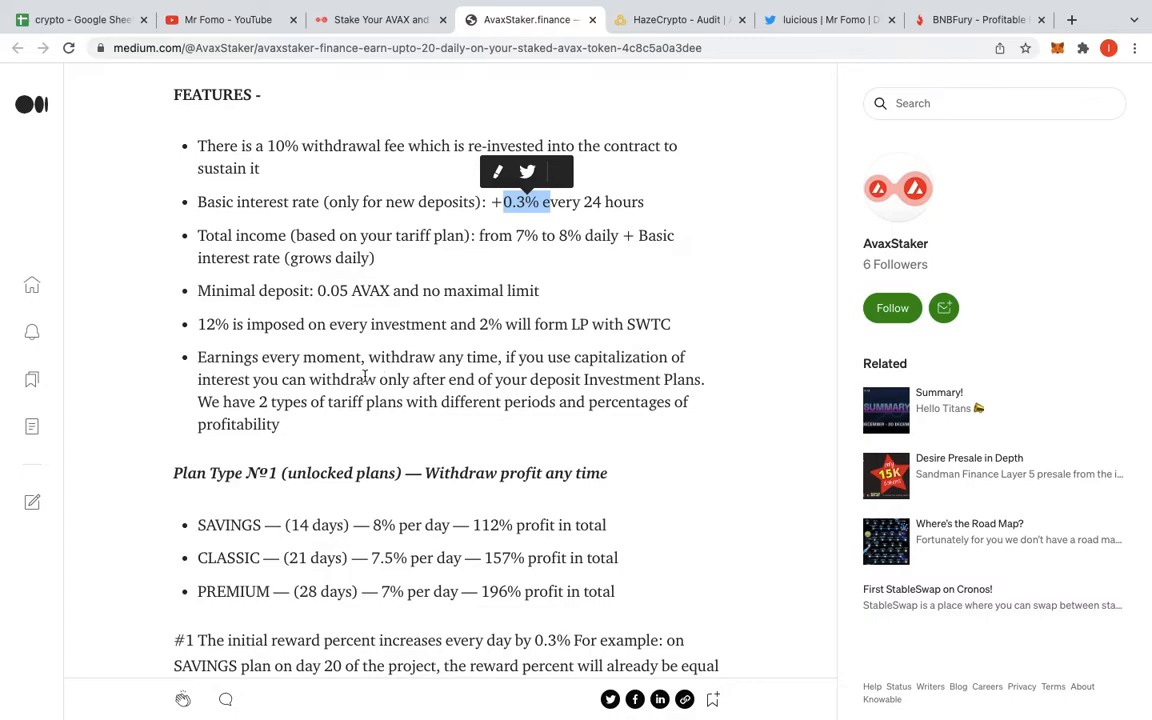
{"action": "mouse_move", "coordinate": [710, 330]}
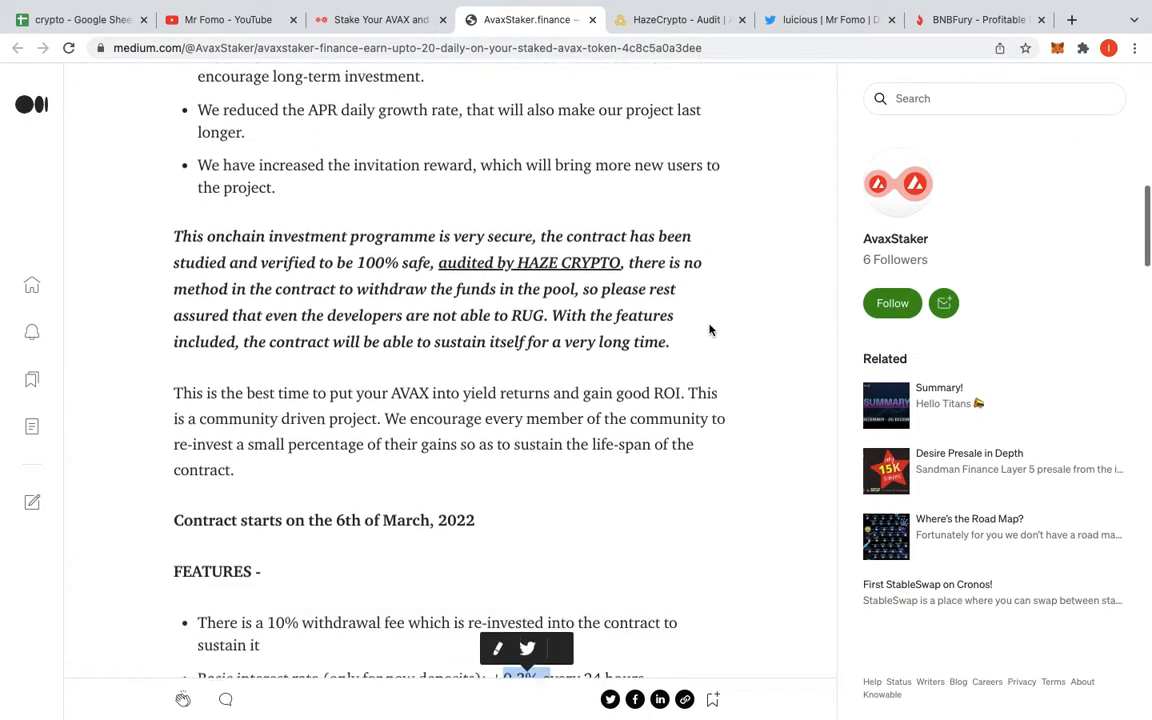
- Read the Medium article through the unlocked and locked plan tiers, then go to BNBFury
{"action": "scroll", "scroll_direction": "down", "scroll_amount": 3}
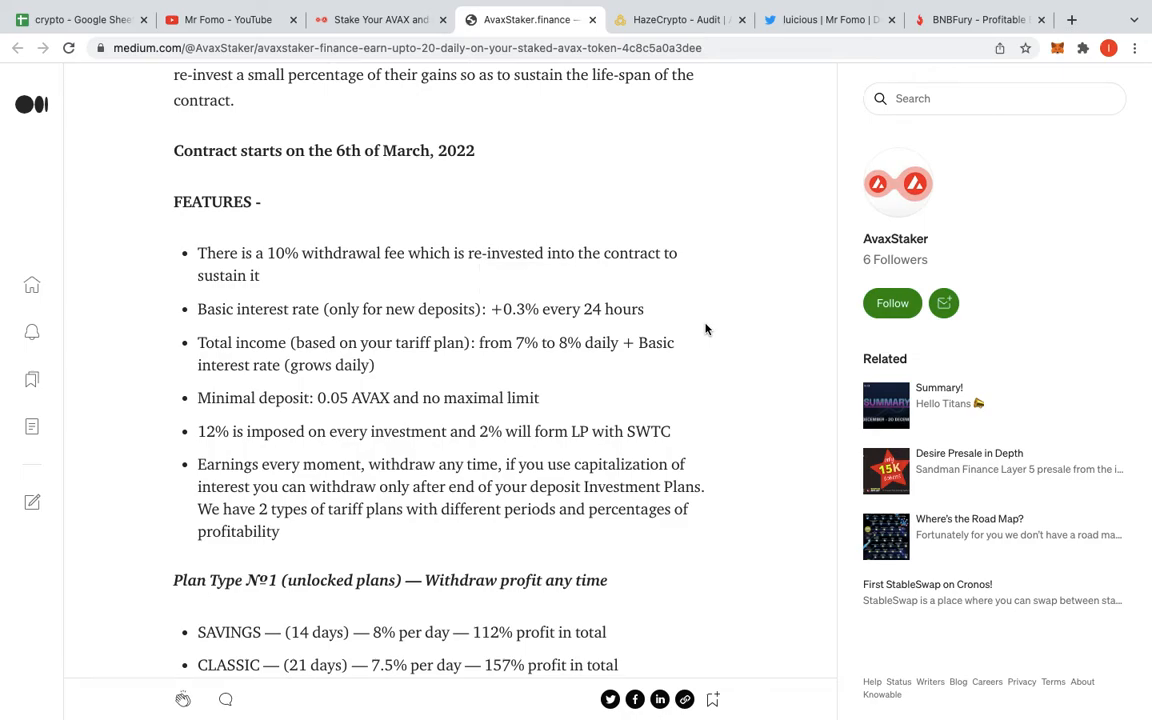
{"action": "mouse_move", "coordinate": [224, 536]}
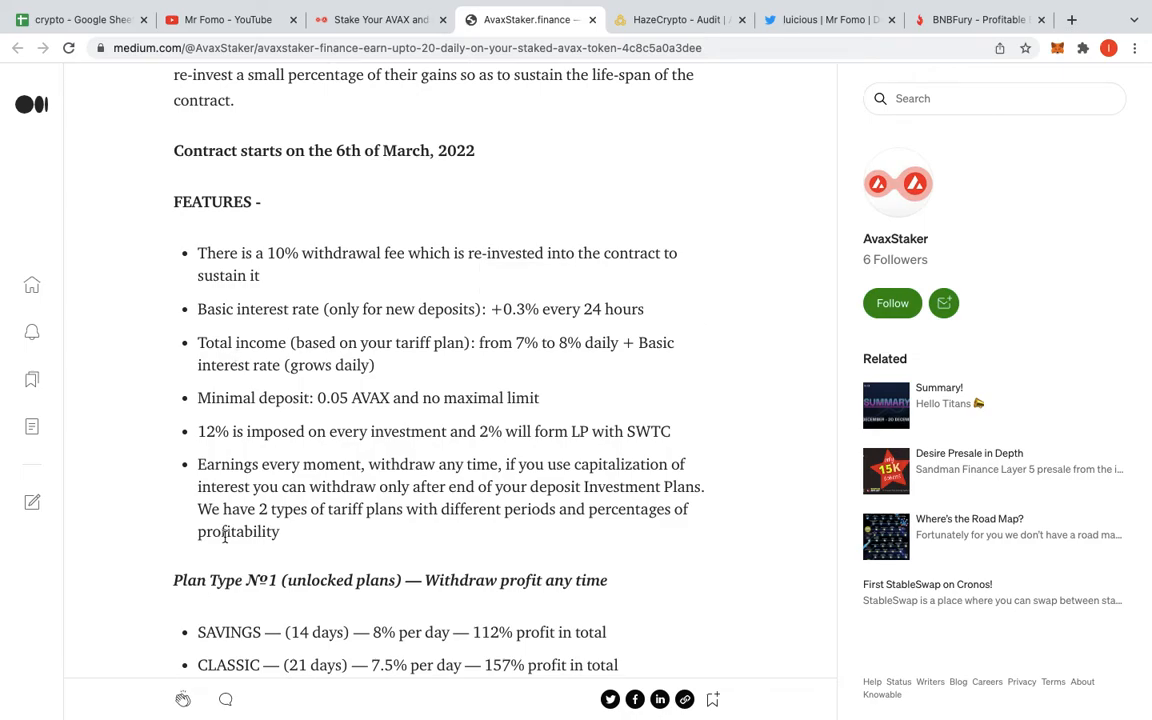
{"action": "mouse_move", "coordinate": [508, 483]}
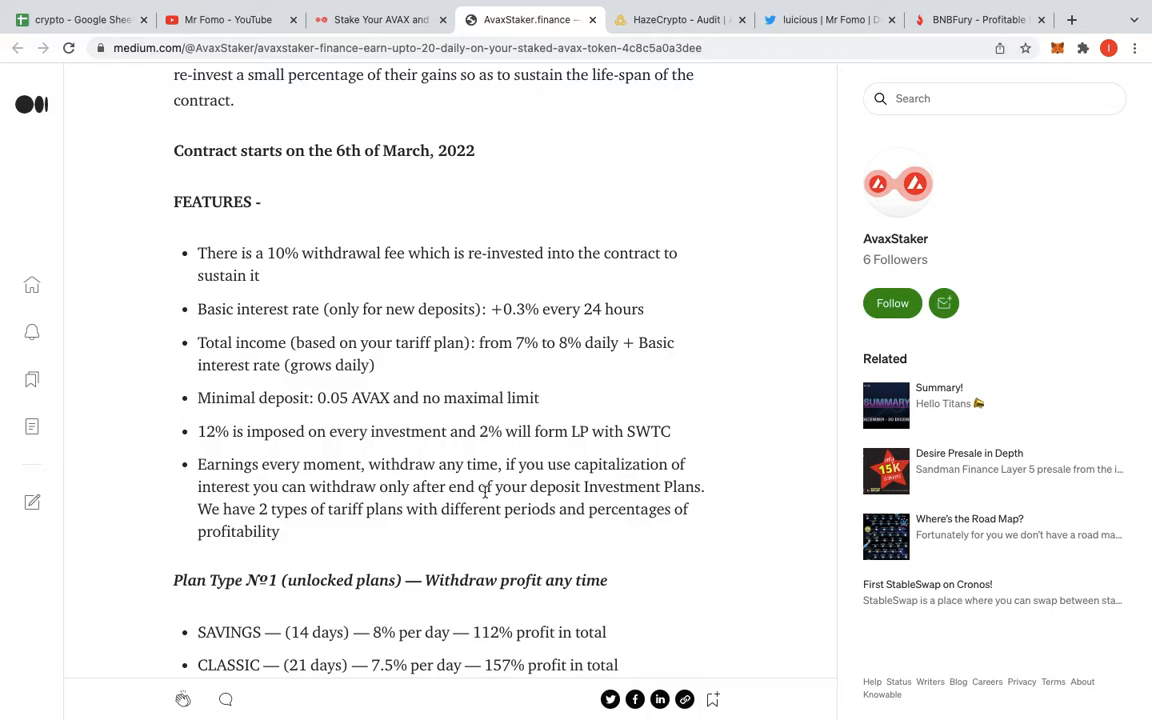
{"action": "mouse_move", "coordinate": [715, 540]}
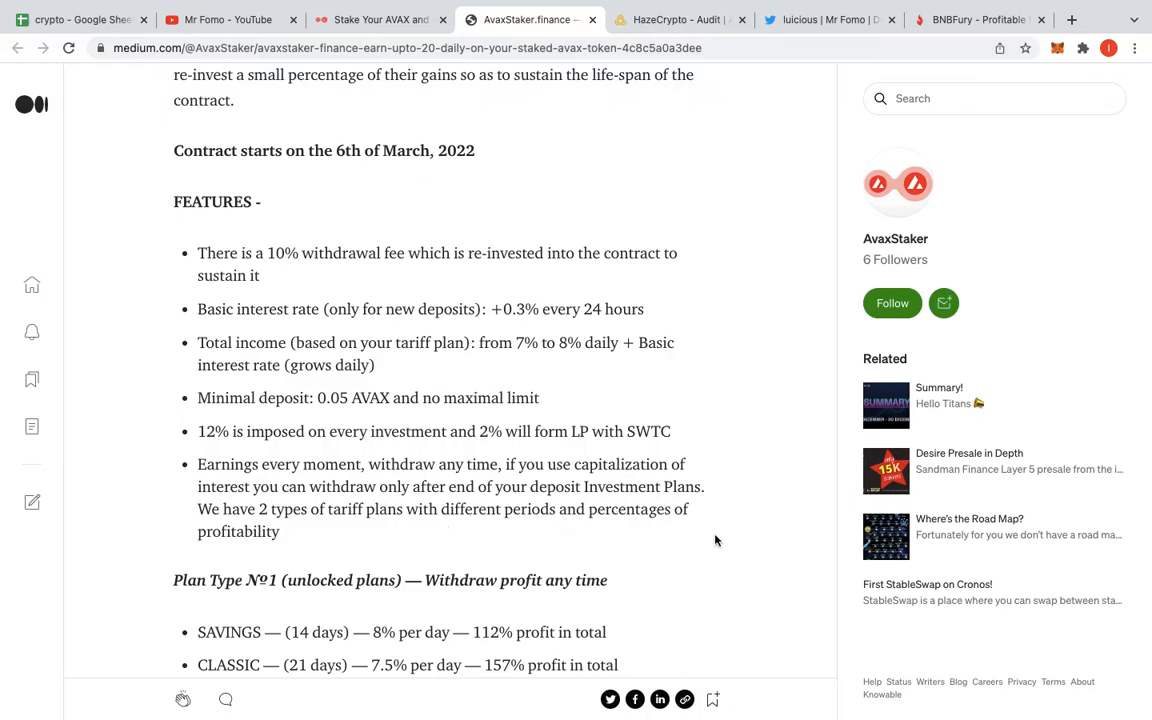
{"action": "mouse_move", "coordinate": [330, 535]}
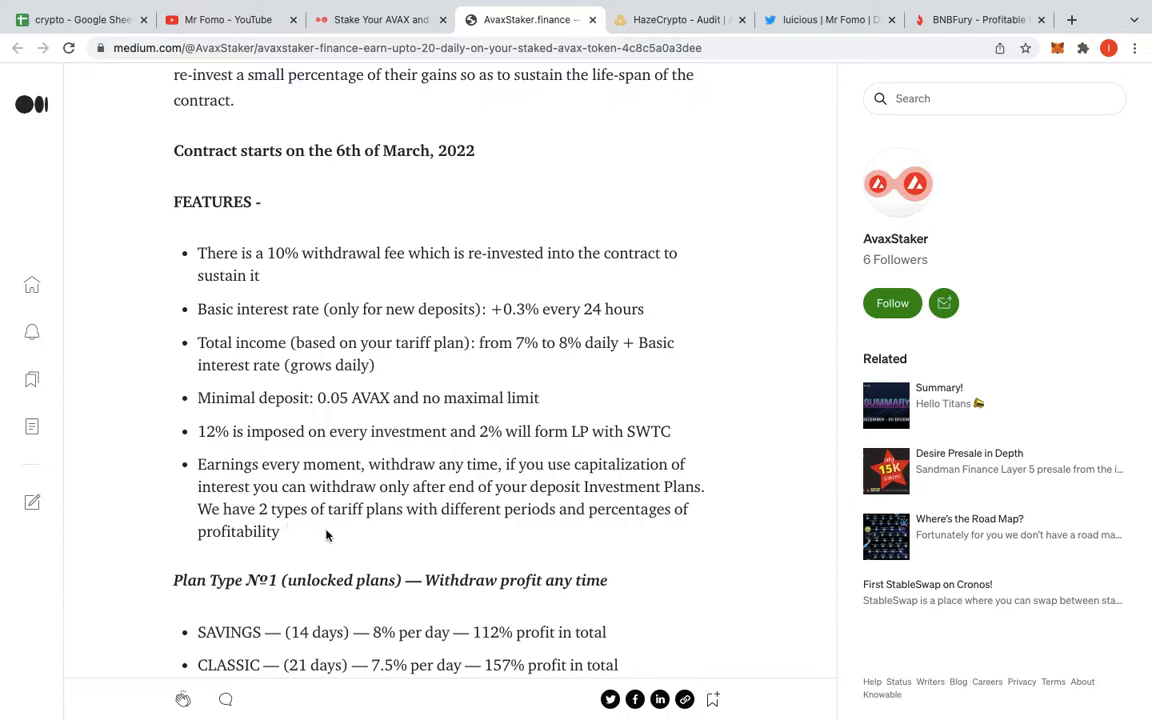
{"action": "mouse_move", "coordinate": [595, 555]}
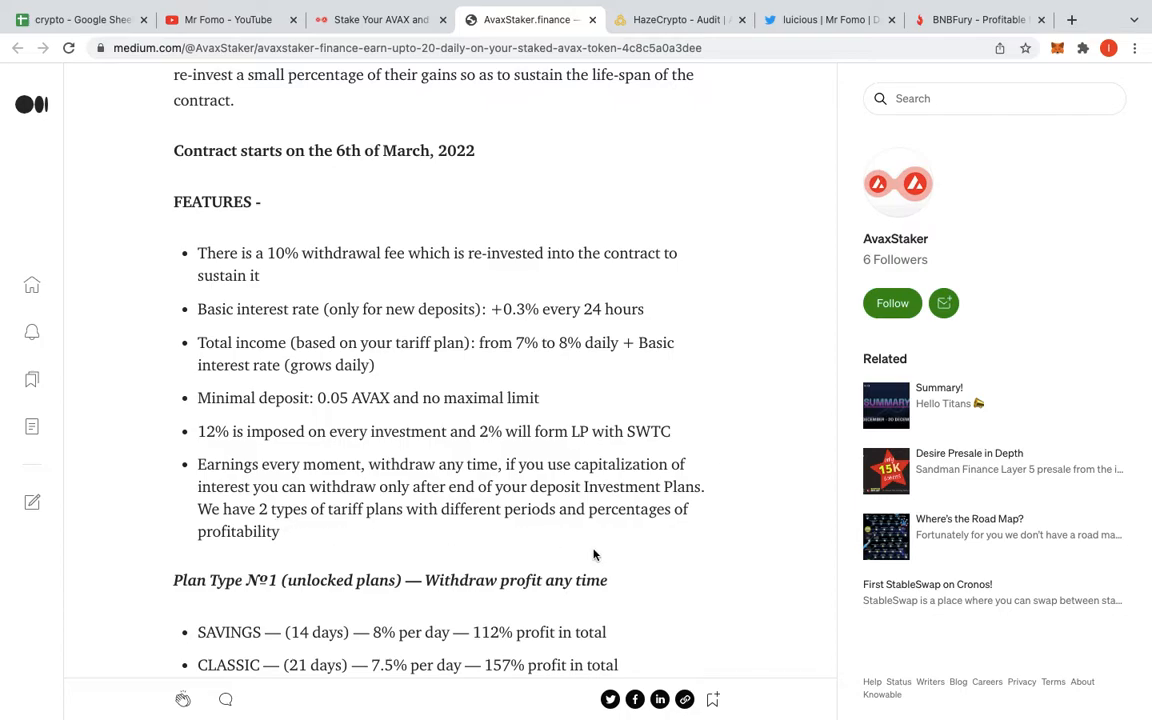
{"action": "scroll", "scroll_direction": "down", "scroll_amount": 3}
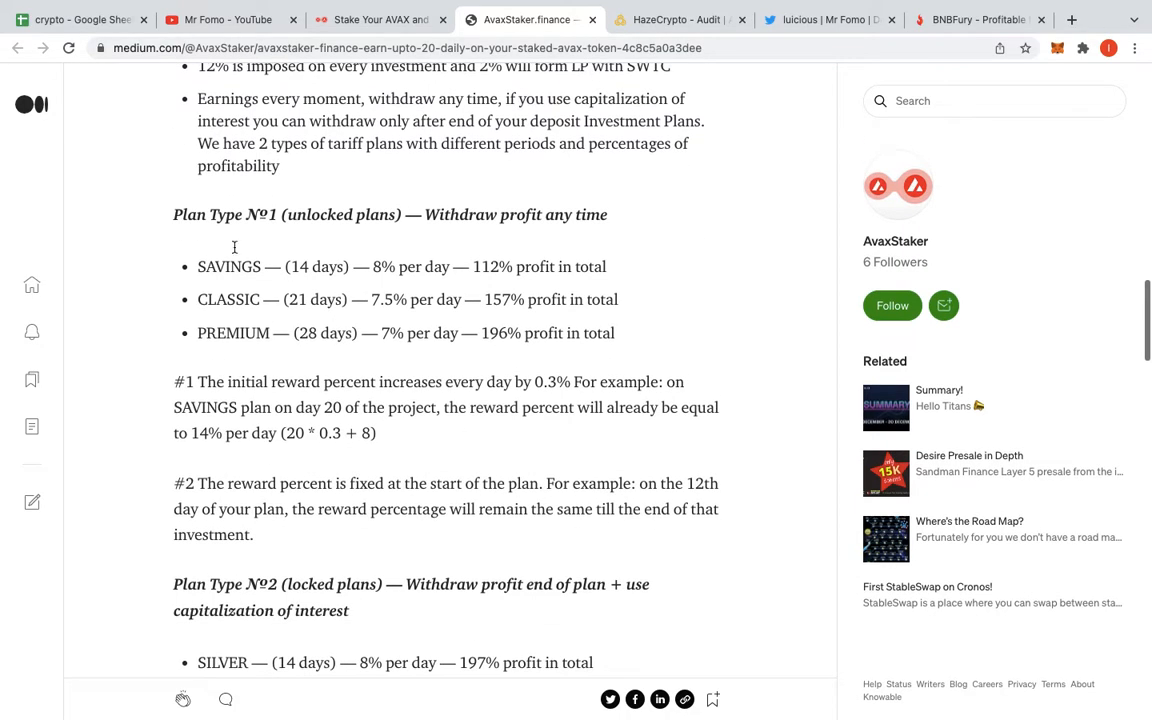
{"action": "mouse_move", "coordinate": [550, 325]}
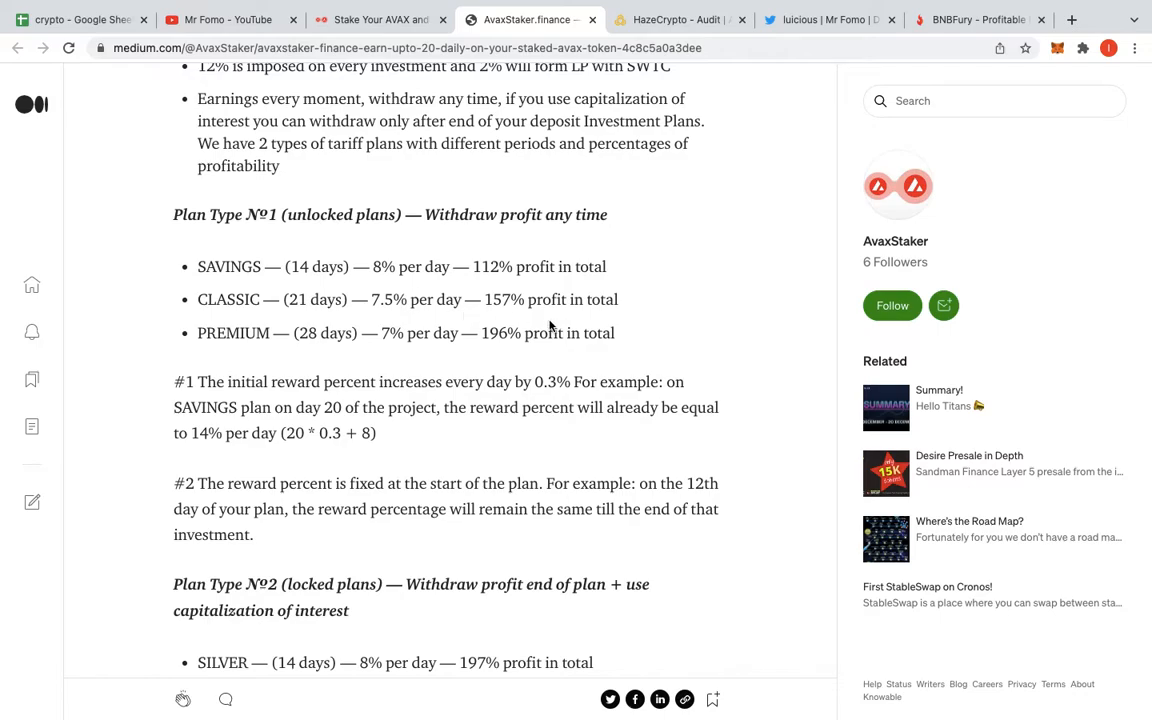
{"action": "mouse_move", "coordinate": [531, 355]}
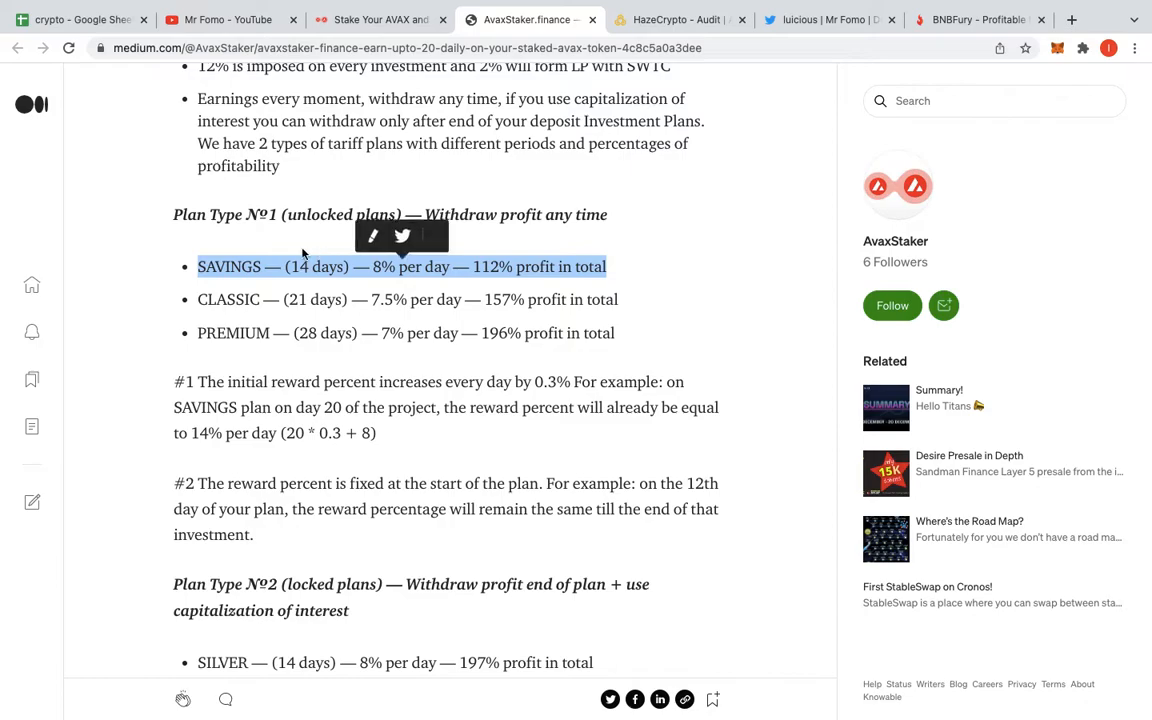
{"action": "scroll", "scroll_direction": "down", "scroll_amount": 3}
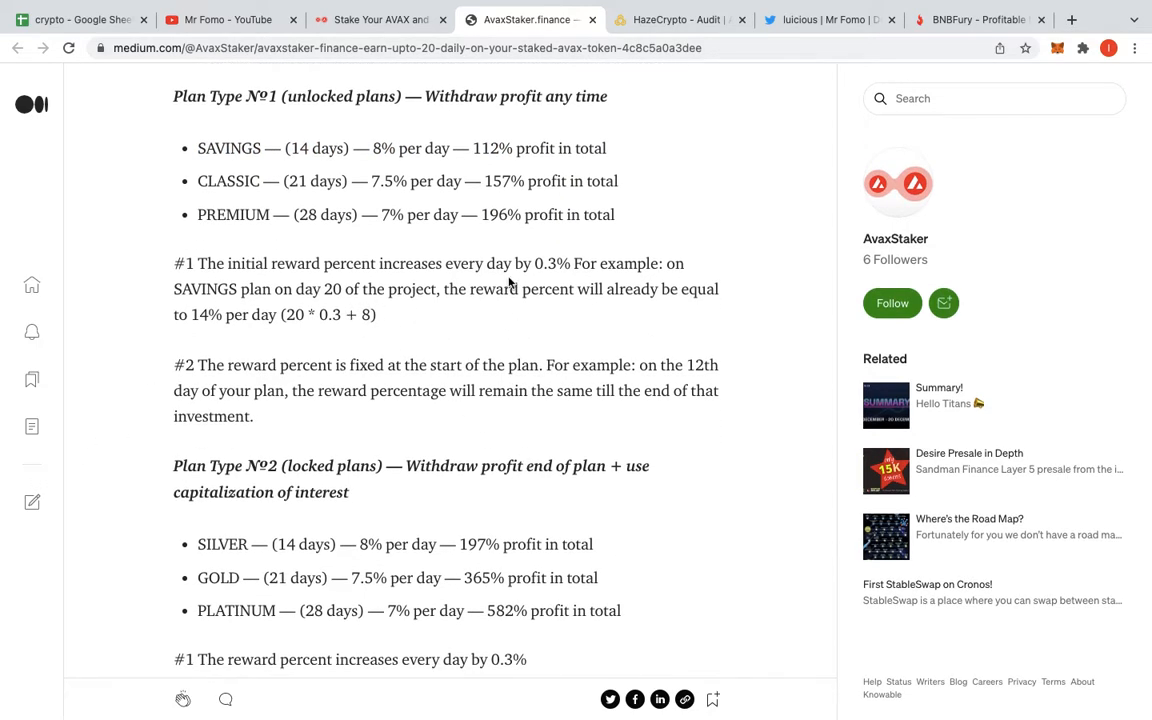
{"action": "scroll", "scroll_direction": "down", "scroll_amount": 3}
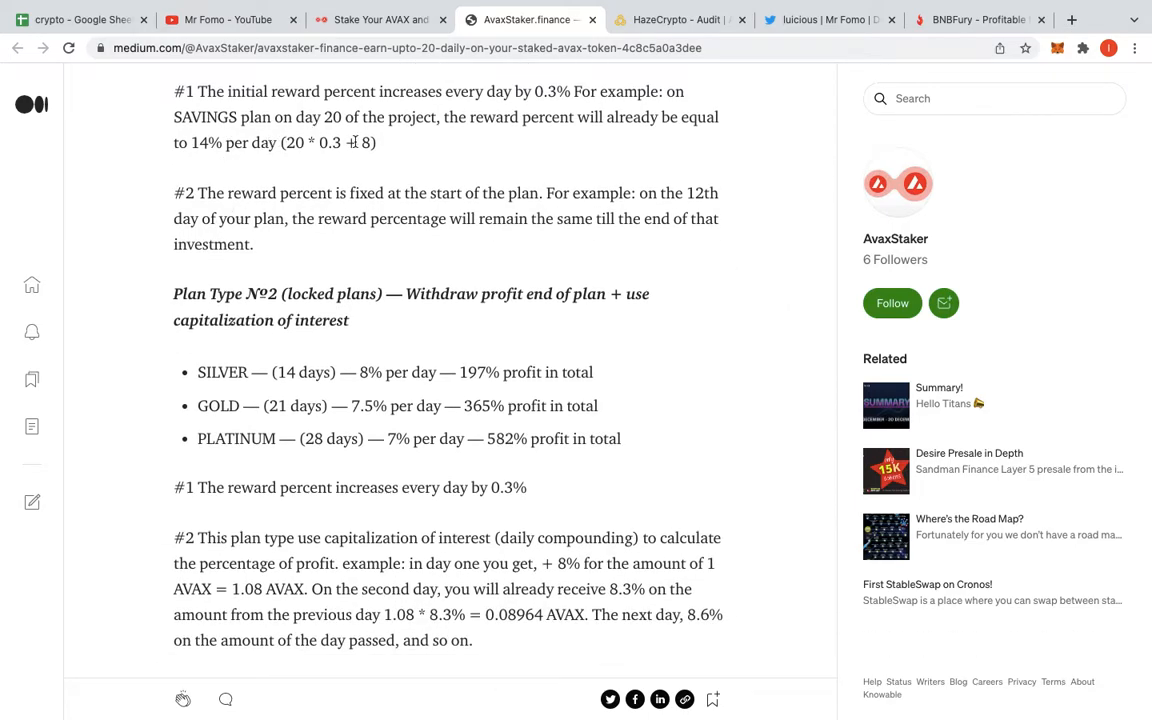
{"action": "mouse_move", "coordinate": [548, 154]}
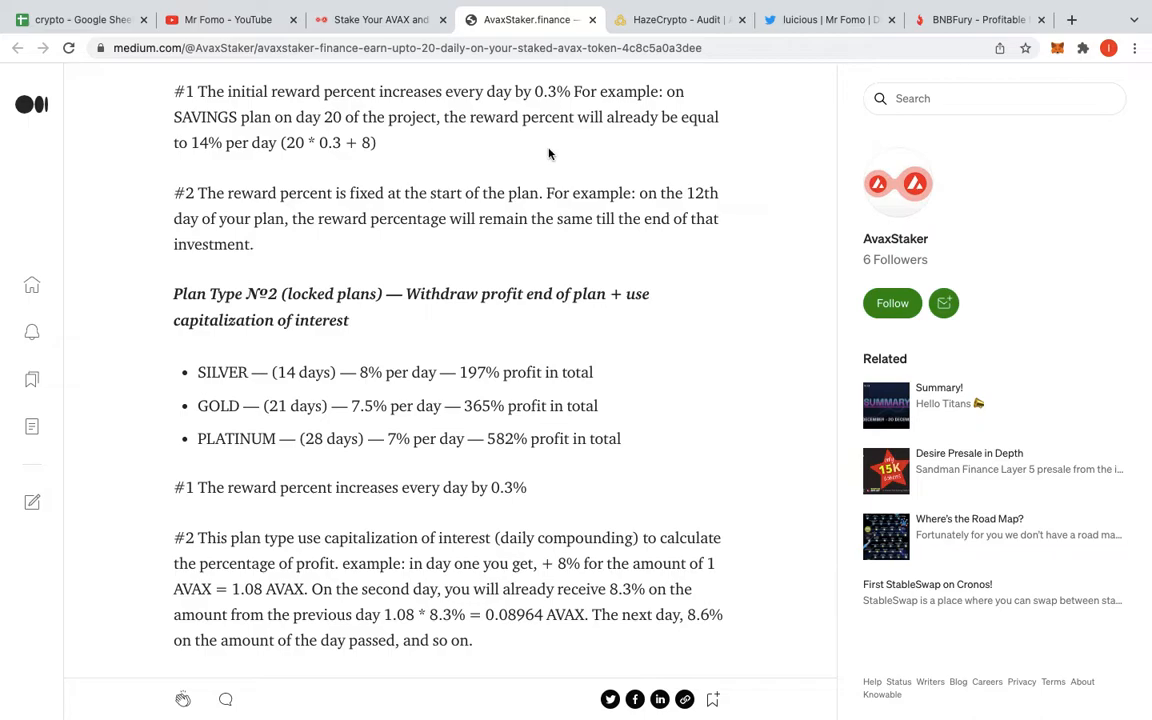
{"action": "mouse_move", "coordinate": [852, 398]}
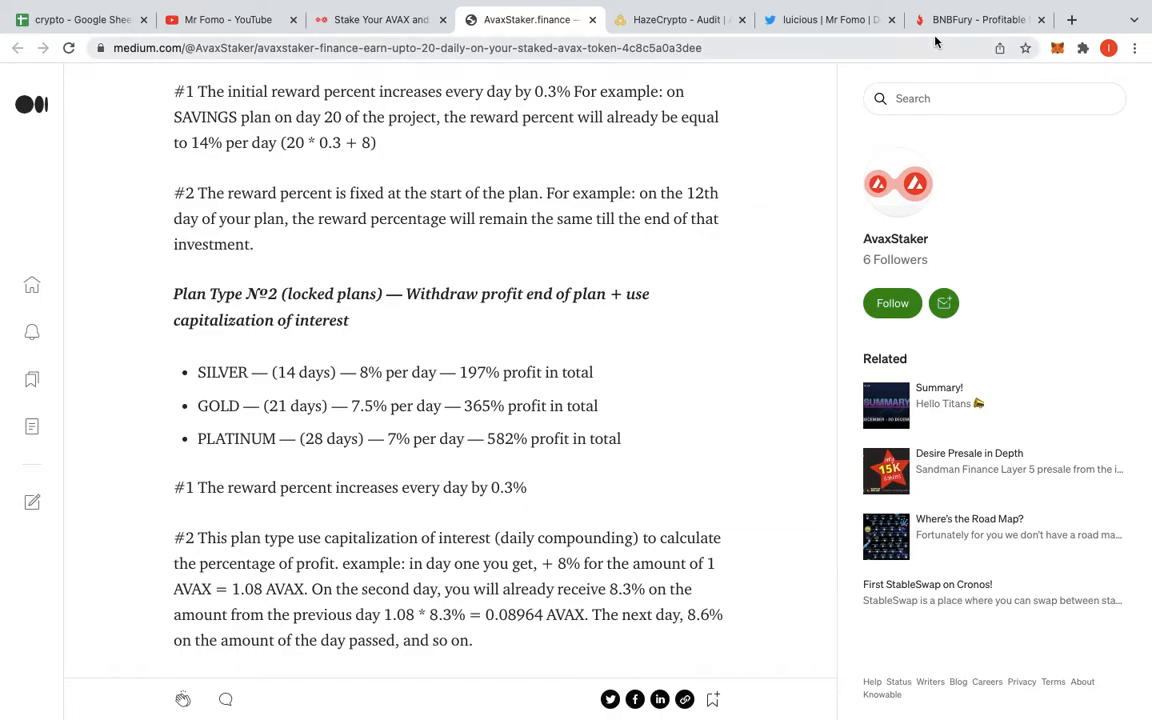
{"action": "left_click", "coordinate": [975, 19]}
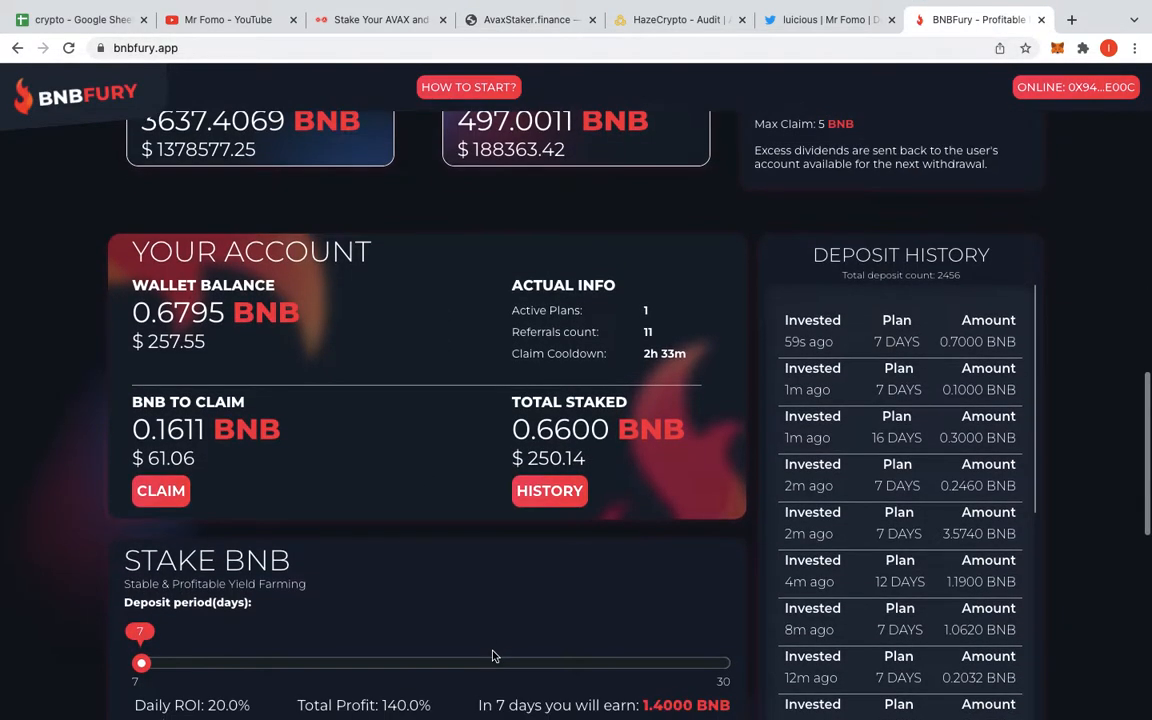
- Check BNBFury's 3637.4069 BNB staked and 62.1251 BNB insurance pool, then return to Medium
{"action": "scroll", "scroll_direction": "up", "scroll_amount": 3}
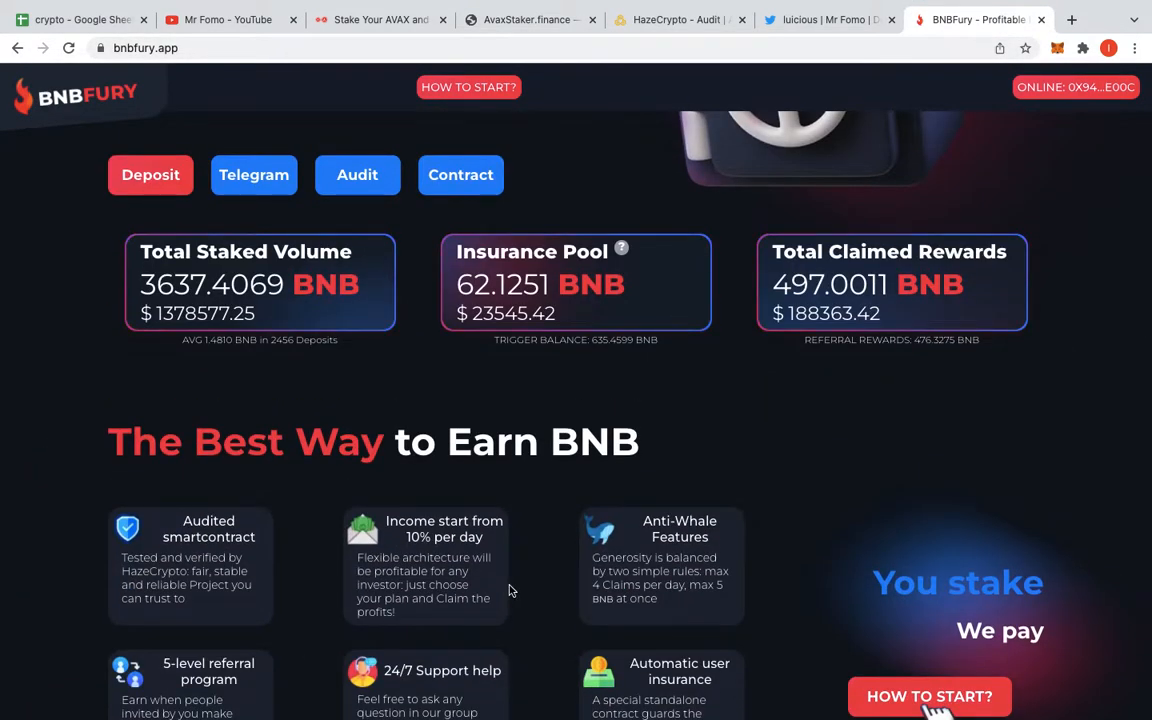
{"action": "mouse_move", "coordinate": [592, 511]}
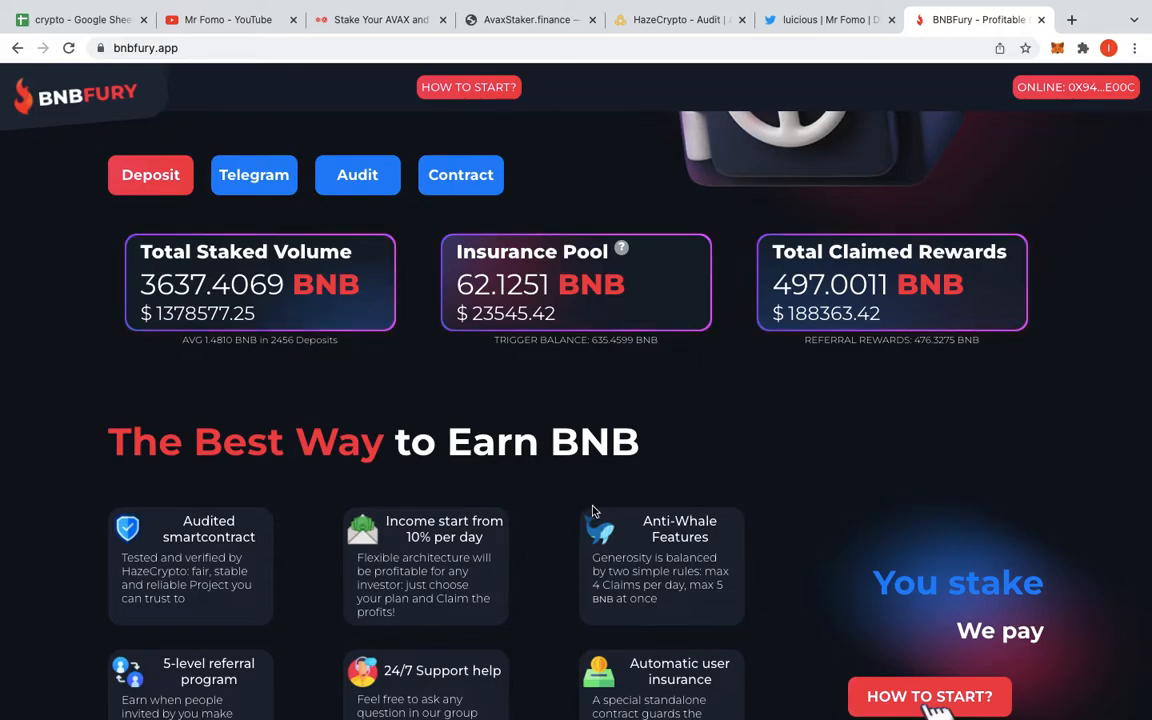
{"action": "scroll", "scroll_direction": "down", "scroll_amount": 3}
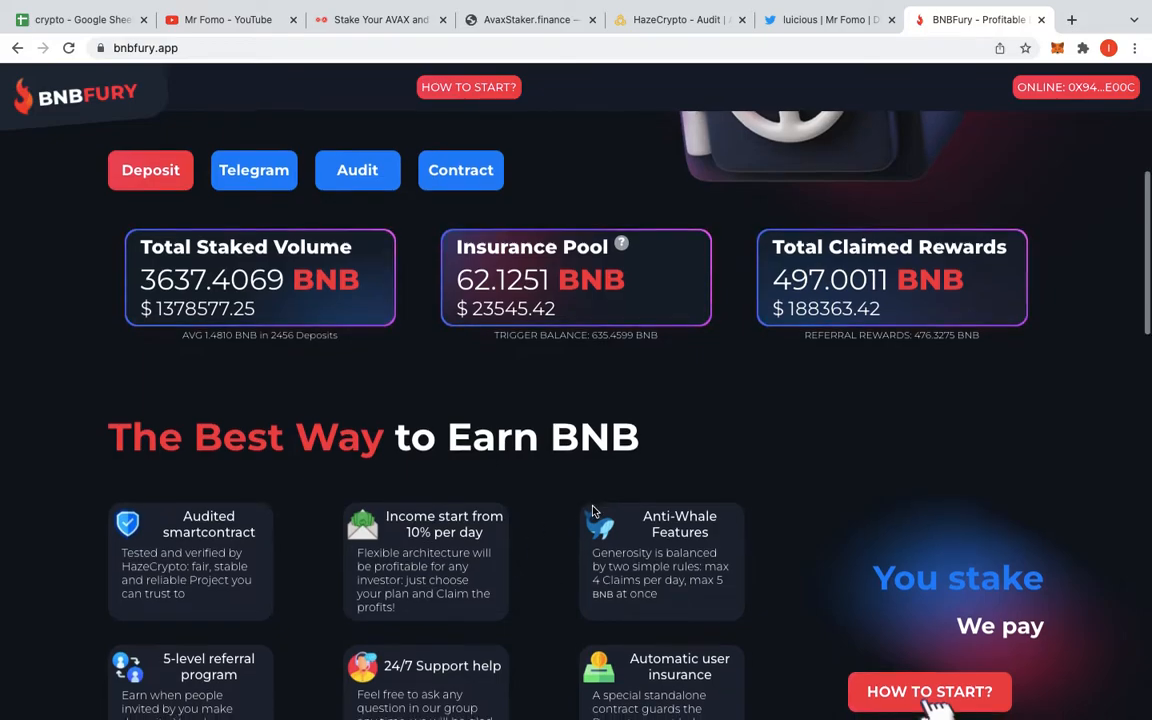
{"action": "left_click", "coordinate": [527, 19]}
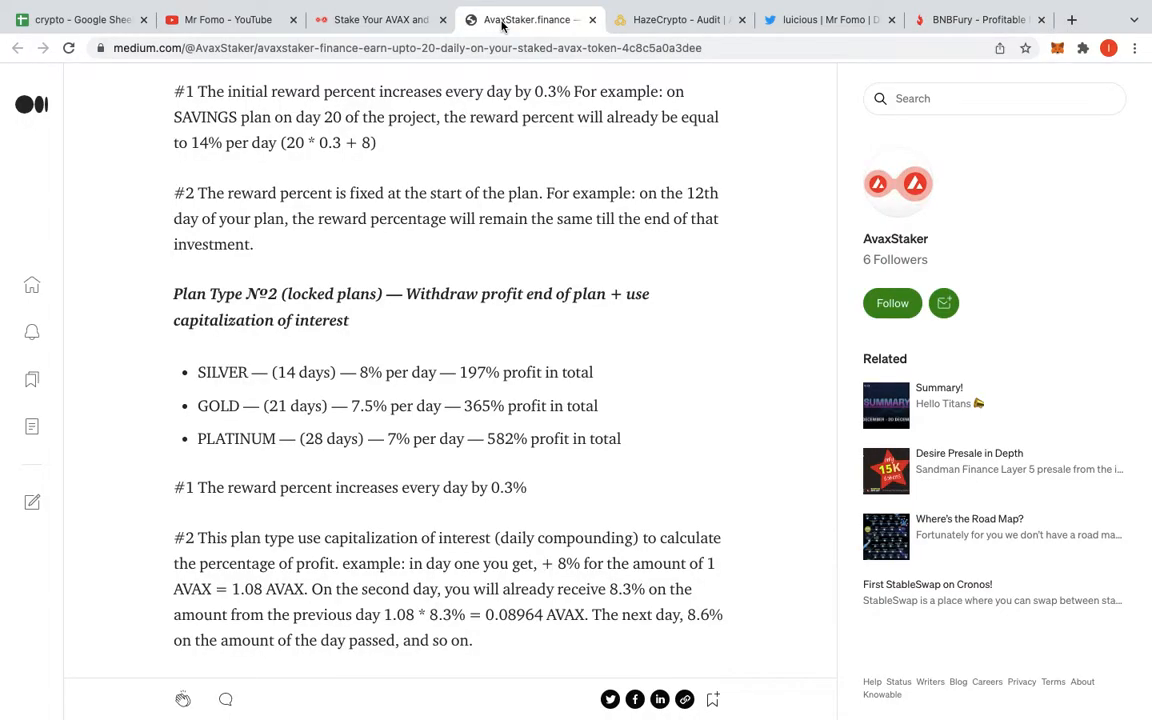
{"action": "mouse_move", "coordinate": [523, 225]}
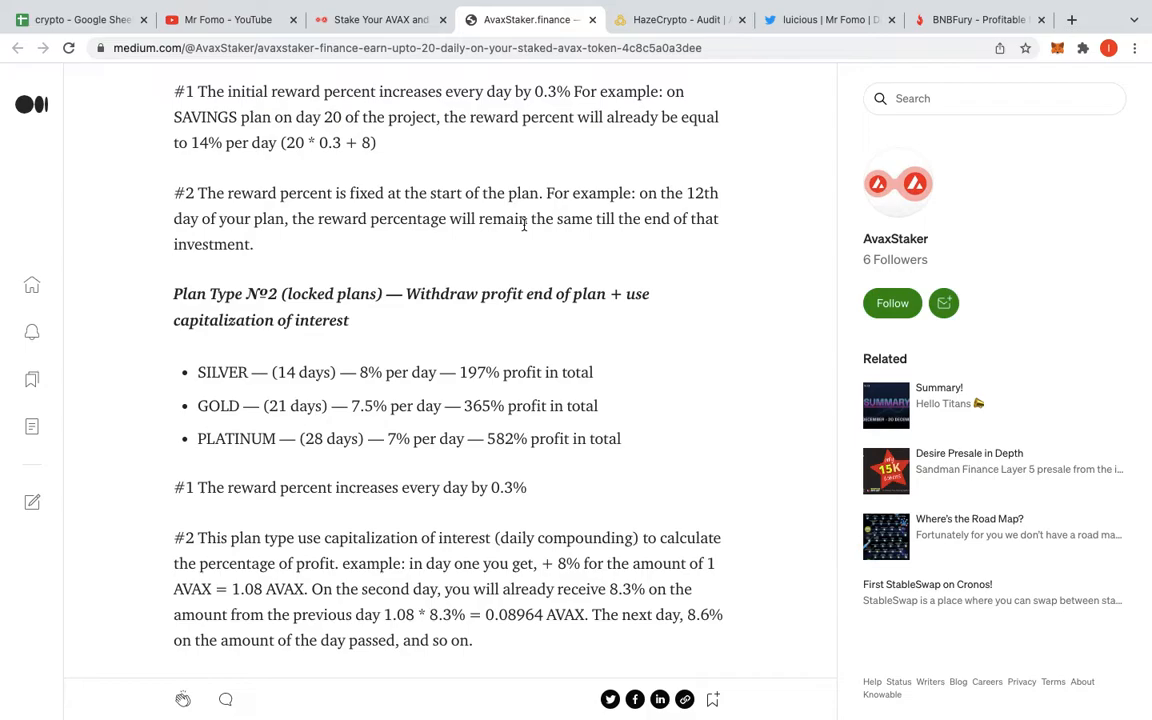
{"action": "mouse_move", "coordinate": [923, 362]}
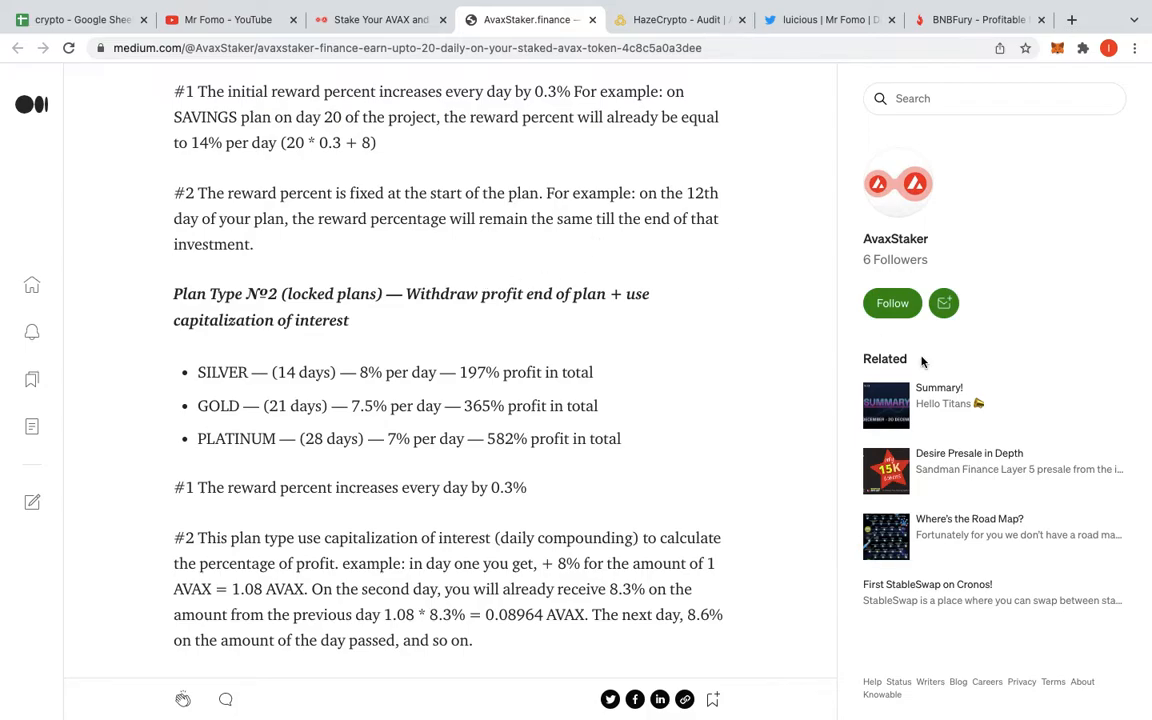
{"action": "mouse_move", "coordinate": [280, 472]}
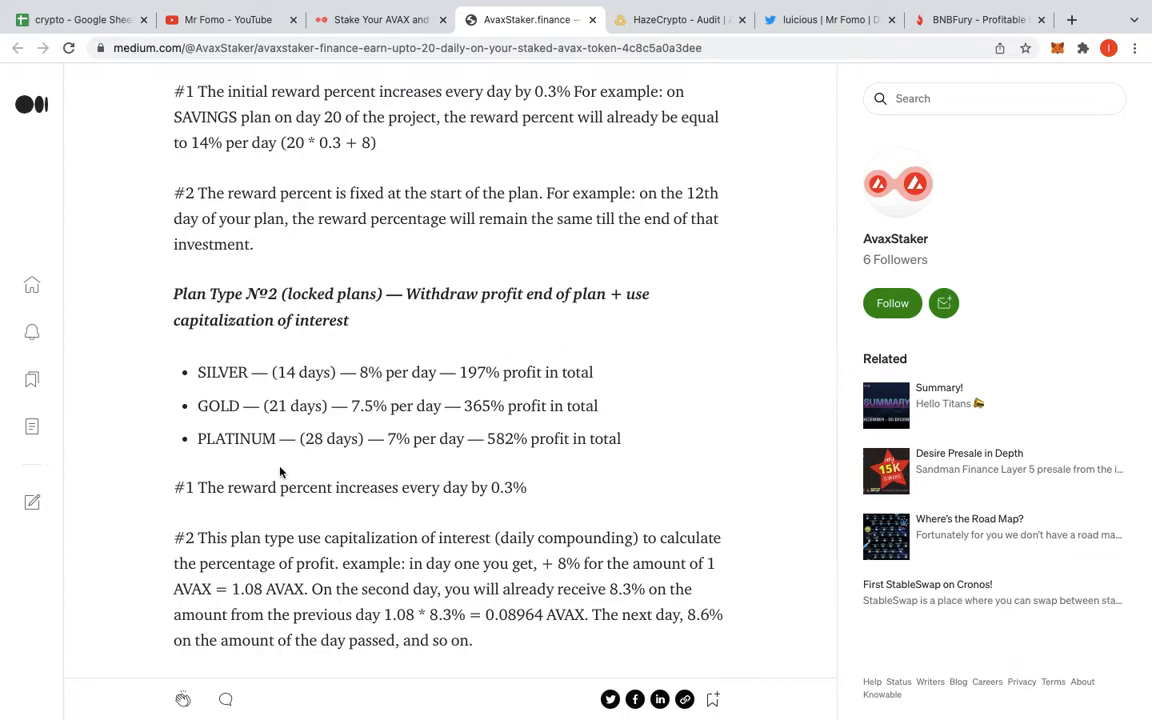
- Scroll the article through referral rewards, Social Handles and Contract Details, then back up
{"action": "scroll", "scroll_direction": "down", "scroll_amount": 3}
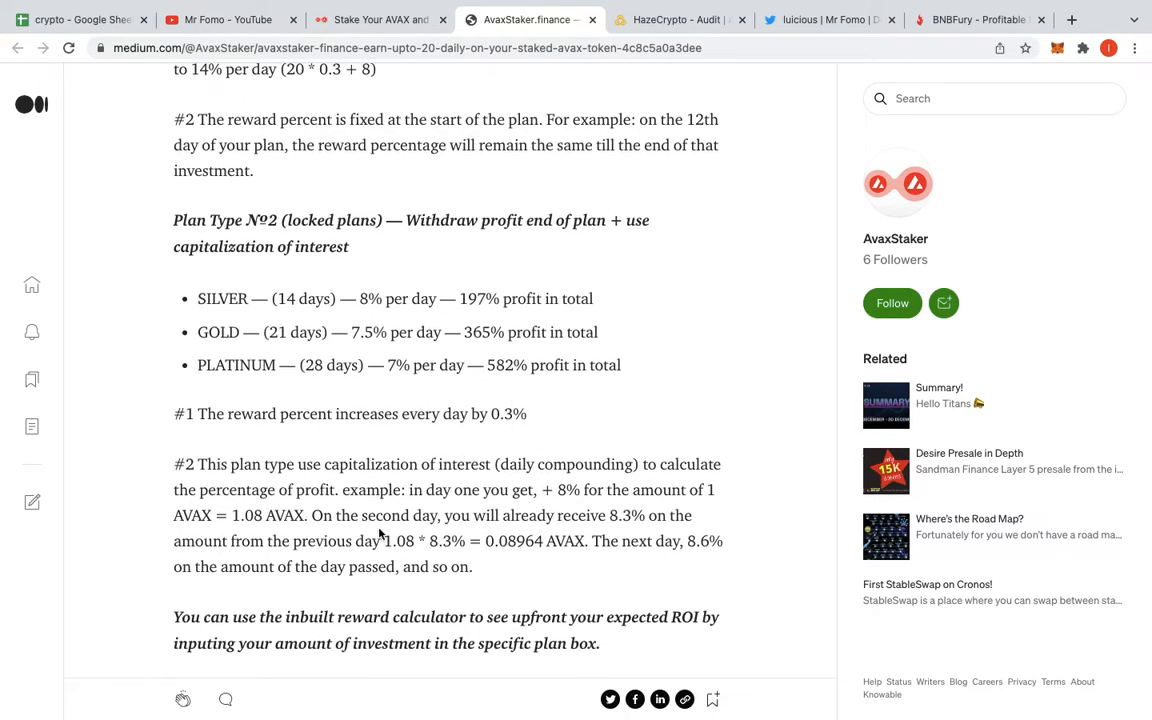
{"action": "mouse_move", "coordinate": [200, 440]}
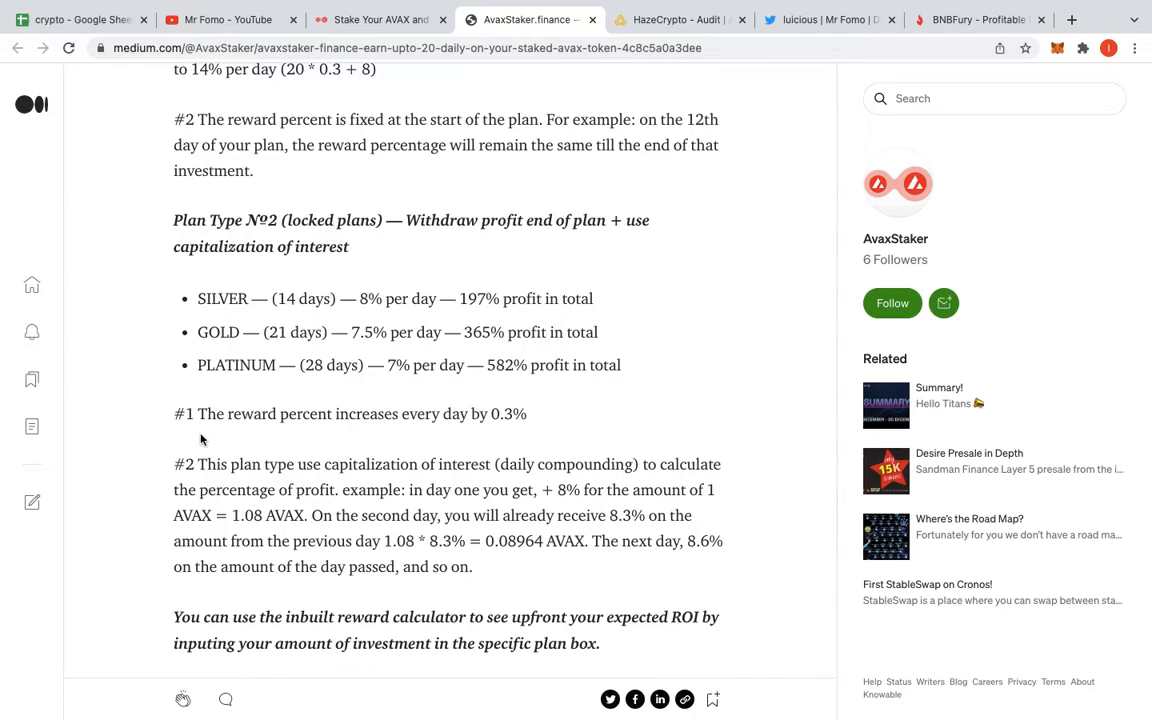
{"action": "mouse_move", "coordinate": [296, 447]}
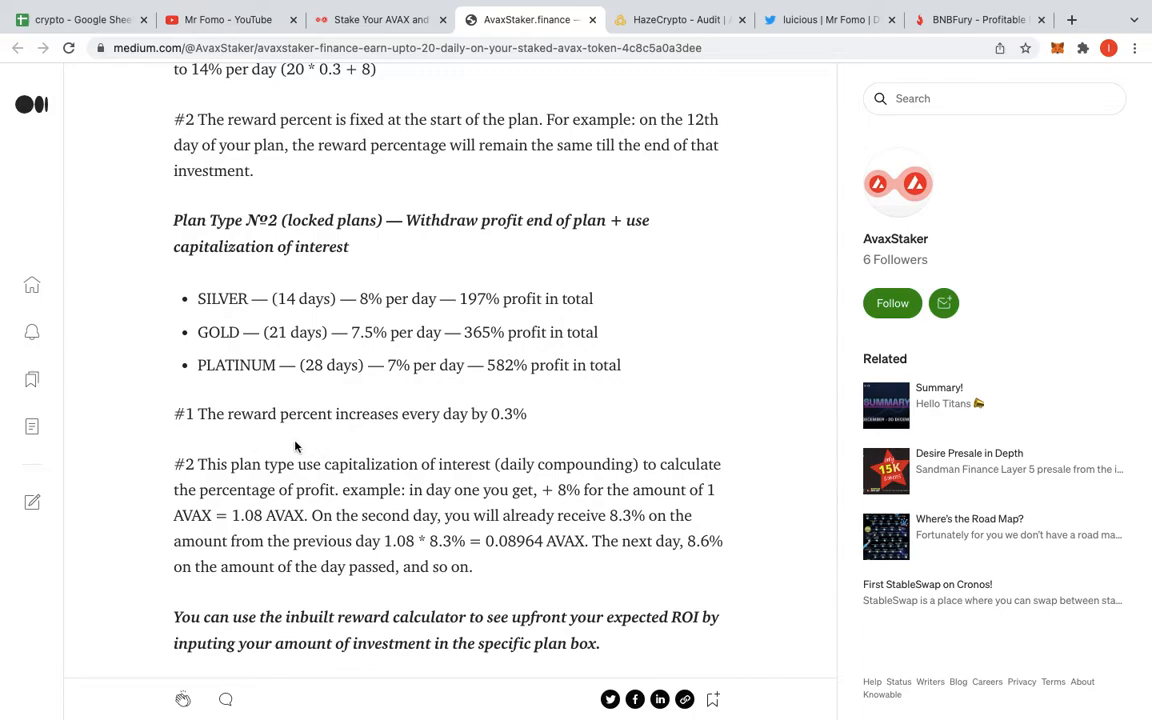
{"action": "mouse_move", "coordinate": [508, 456]}
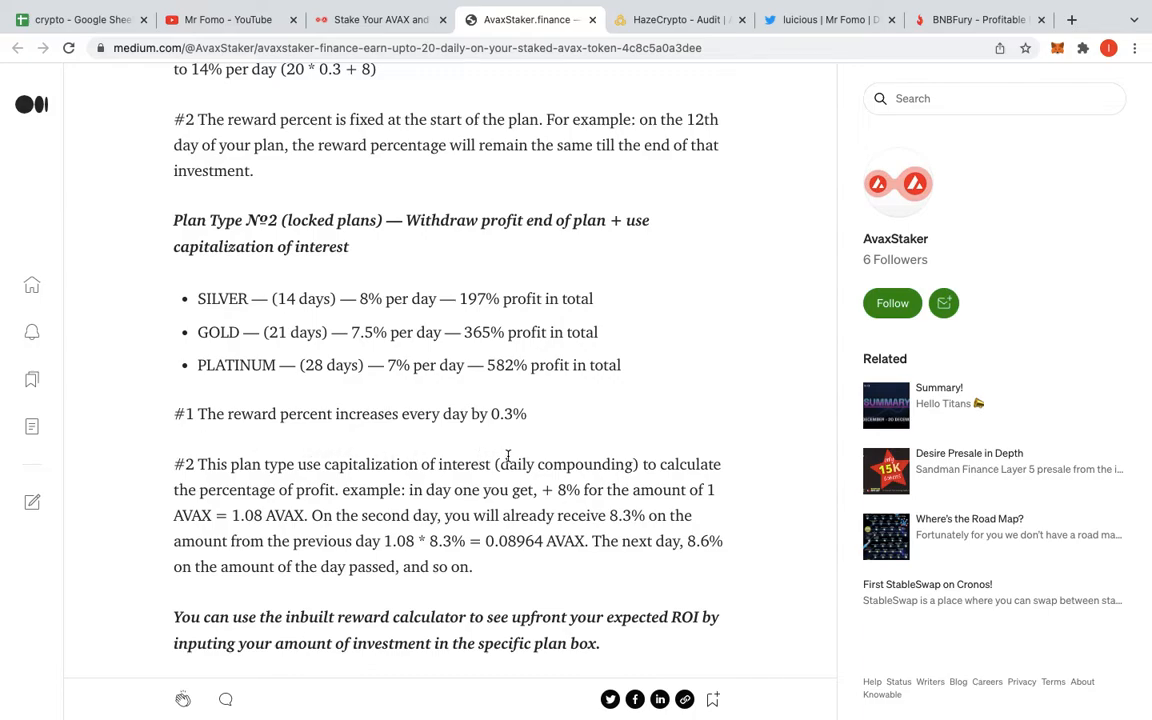
{"action": "scroll", "scroll_direction": "down", "scroll_amount": 3}
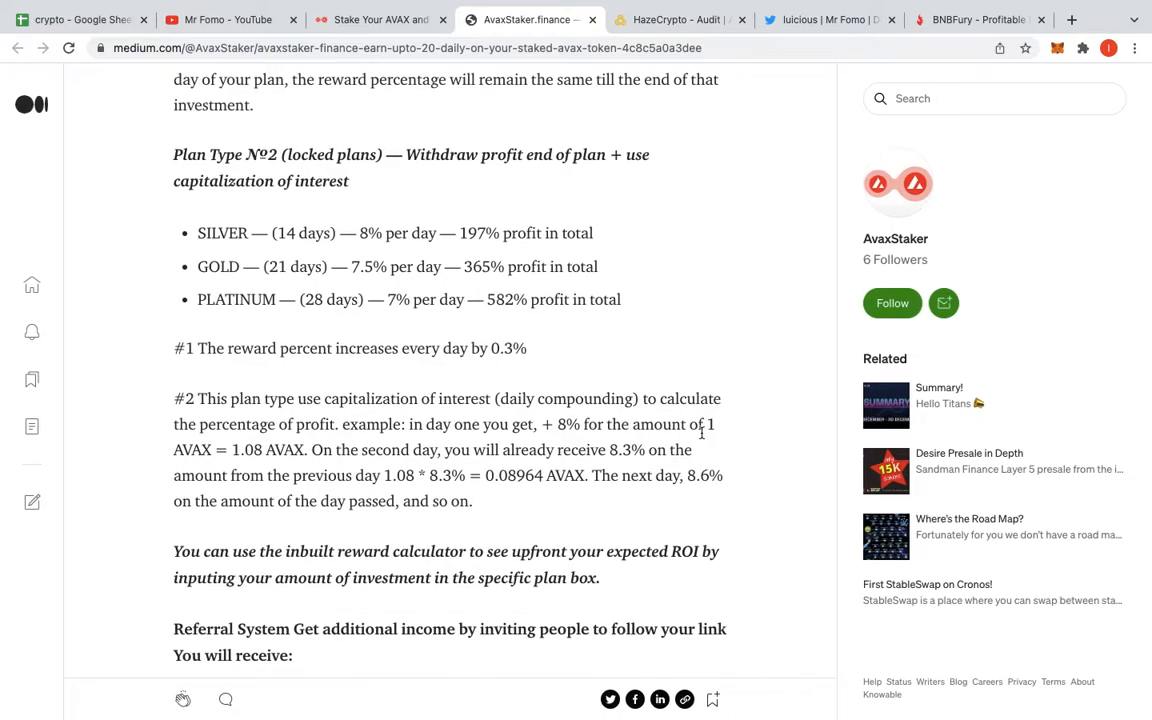
{"action": "scroll", "scroll_direction": "down", "scroll_amount": 3}
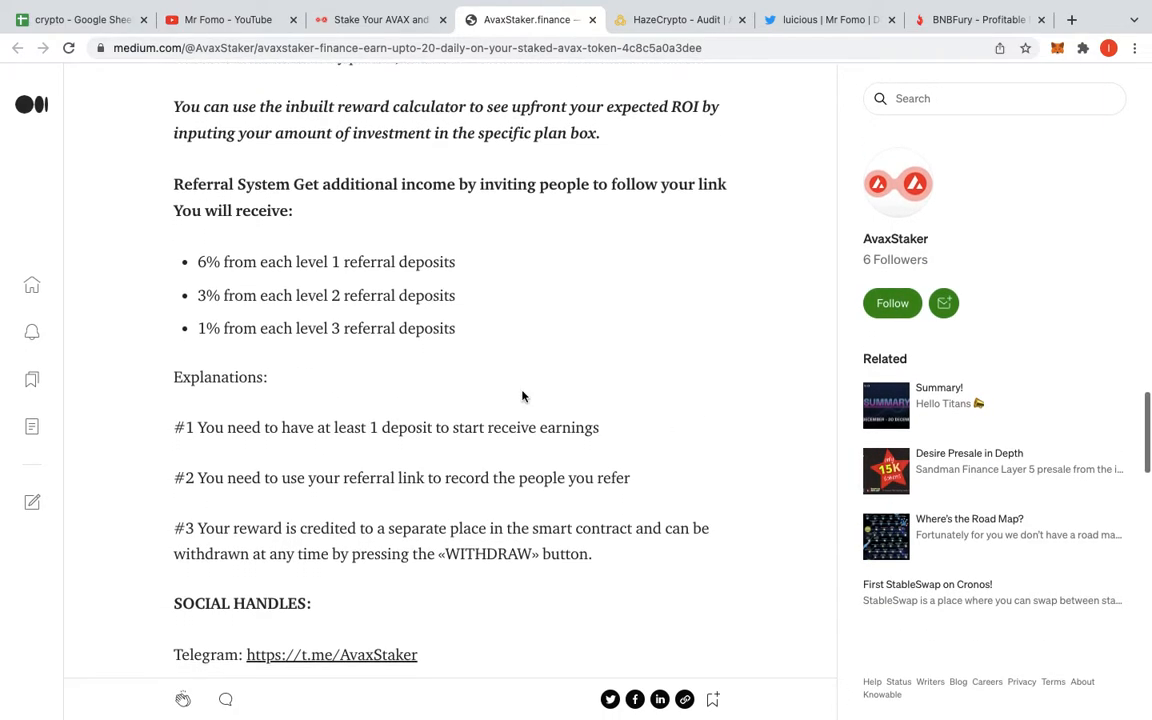
{"action": "scroll", "scroll_direction": "down", "scroll_amount": 3}
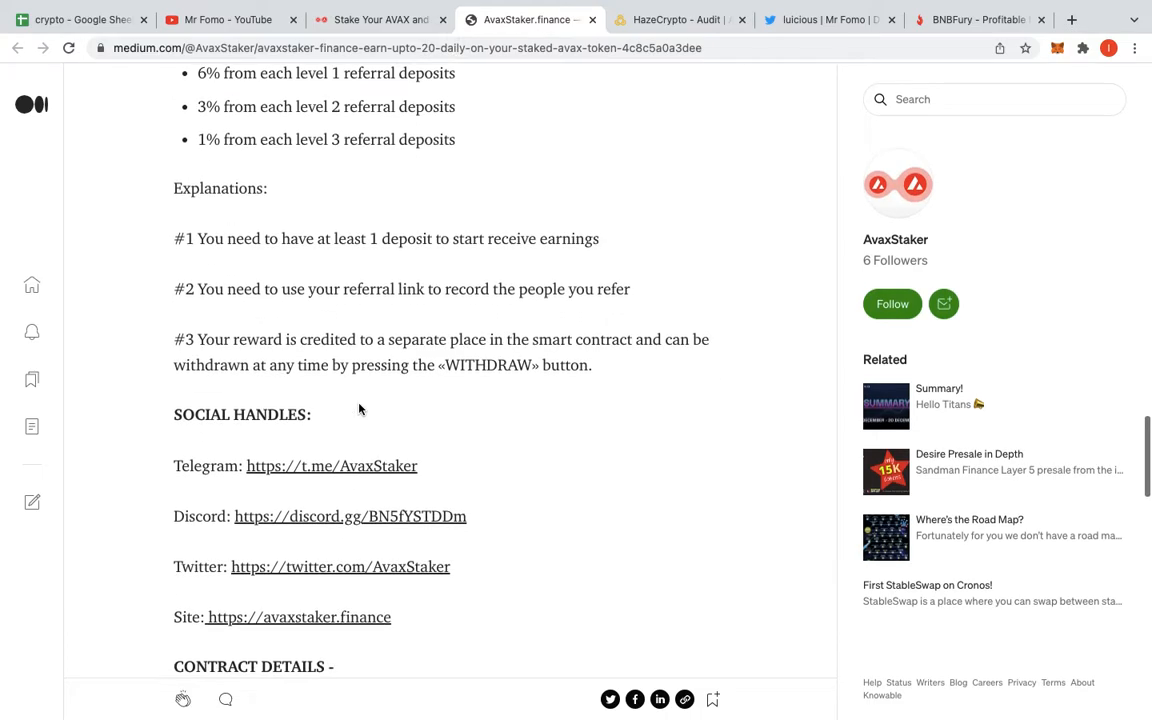
{"action": "mouse_move", "coordinate": [285, 270]}
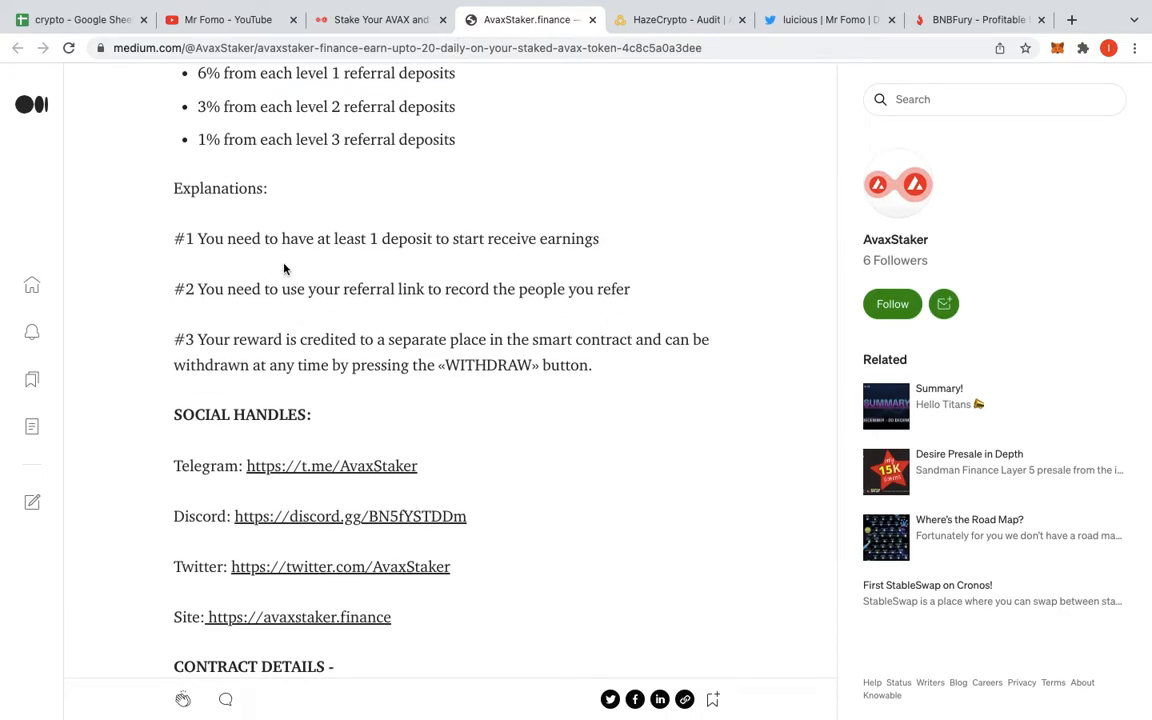
{"action": "scroll", "scroll_direction": "down", "scroll_amount": 3}
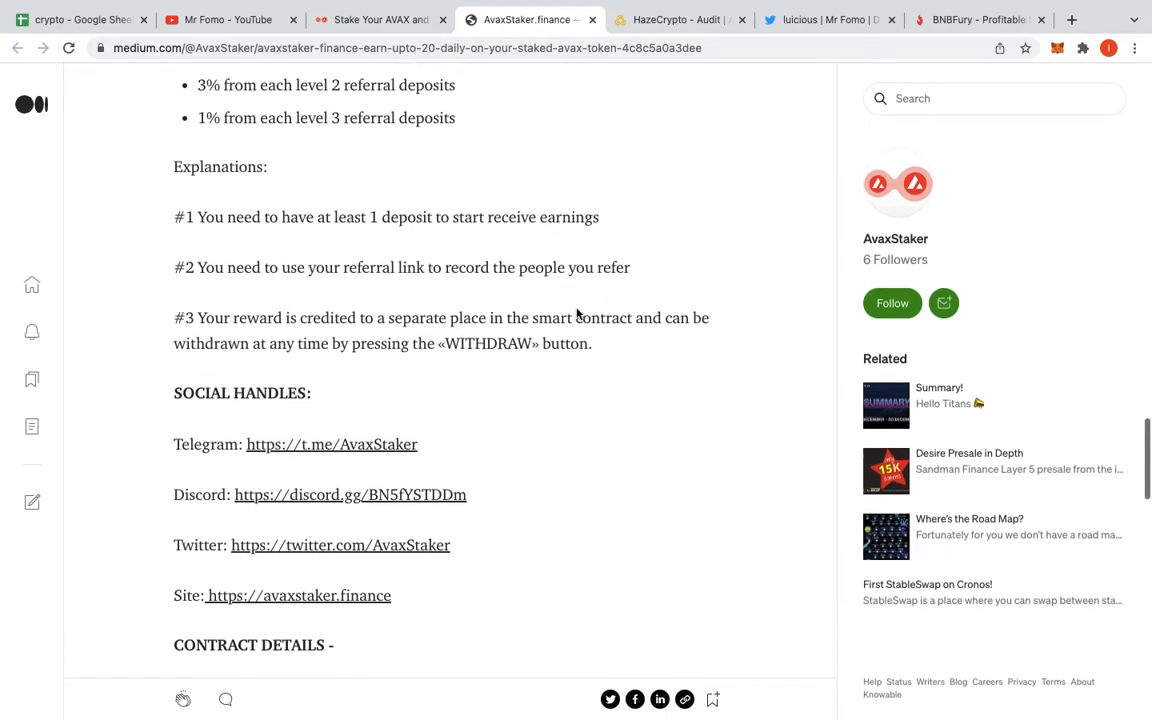
{"action": "scroll", "scroll_direction": "down", "scroll_amount": 3}
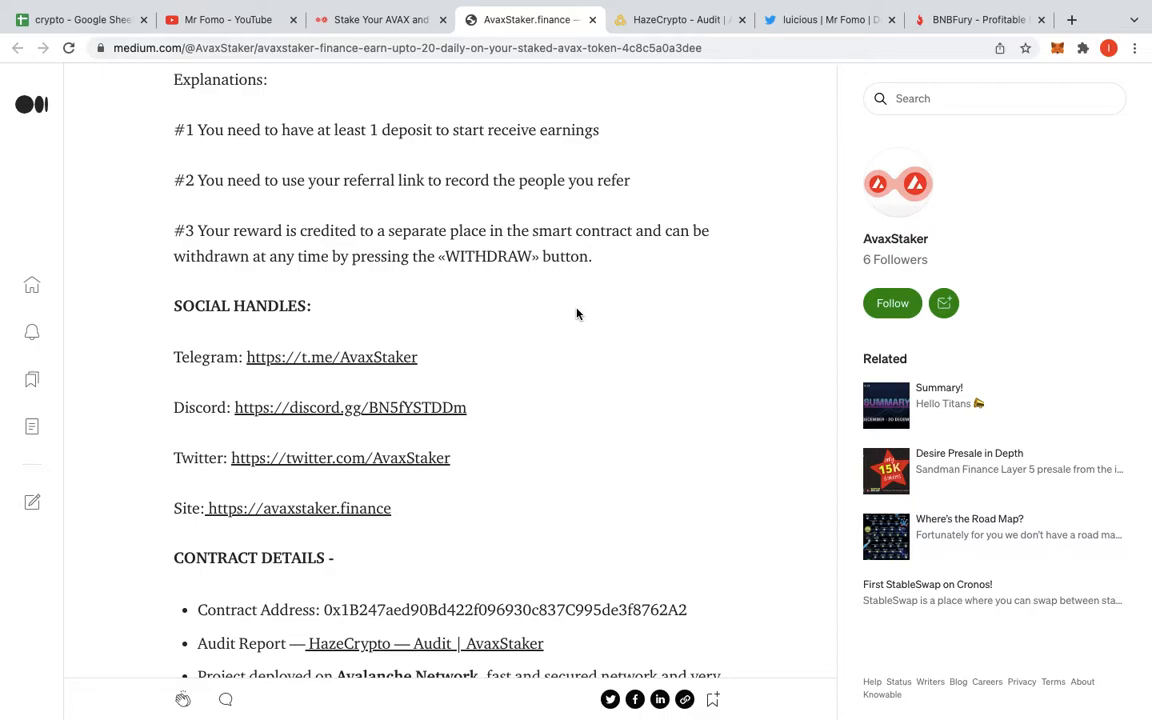
{"action": "scroll", "scroll_direction": "up", "scroll_amount": 3}
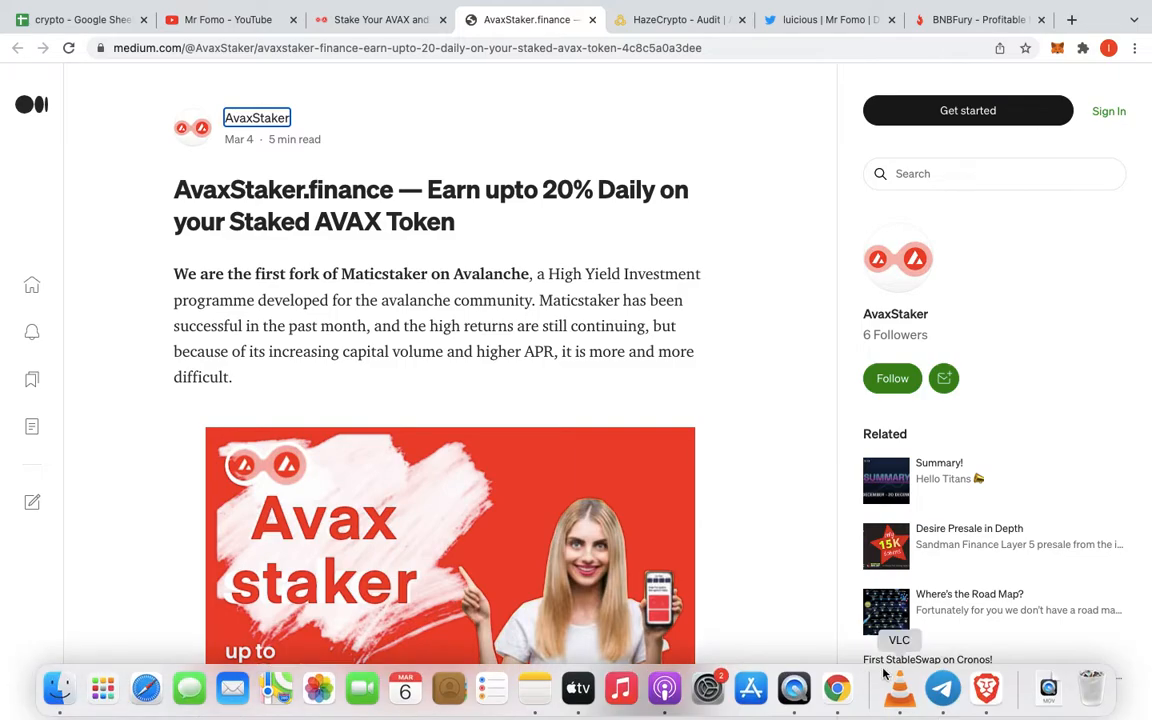
{"action": "left_click", "coordinate": [941, 688]}
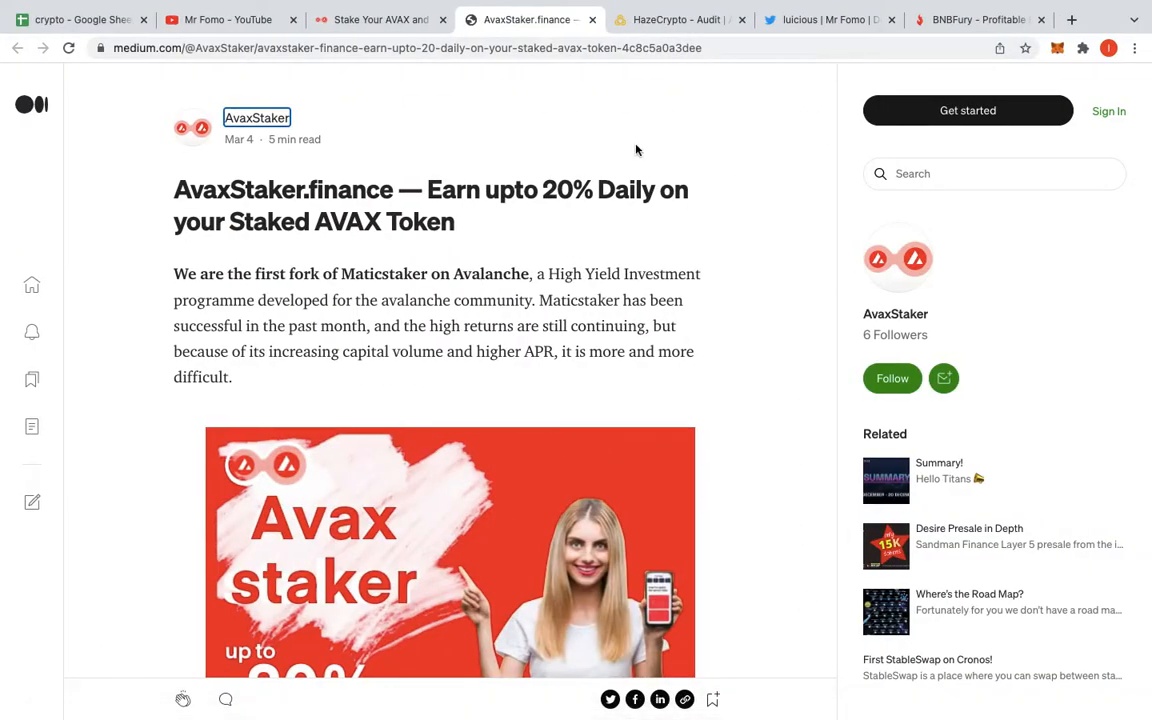
{"action": "mouse_move", "coordinate": [680, 19]}
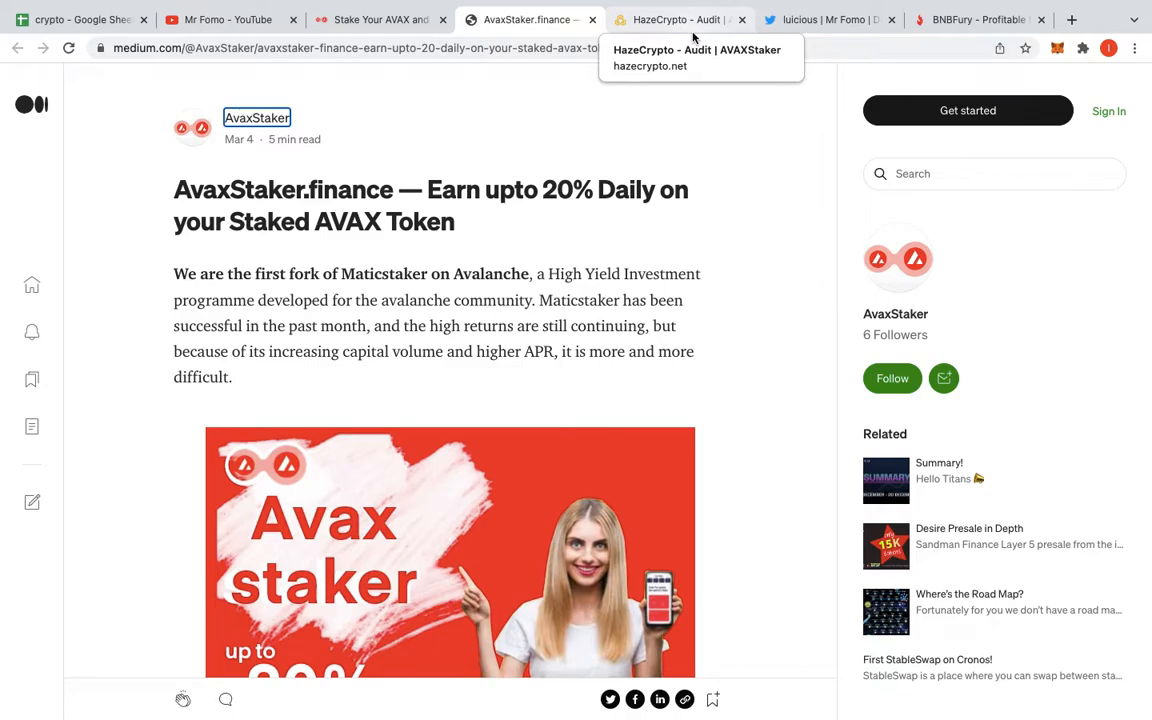
{"action": "scroll", "scroll_direction": "down", "scroll_amount": 3}
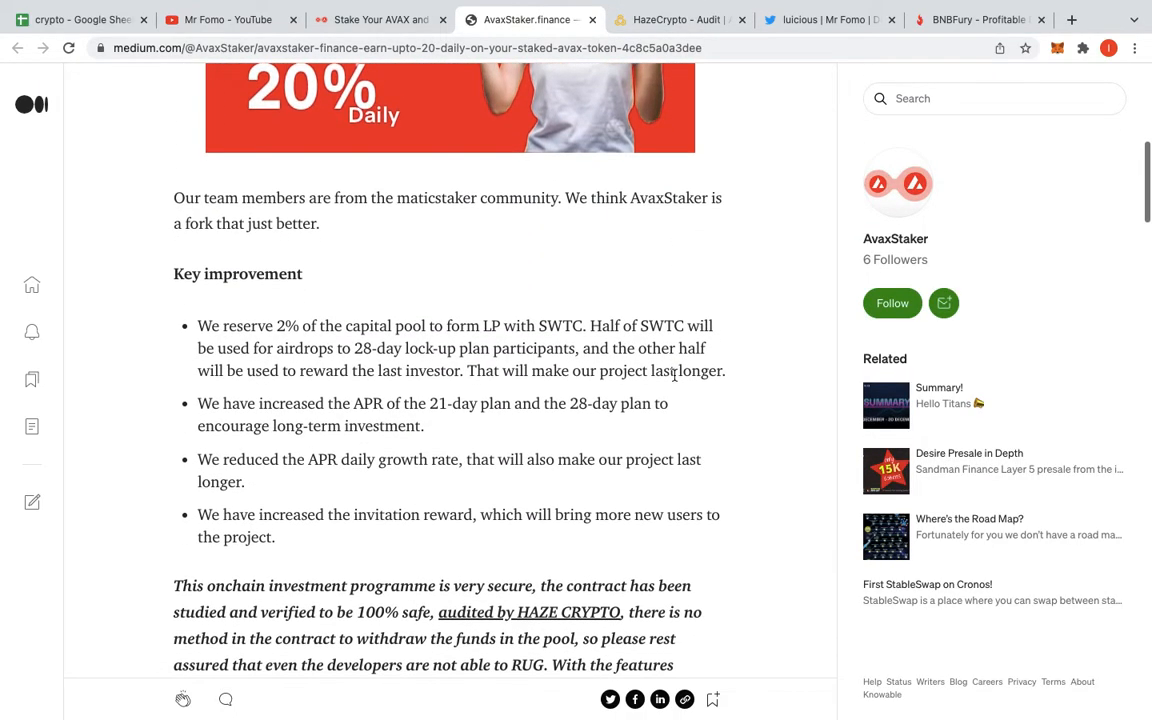
{"action": "scroll", "scroll_direction": "down", "scroll_amount": 3}
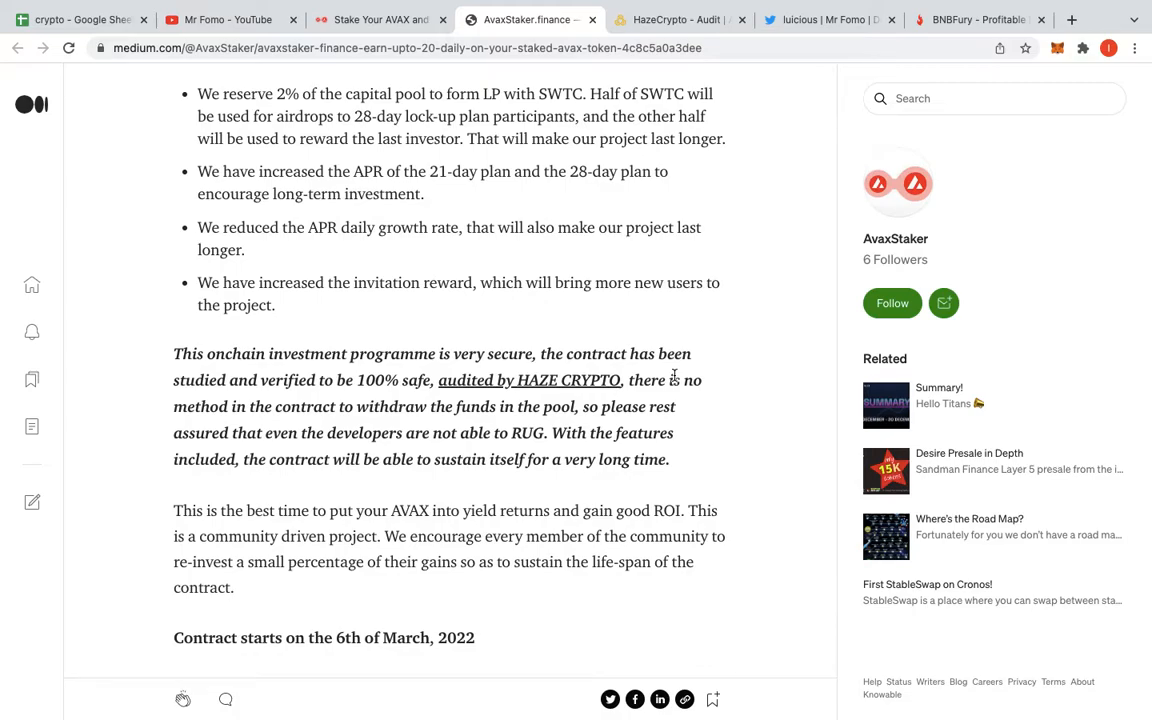
{"action": "scroll", "scroll_direction": "down", "scroll_amount": 3}
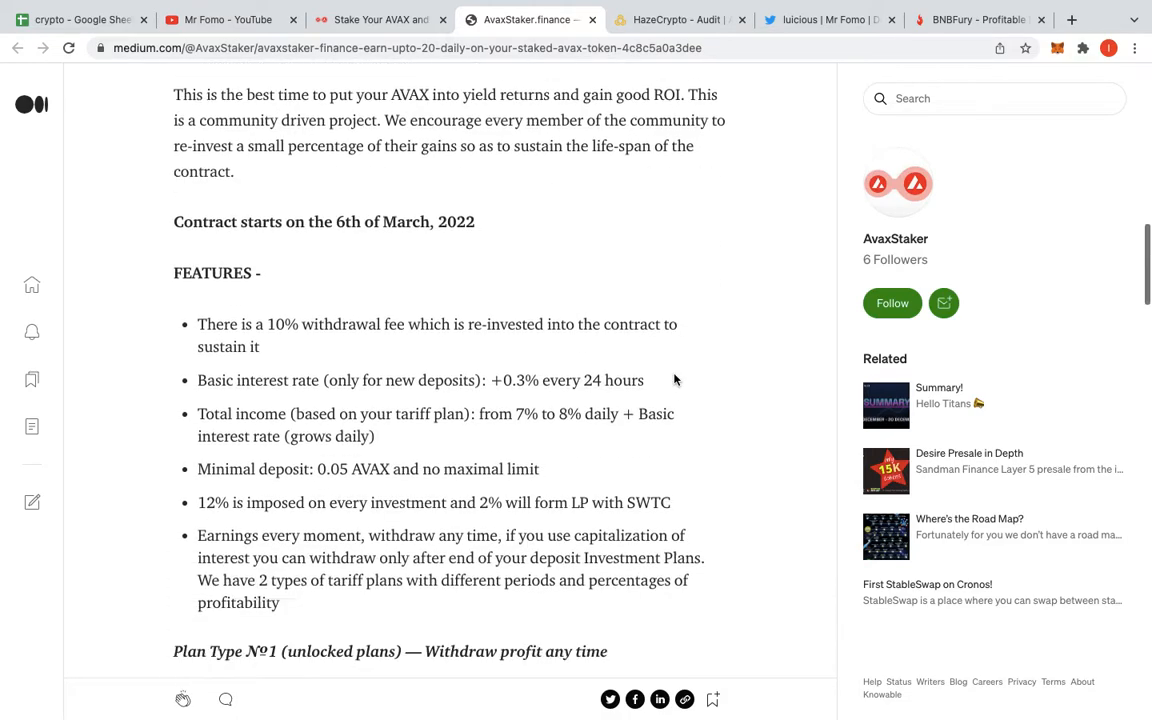
{"action": "scroll", "scroll_direction": "down", "scroll_amount": 3}
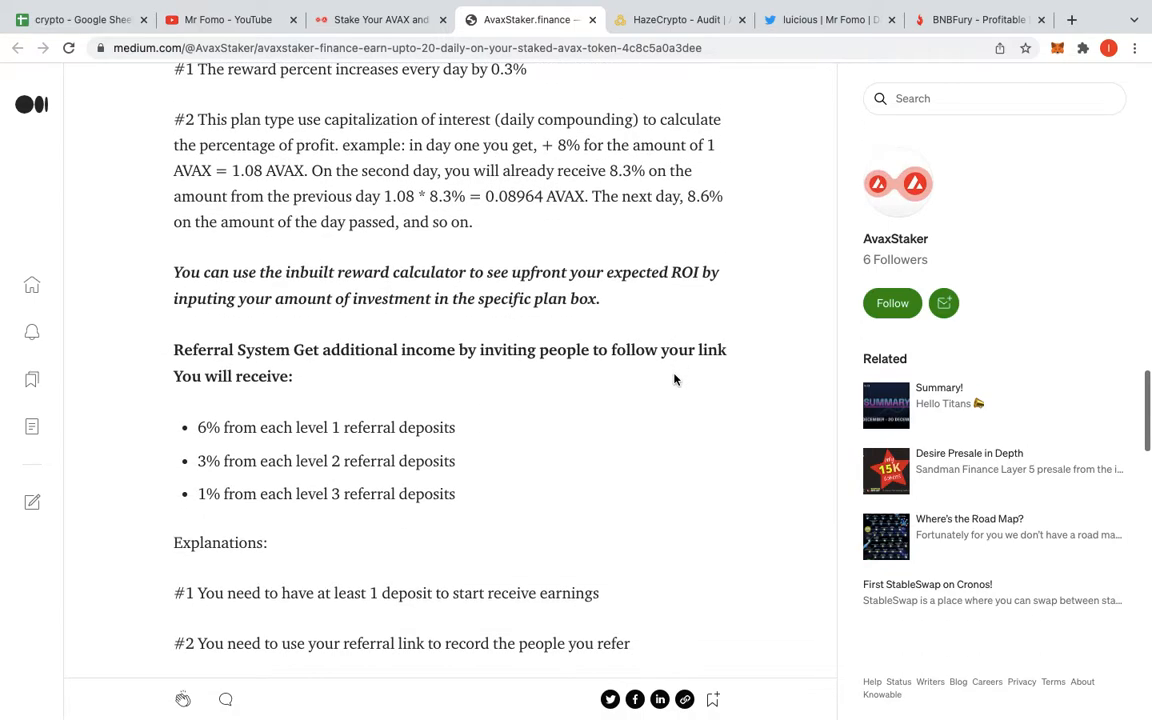
{"action": "scroll", "scroll_direction": "down", "scroll_amount": 3}
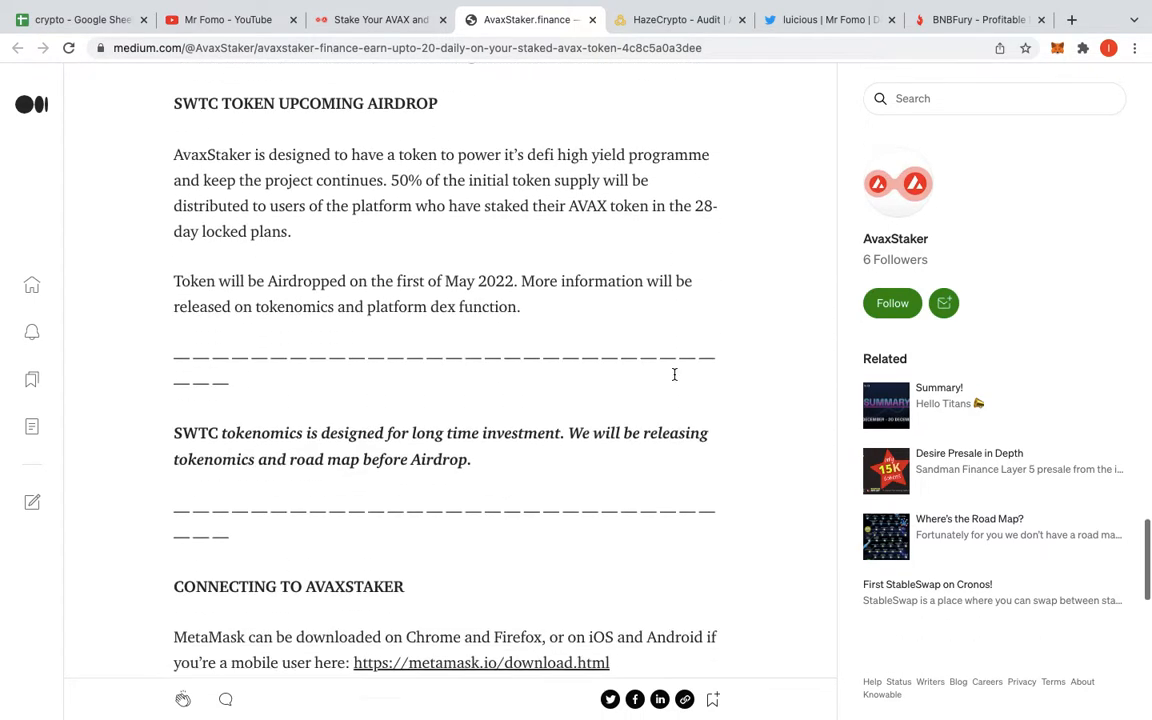
{"action": "scroll", "scroll_direction": "down", "scroll_amount": 3}
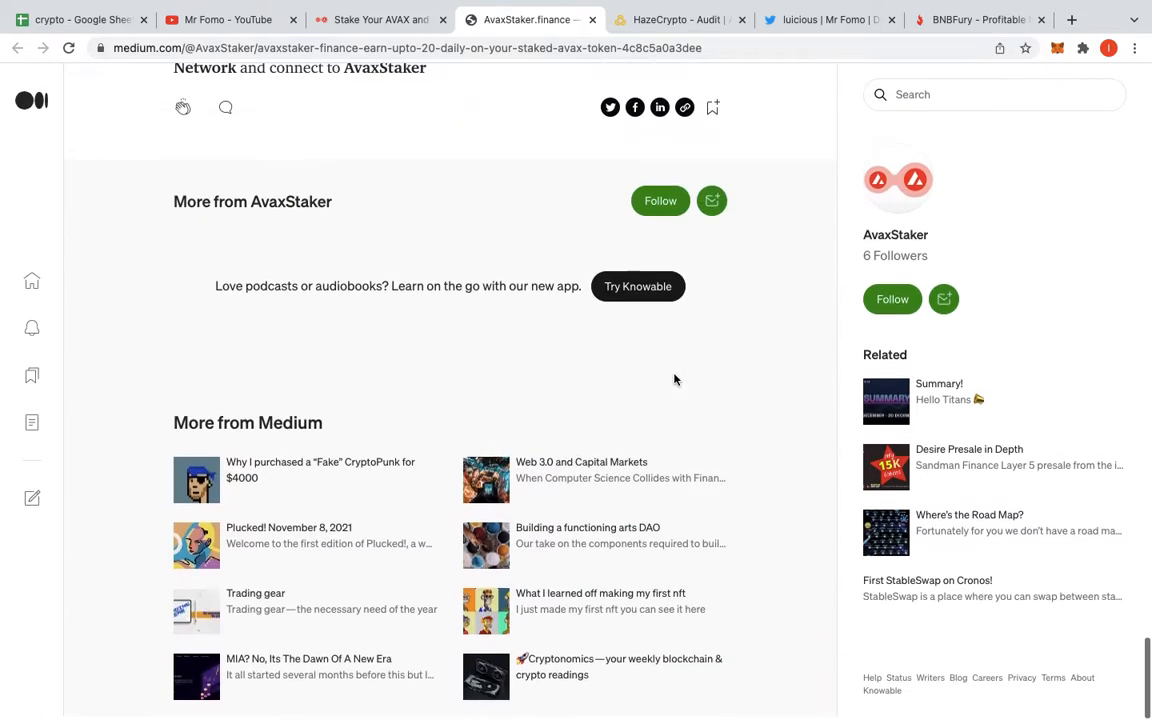
- Open the HazeCrypto audit and highlight 'and must be considered as HIGH-RISK.'
{"action": "left_click", "coordinate": [680, 19]}
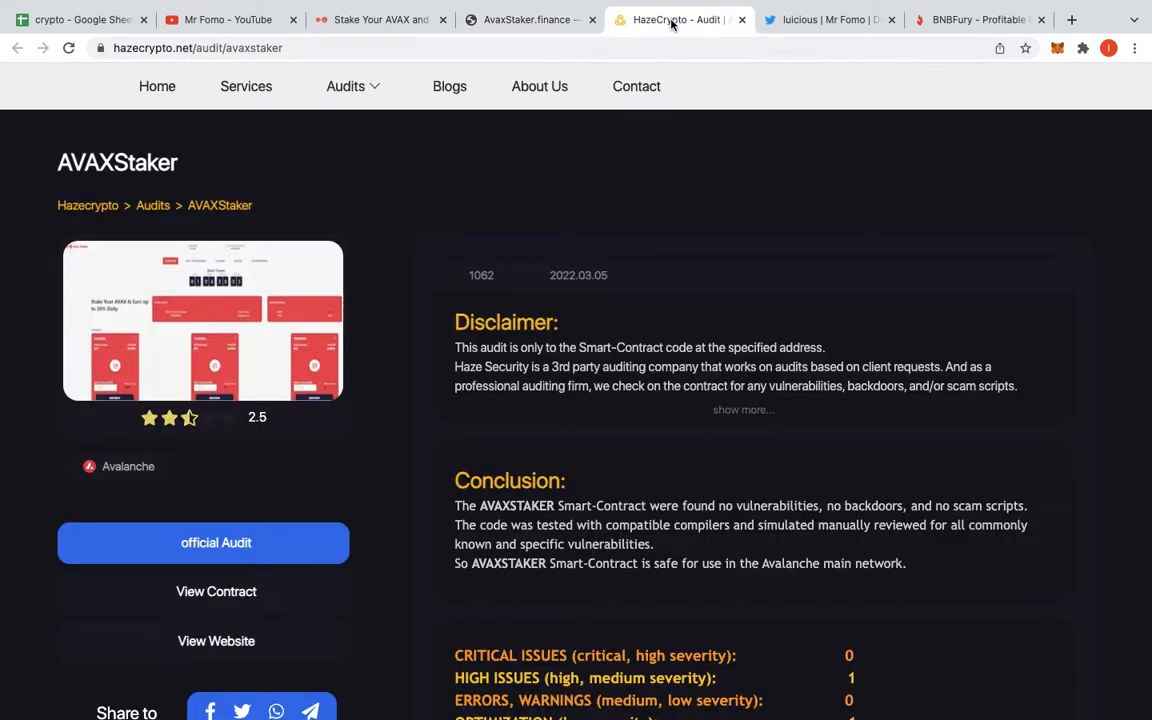
{"action": "scroll", "scroll_direction": "down", "scroll_amount": 3}
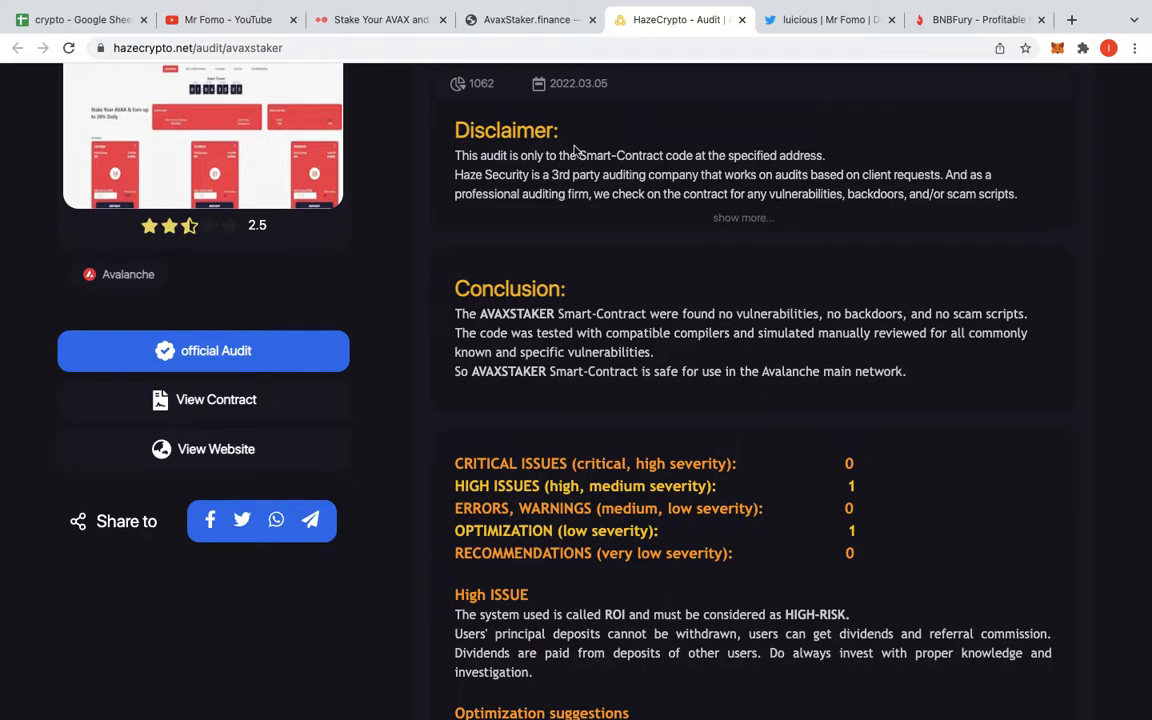
{"action": "scroll", "scroll_direction": "down", "scroll_amount": 3}
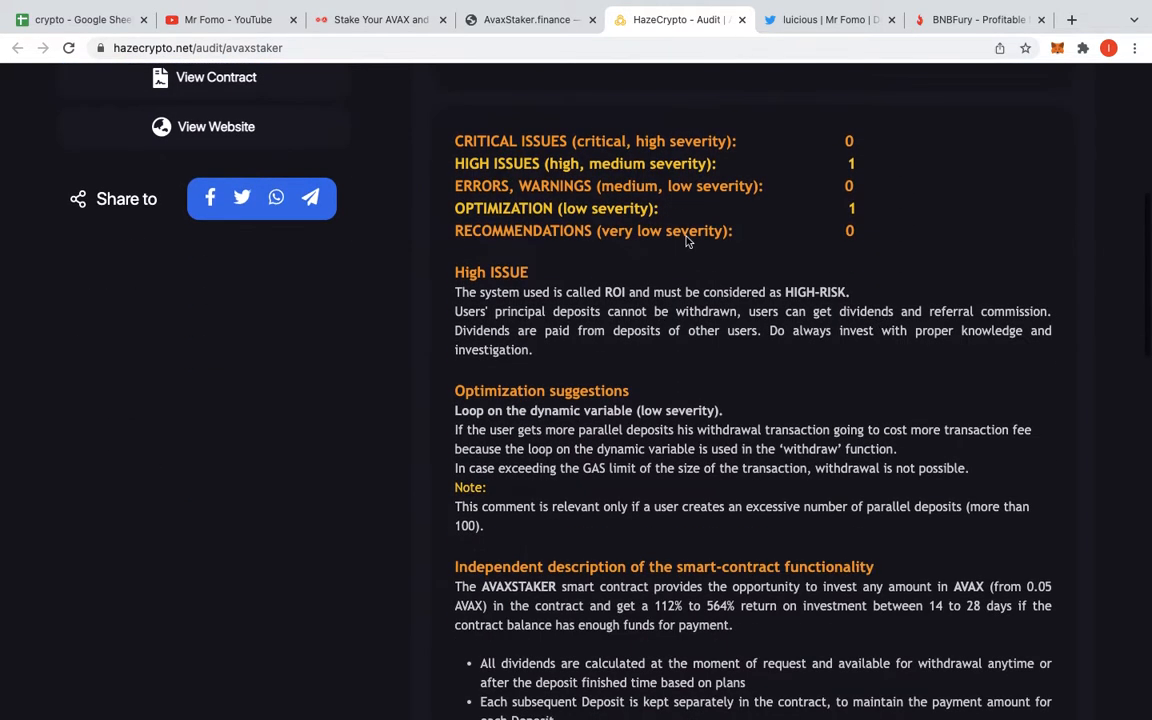
{"action": "mouse_move", "coordinate": [725, 531]}
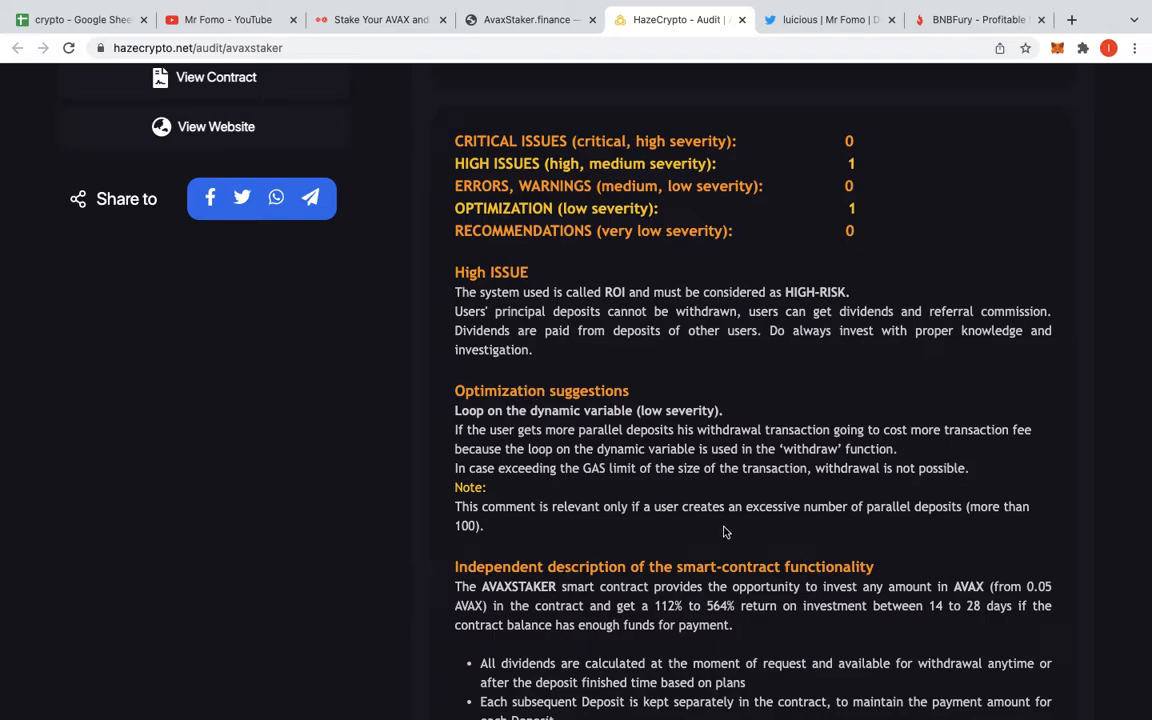
{"action": "scroll", "scroll_direction": "down", "scroll_amount": 3}
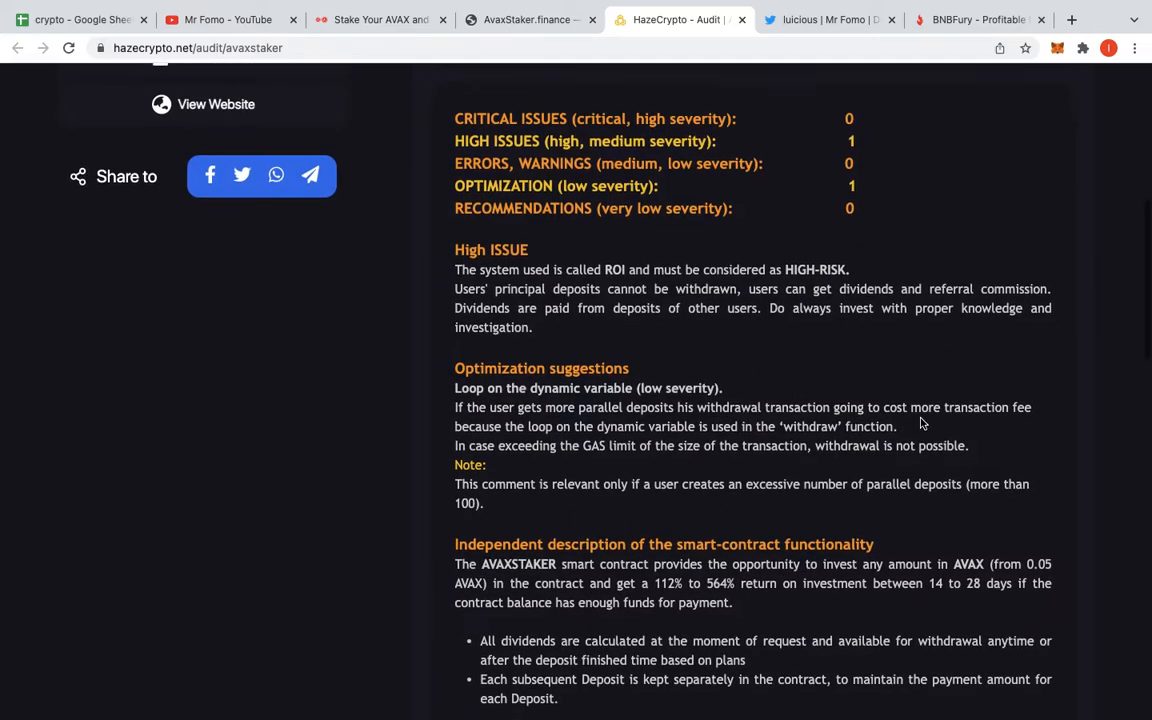
{"action": "scroll", "scroll_direction": "down", "scroll_amount": 3}
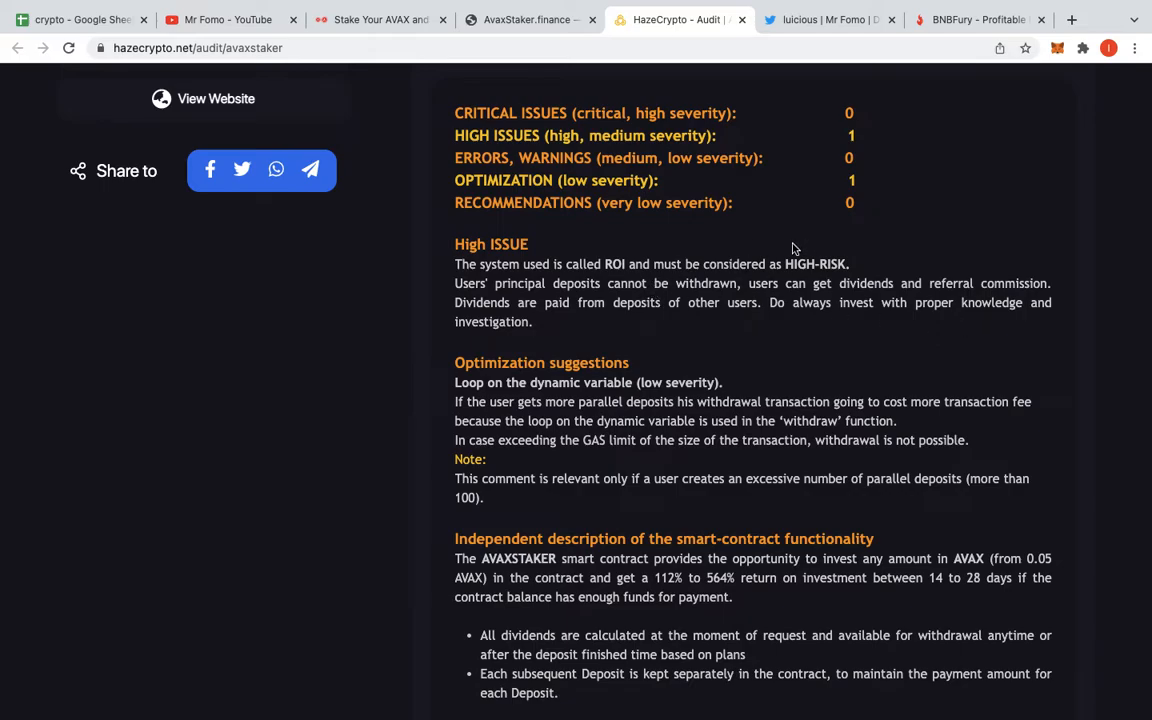
{"action": "left_click_drag", "start_coordinate": [632, 264], "coordinate": [850, 264]}
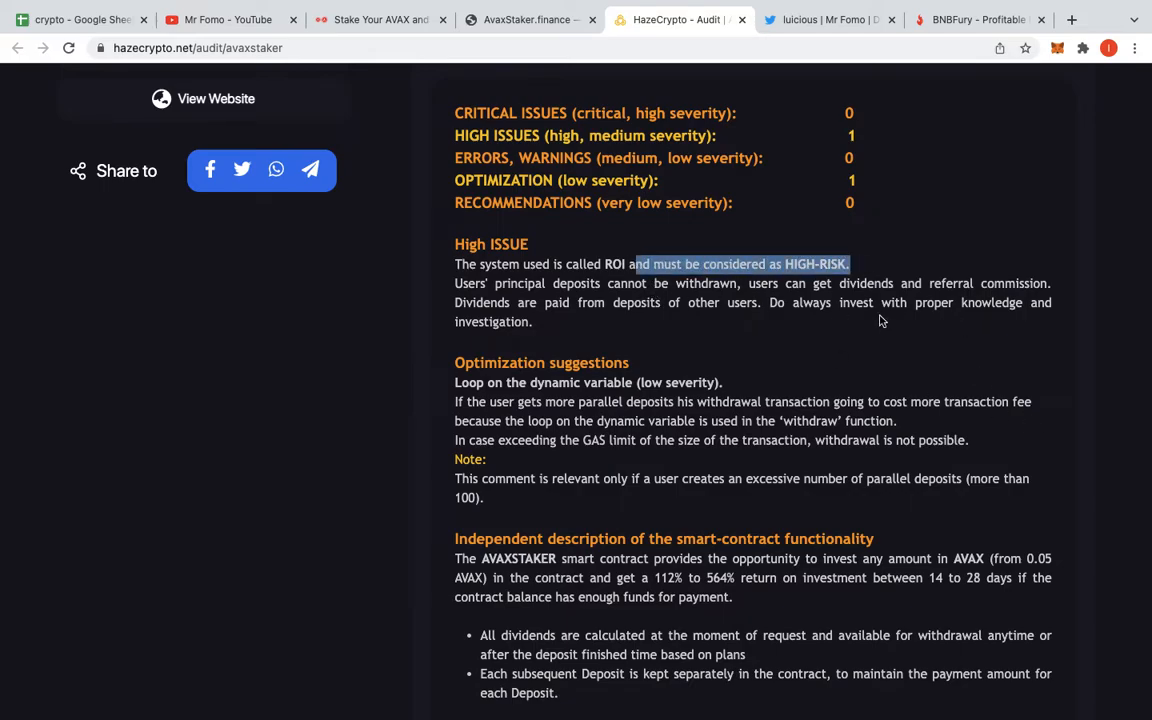
{"action": "scroll", "scroll_direction": "down", "scroll_amount": 3}
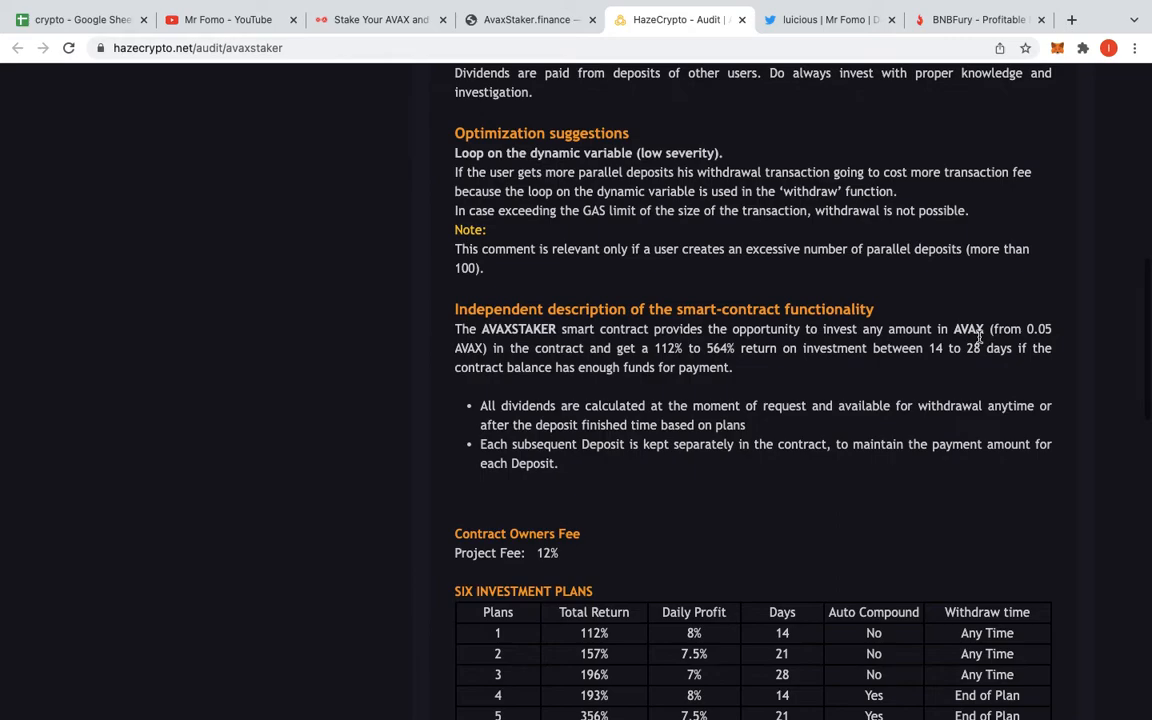
{"action": "mouse_move", "coordinate": [527, 322]}
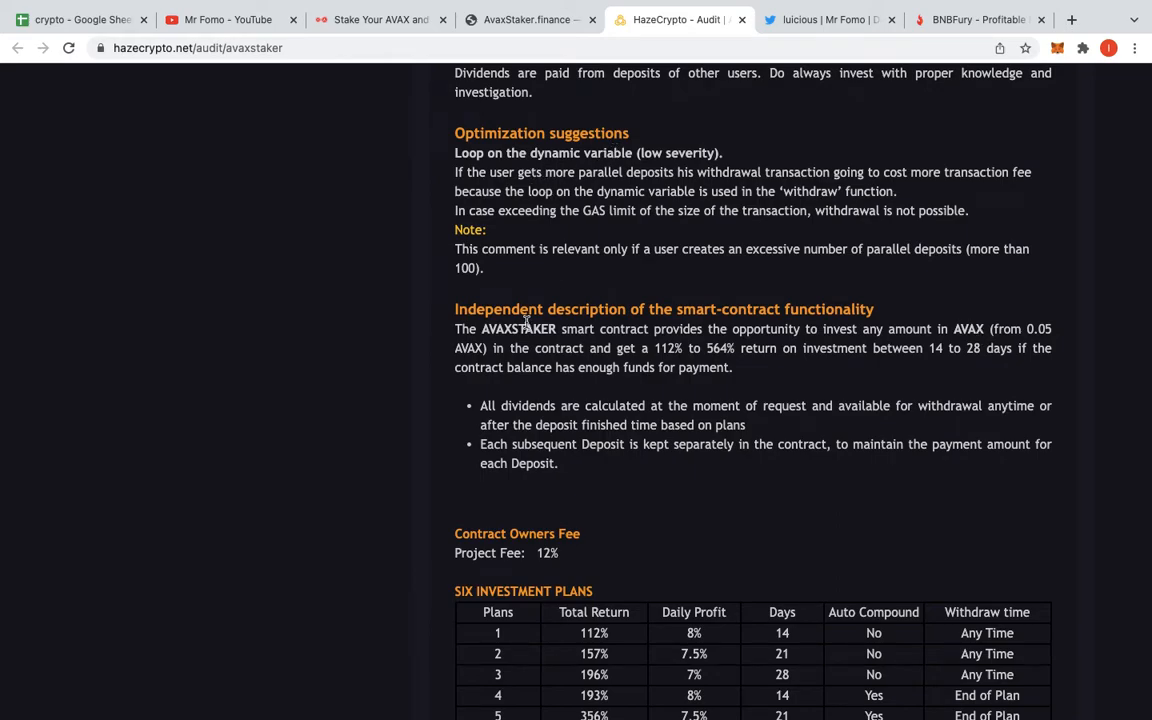
{"action": "mouse_move", "coordinate": [882, 393]}
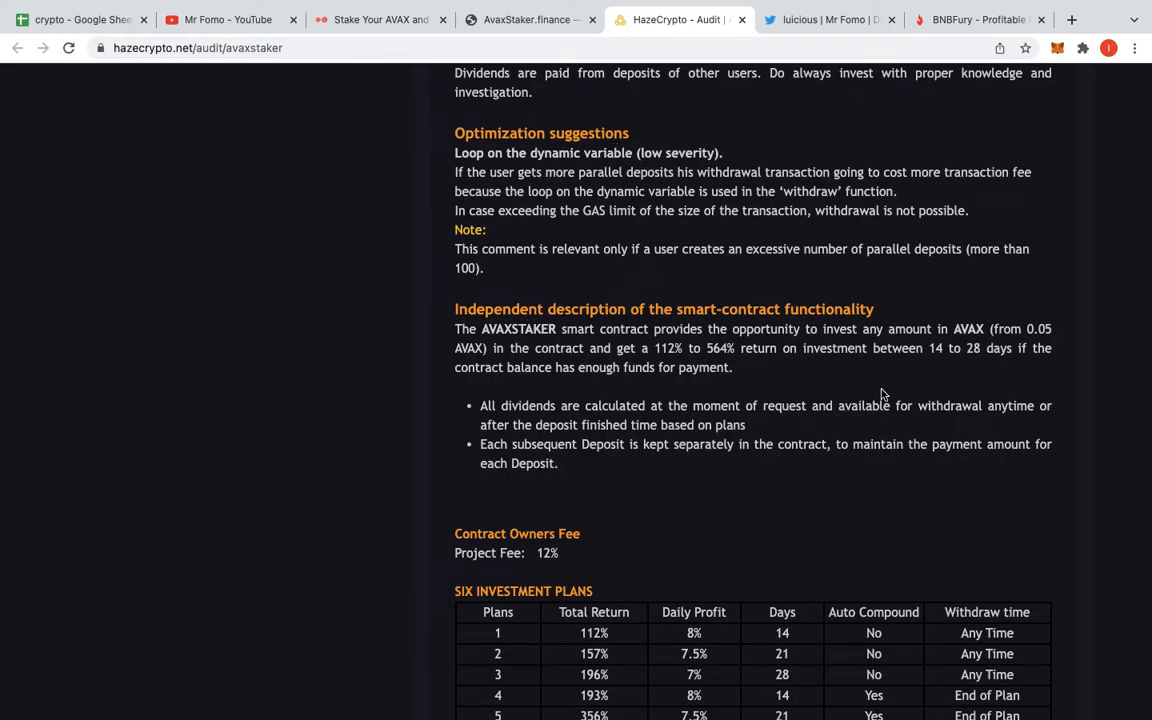
{"action": "scroll", "scroll_direction": "down", "scroll_amount": 3}
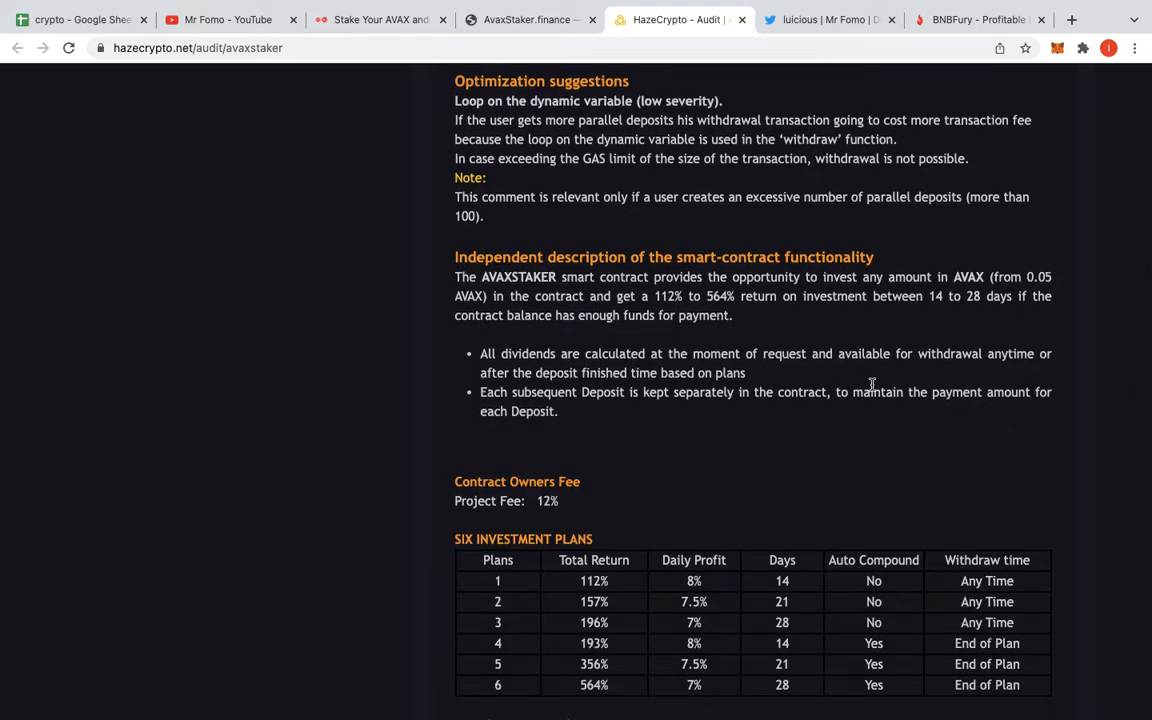
{"action": "scroll", "scroll_direction": "down", "scroll_amount": 3}
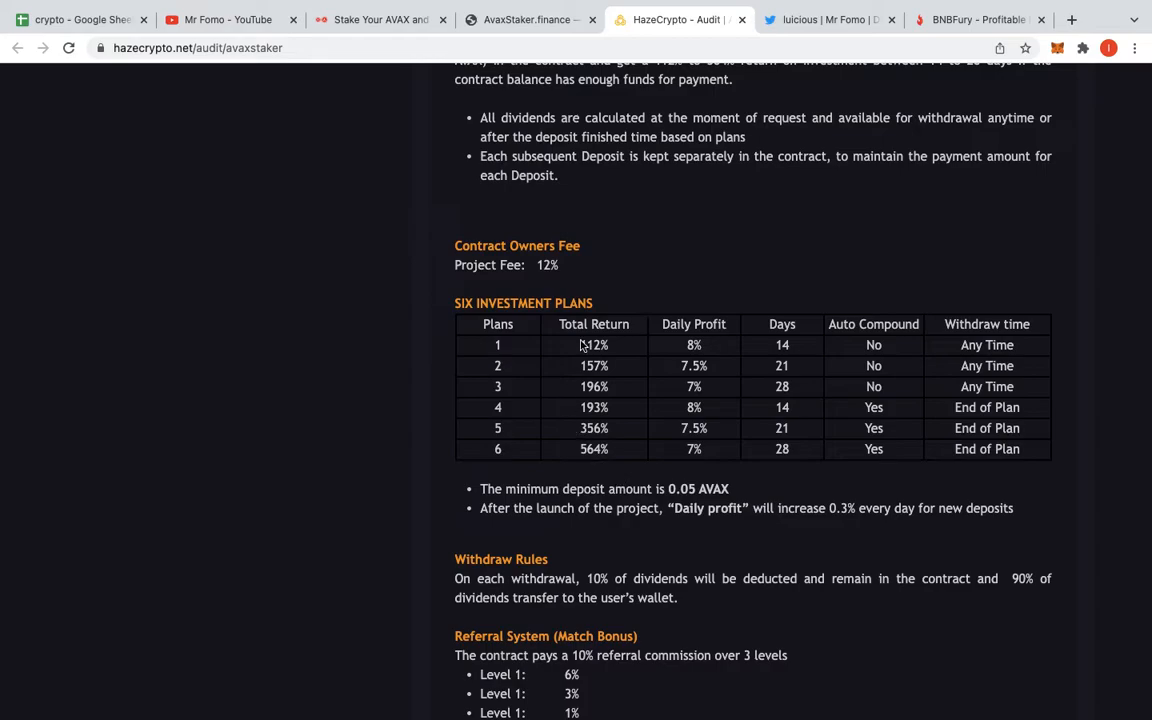
{"action": "scroll", "scroll_direction": "down", "scroll_amount": 3}
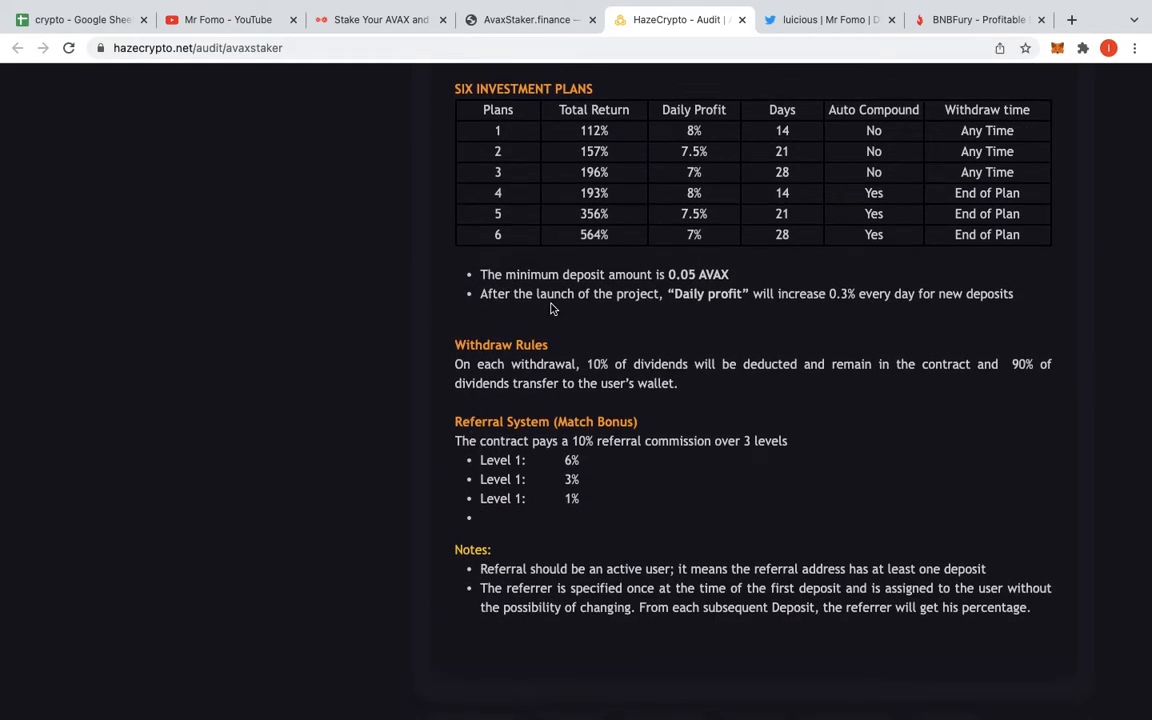
{"action": "mouse_move", "coordinate": [736, 361]}
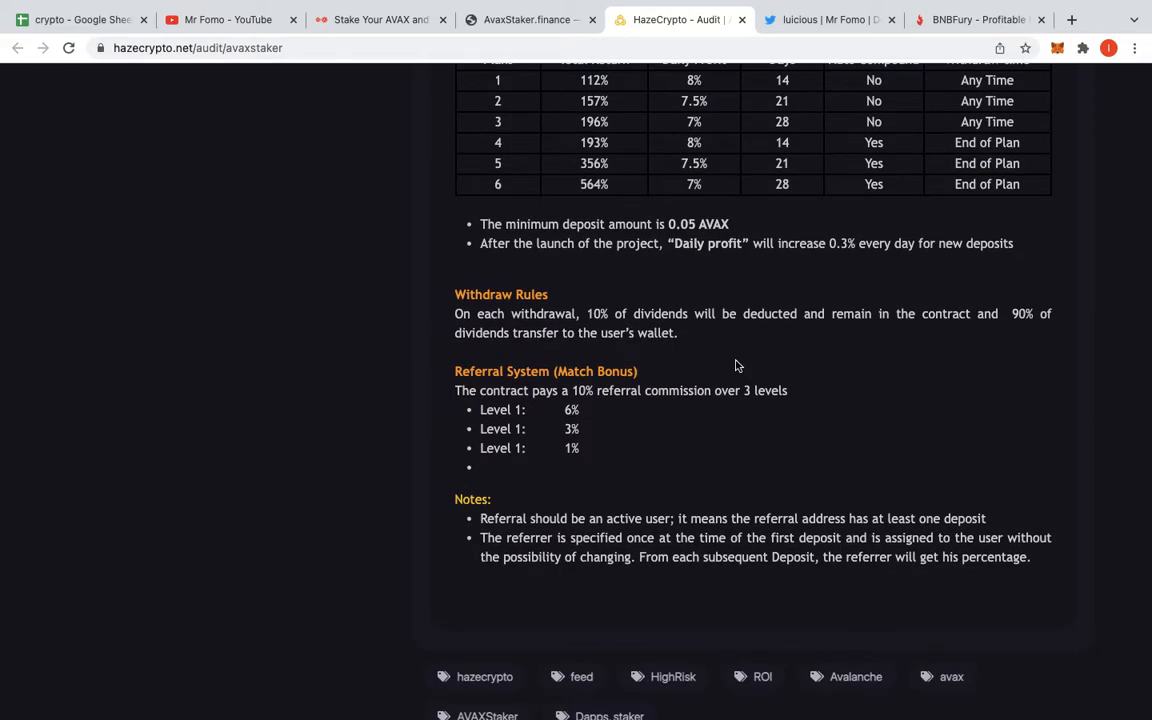
{"action": "scroll", "scroll_direction": "down", "scroll_amount": 3}
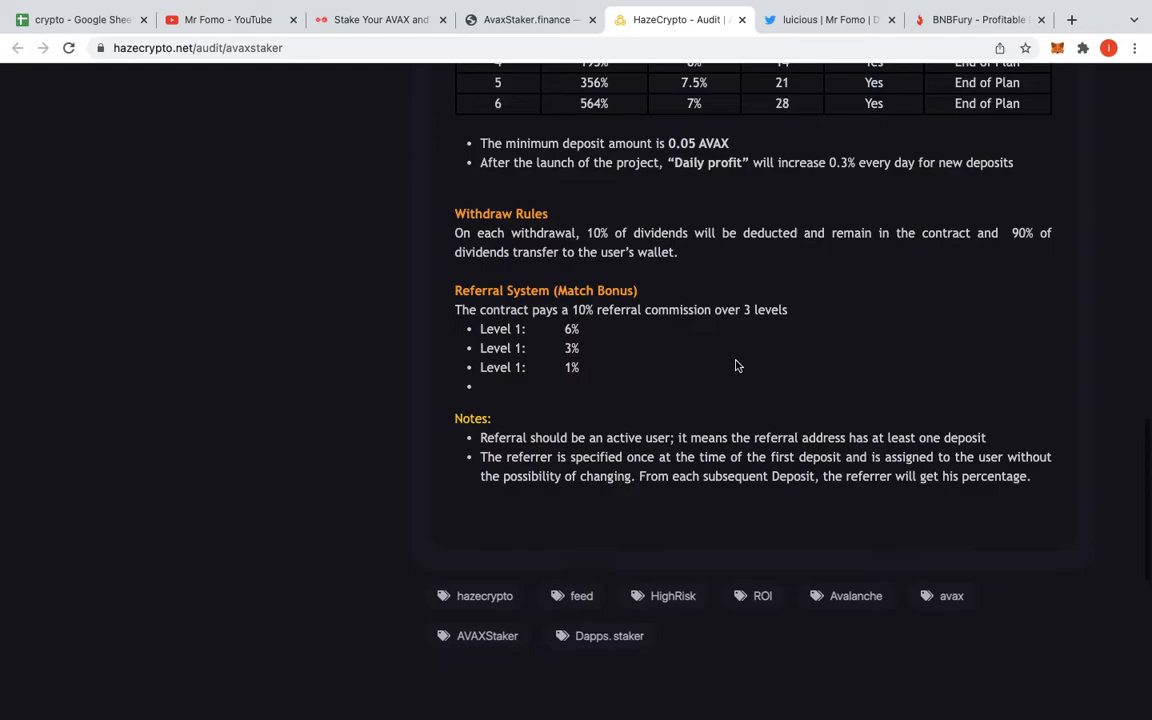
{"action": "scroll", "scroll_direction": "down", "scroll_amount": 3}
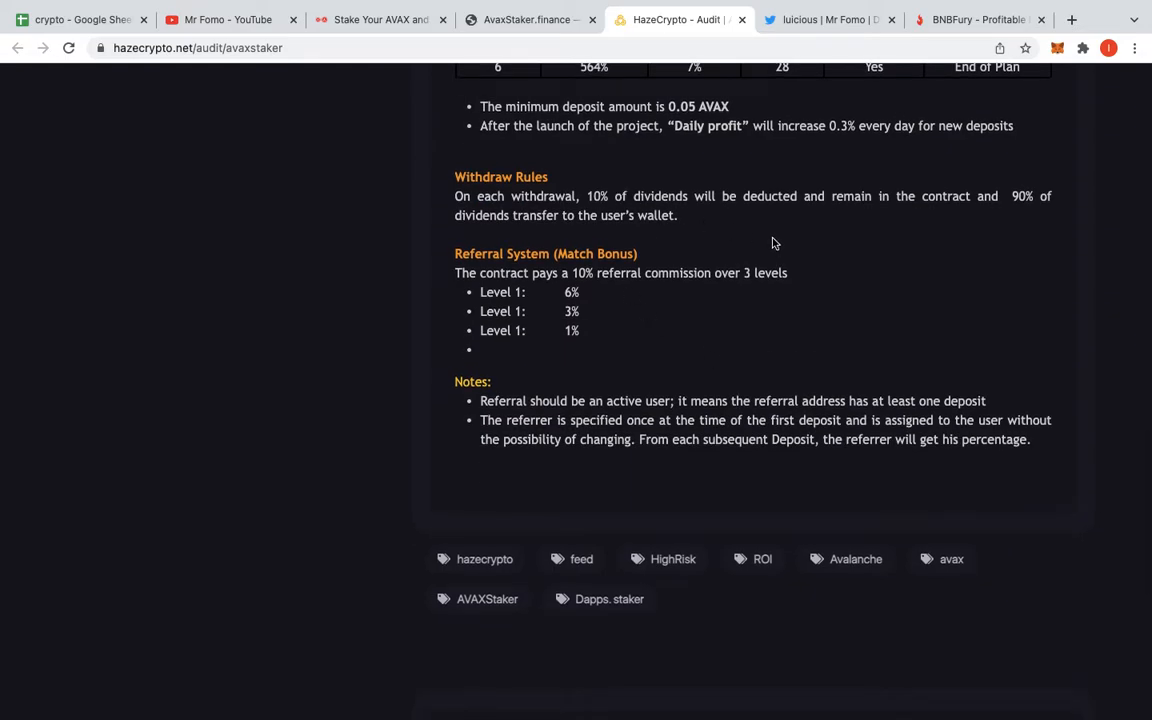
{"action": "scroll", "scroll_direction": "down", "scroll_amount": 3}
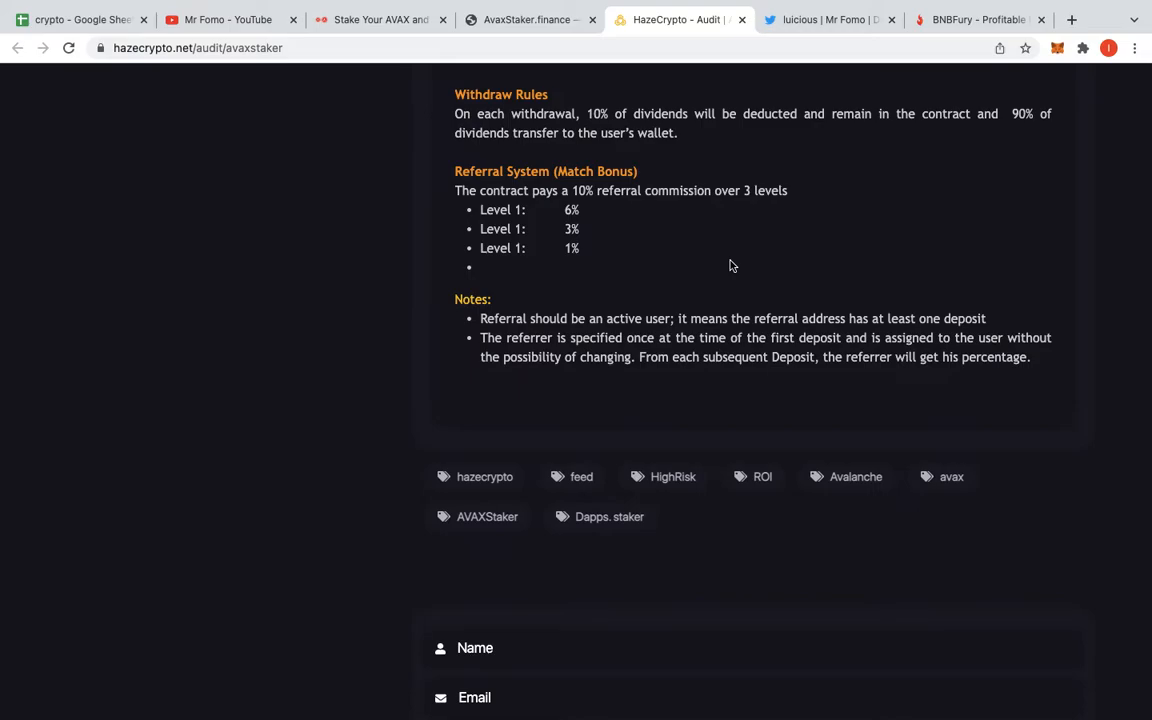
{"action": "scroll", "scroll_direction": "down", "scroll_amount": 3}
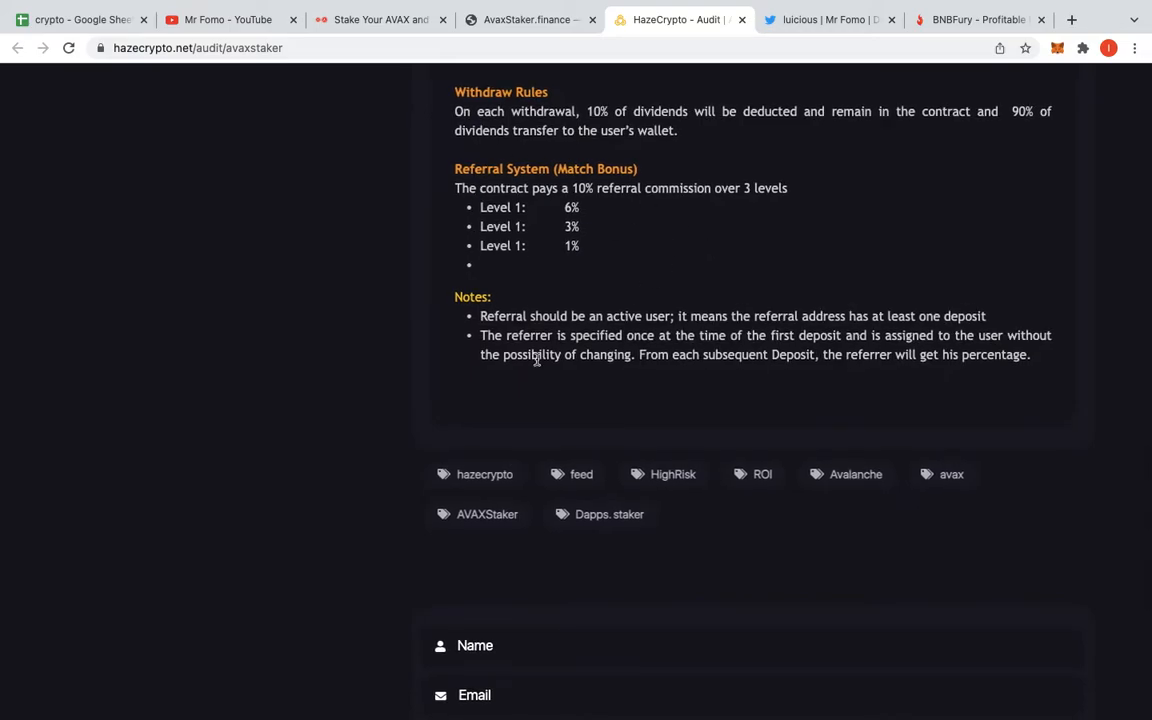
{"action": "scroll", "scroll_direction": "down", "scroll_amount": 3}
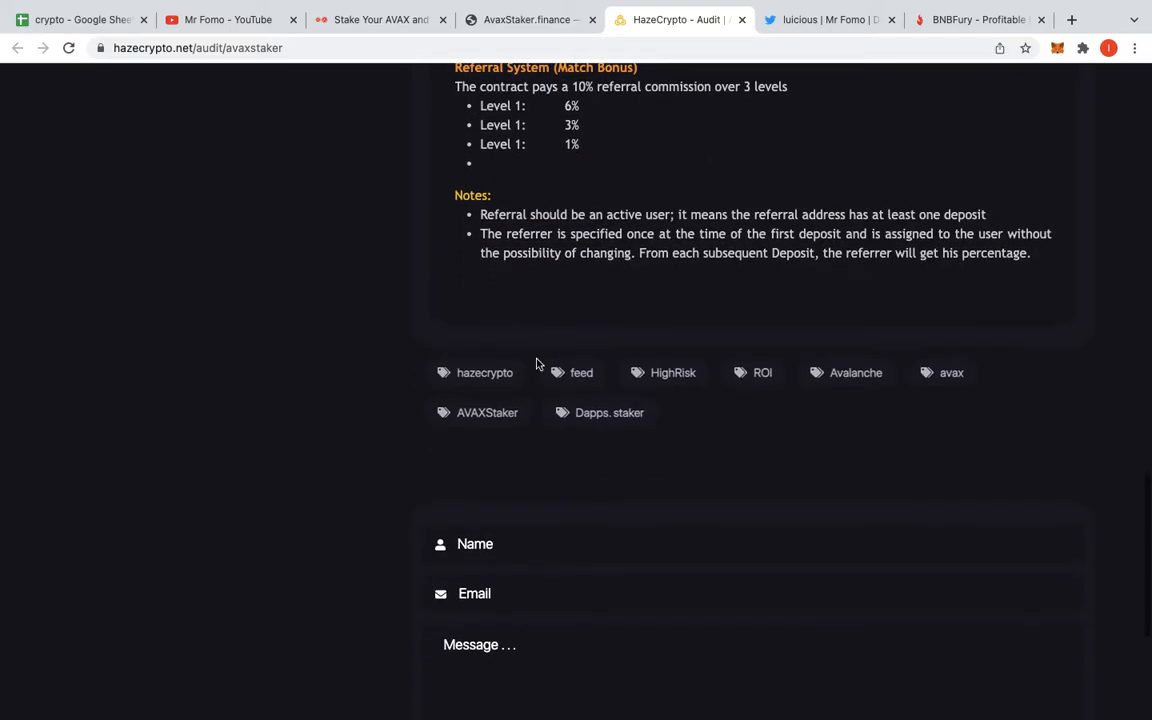
{"action": "mouse_move", "coordinate": [577, 168]}
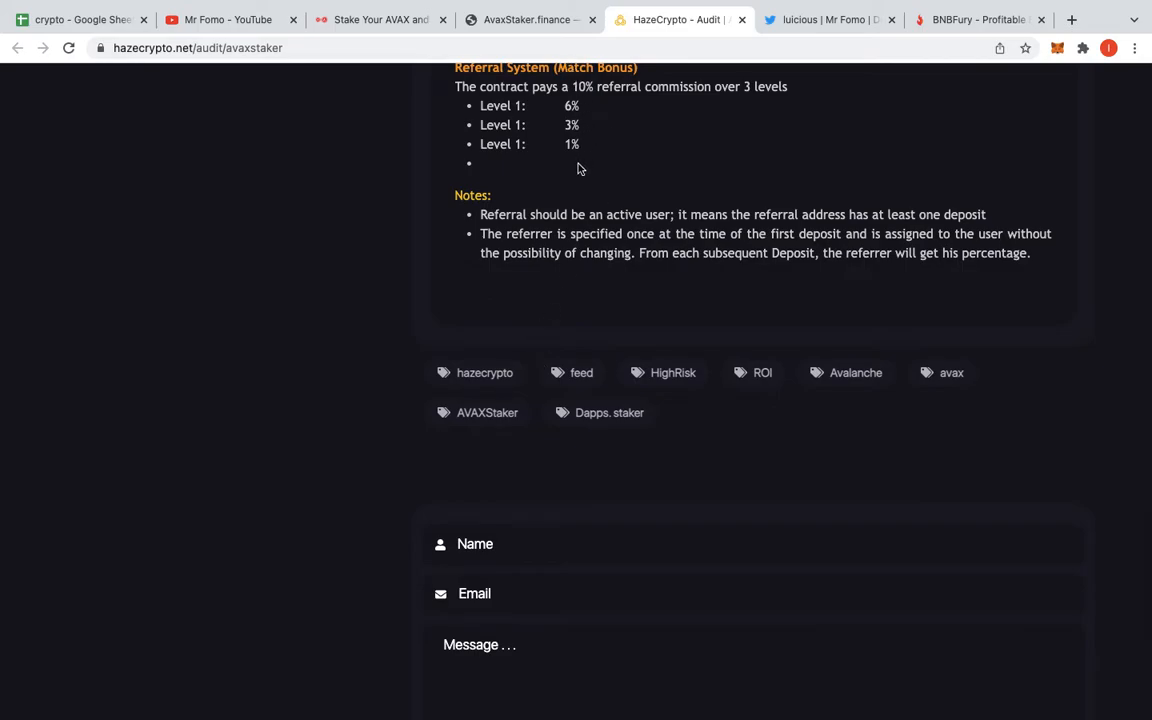
{"action": "mouse_move", "coordinate": [549, 190]}
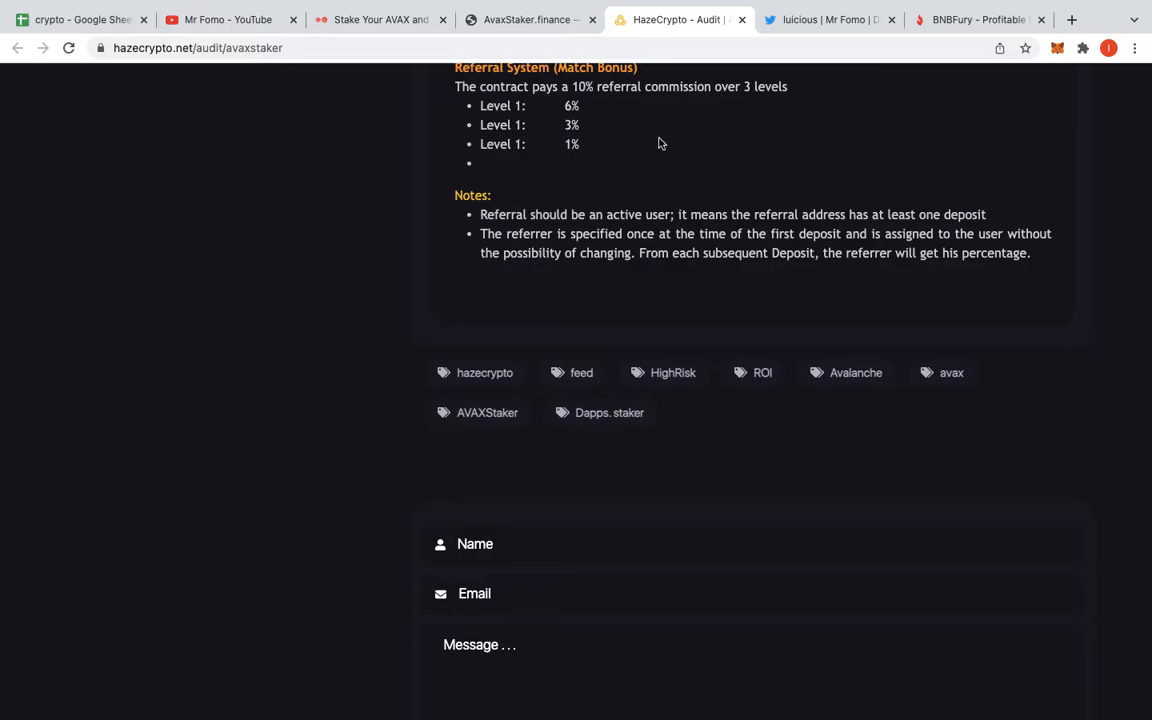
{"action": "mouse_move", "coordinate": [622, 213]}
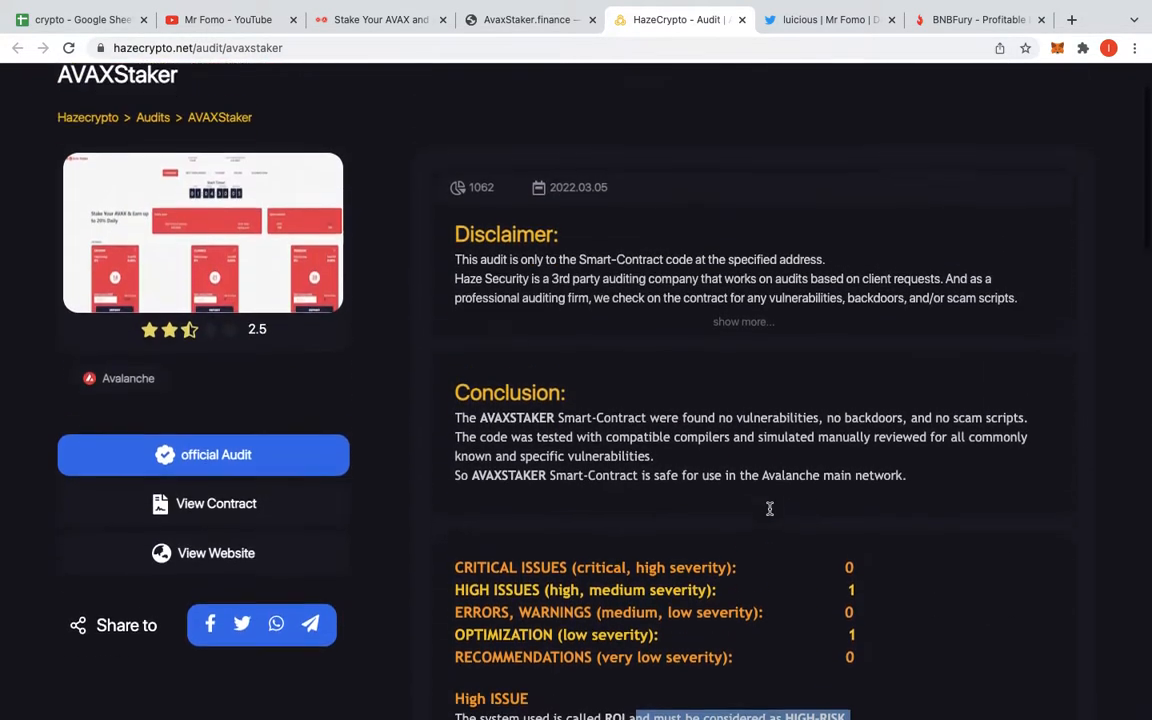
{"action": "scroll", "scroll_direction": "up", "scroll_amount": 3}
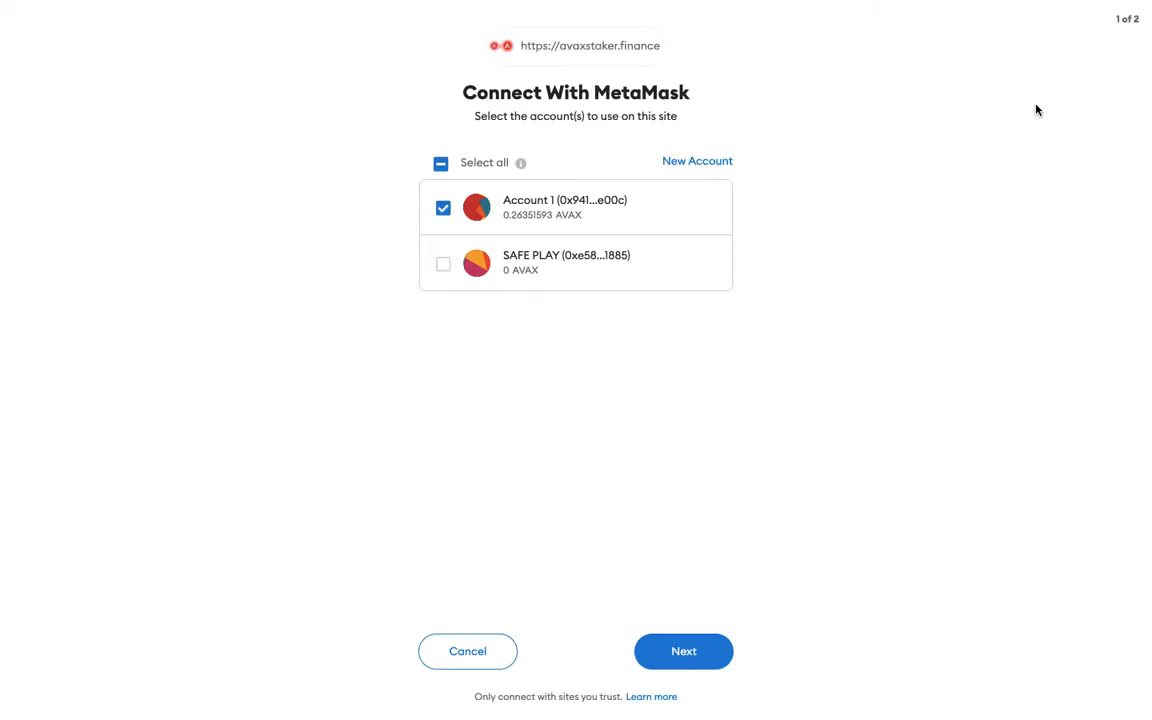
- Connect MetaMask Account 1 to AvaxStaker so the dashboard shows a 0.26 AVAX balance
{"action": "left_click", "coordinate": [683, 651]}
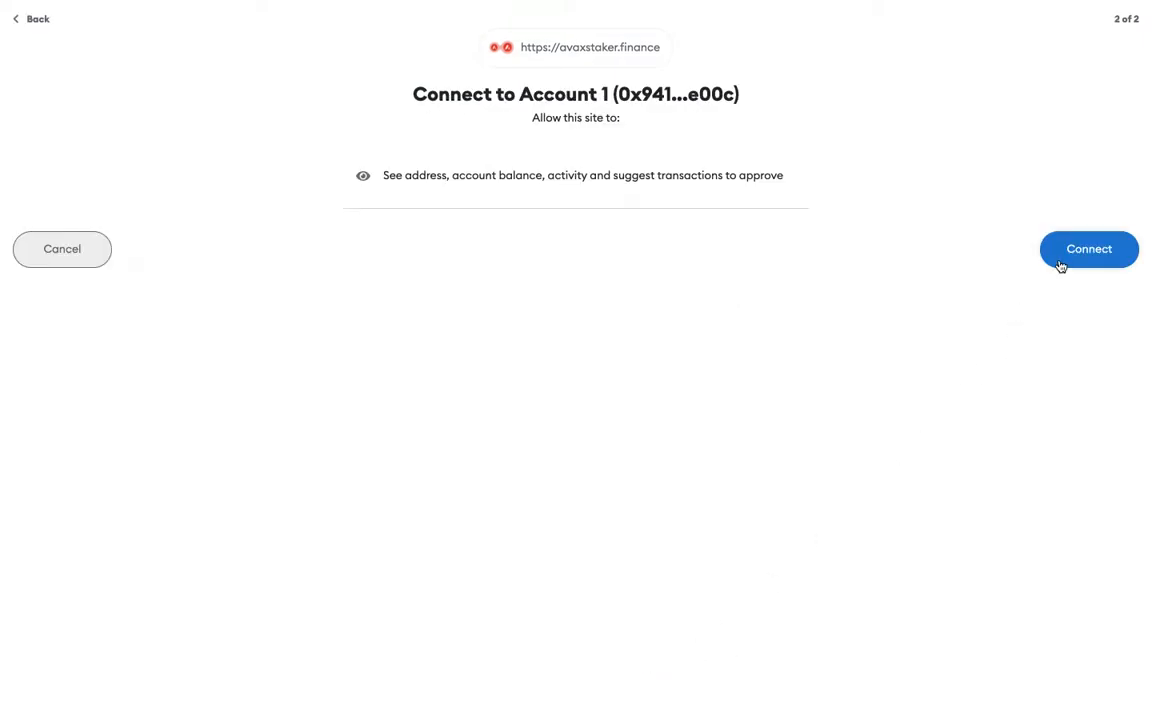
{"action": "left_click", "coordinate": [1088, 249]}
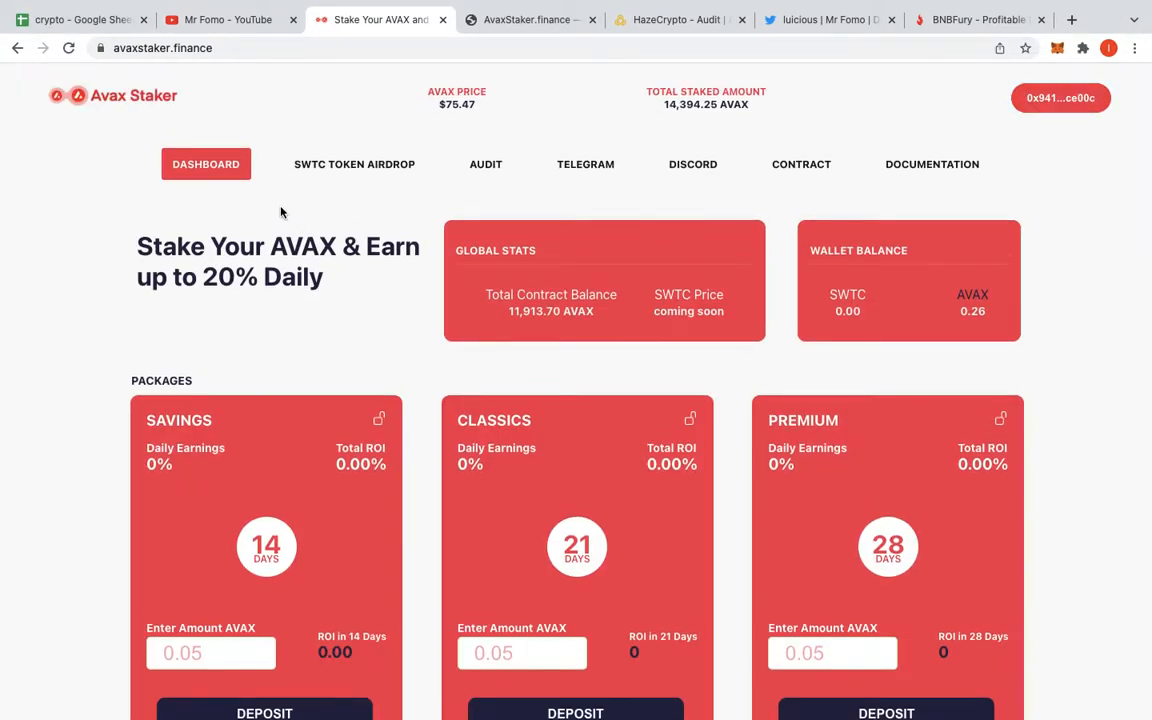
- Scroll down to the 14-day Savings package and enter a 0.20 AVAX amount
{"action": "left_click", "coordinate": [206, 164]}
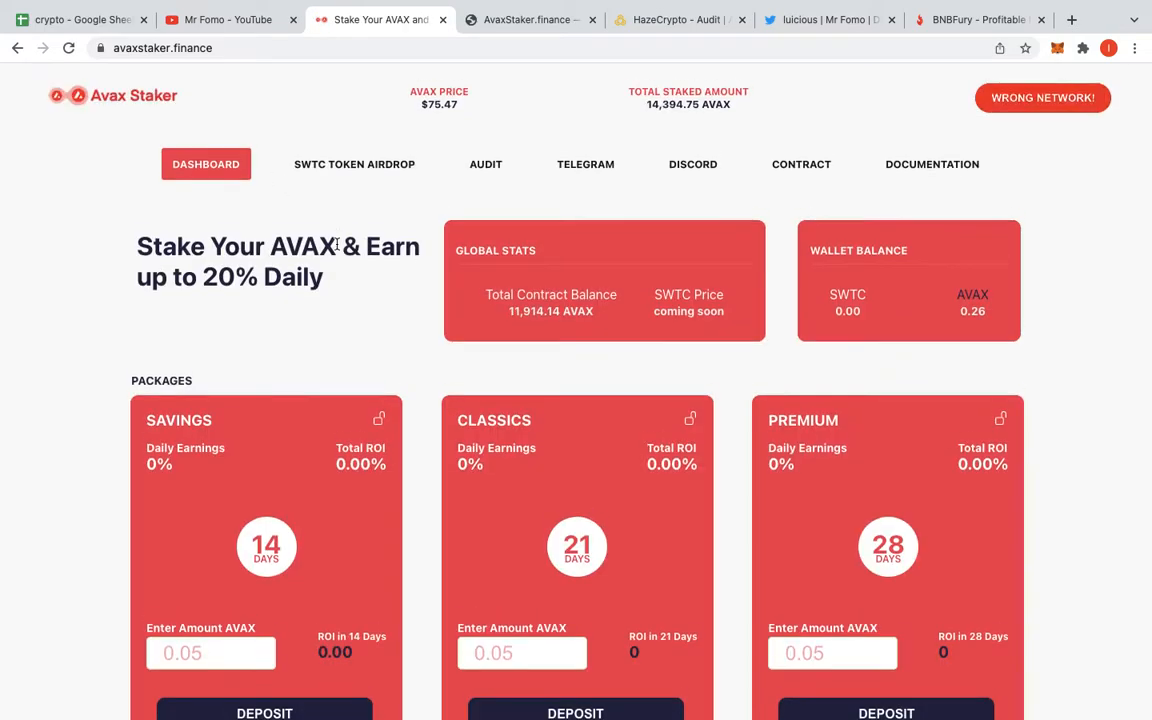
{"action": "scroll", "scroll_direction": "down", "scroll_amount": 3}
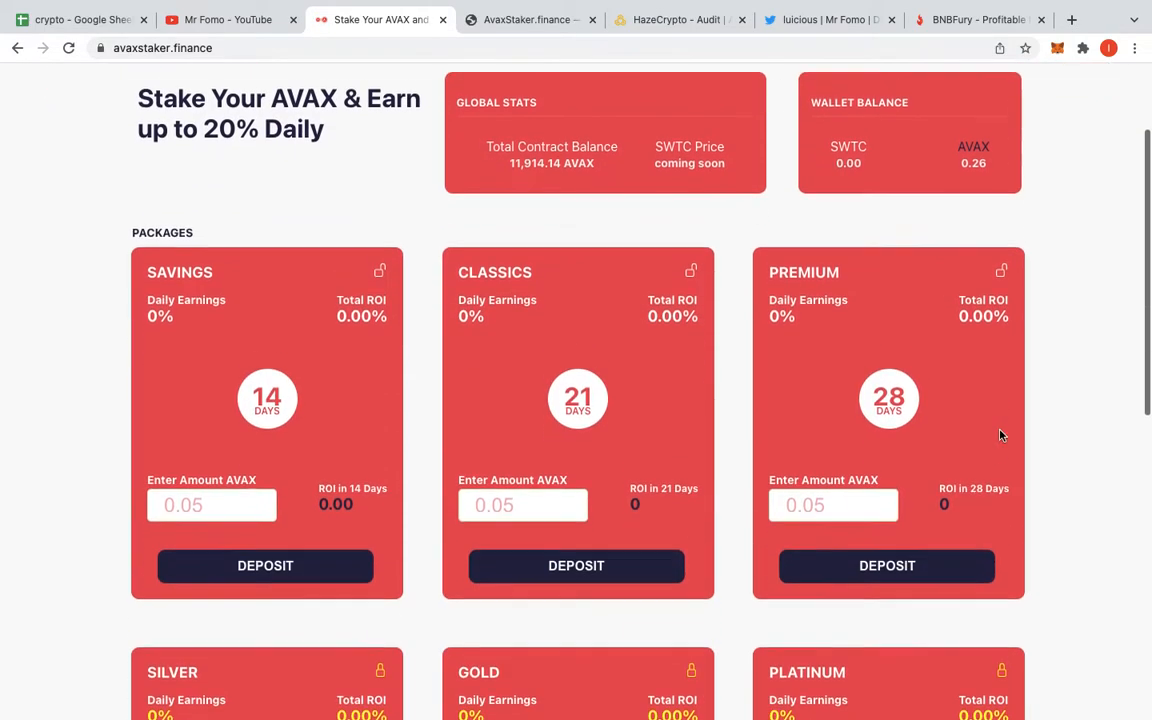
{"action": "scroll", "scroll_direction": "down", "scroll_amount": 3}
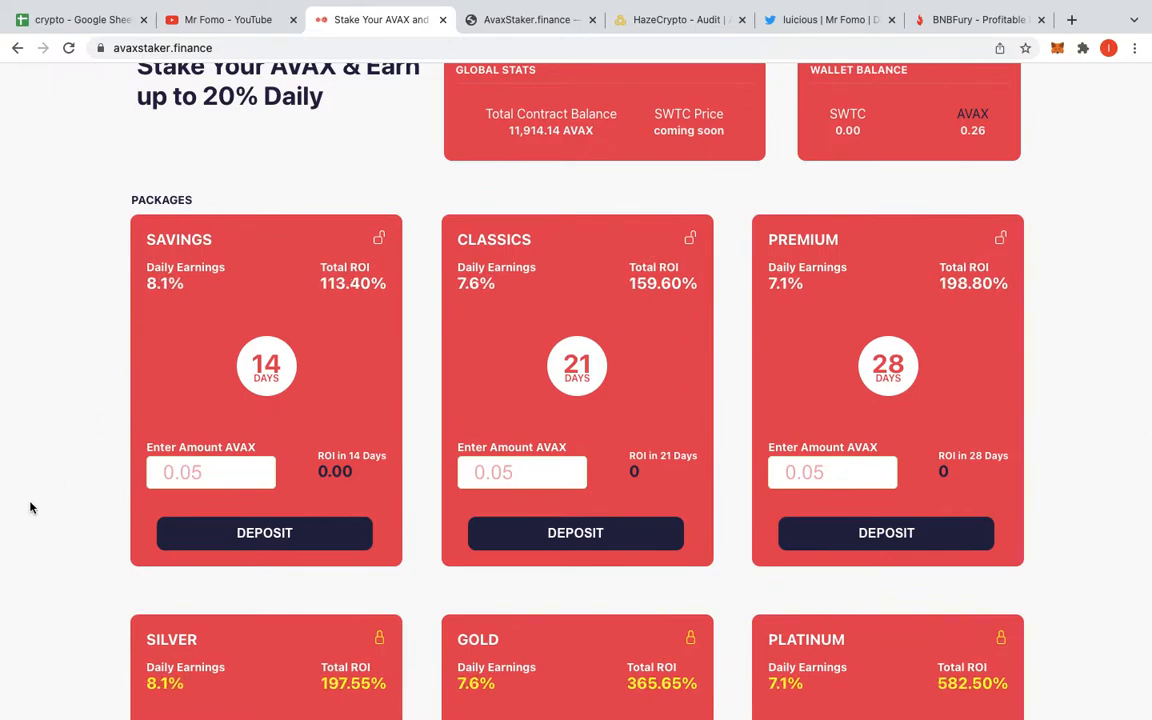
{"action": "scroll", "scroll_direction": "down", "scroll_amount": 3}
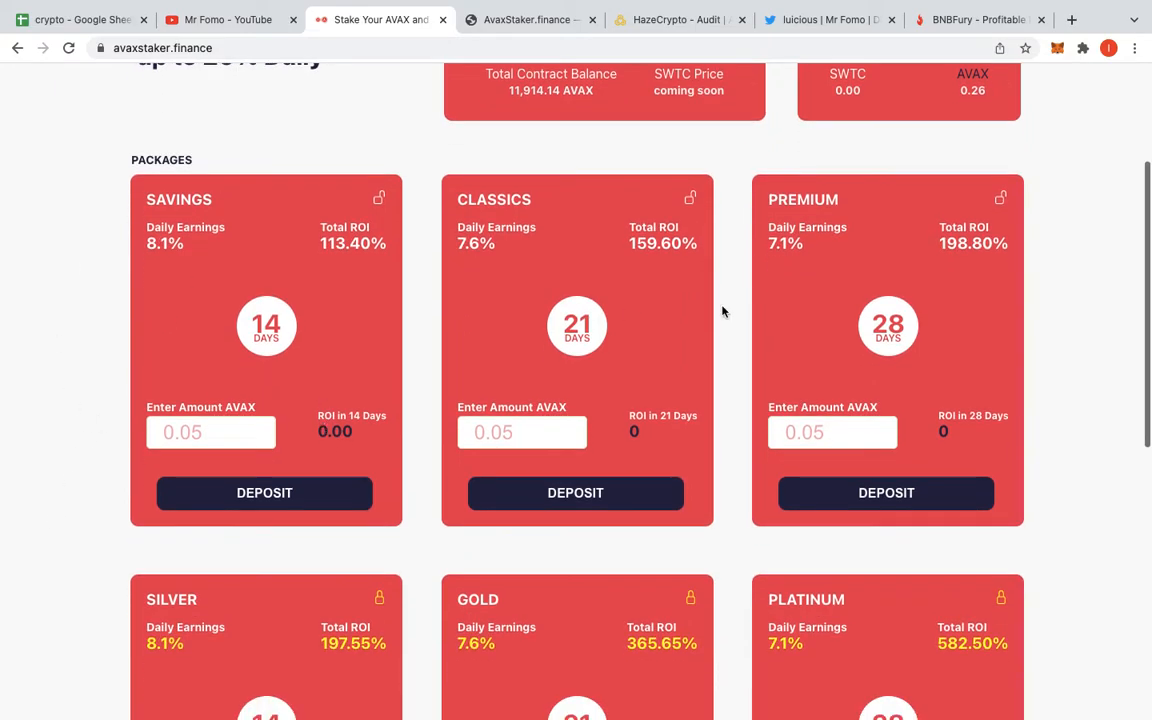
{"action": "scroll", "scroll_direction": "down", "scroll_amount": 3}
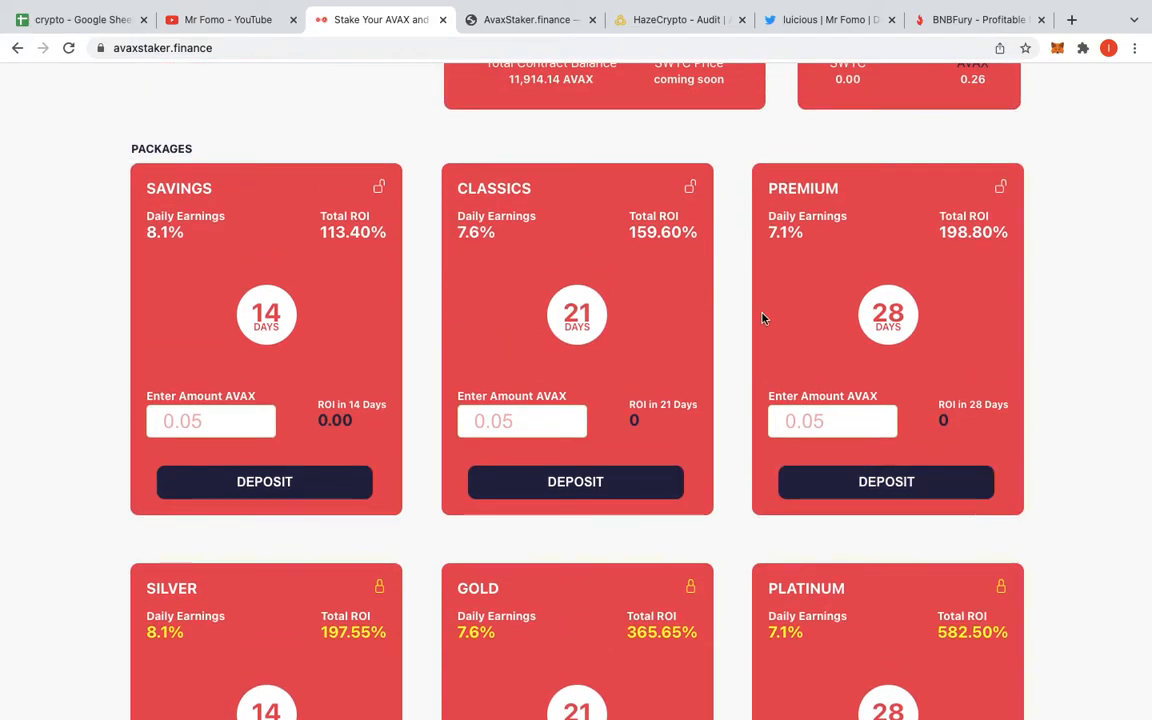
{"action": "left_click", "coordinate": [210, 420]}
{"action": "type", "text": "0.2"}
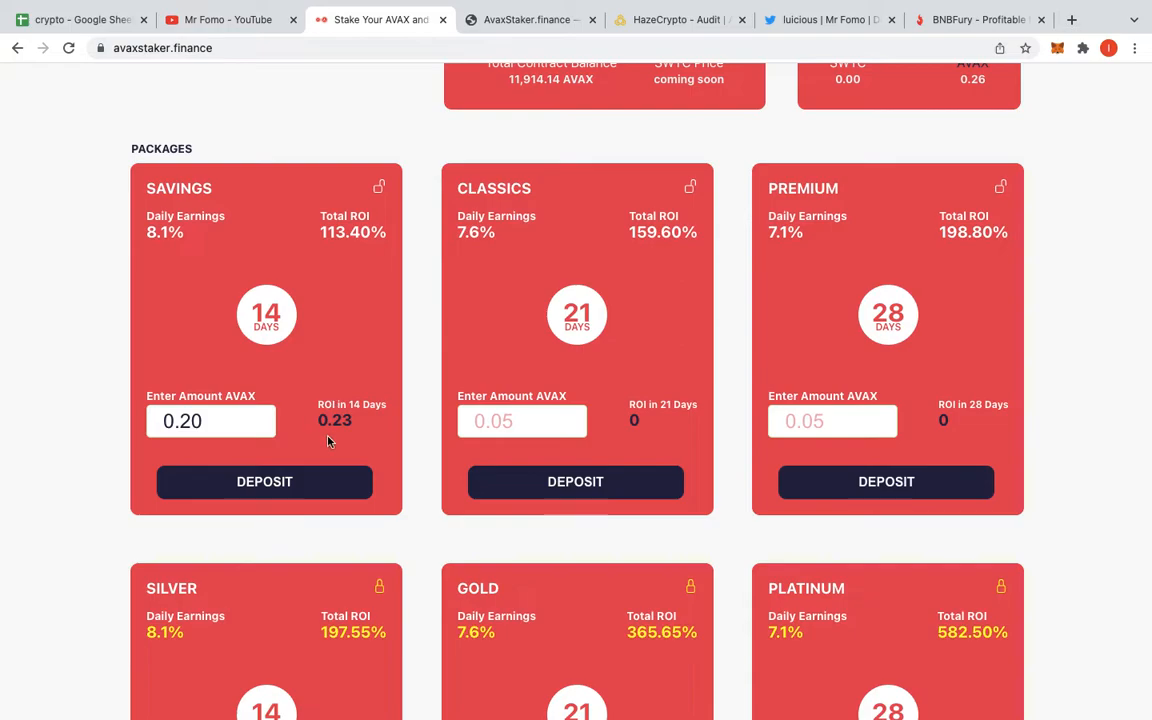
{"action": "mouse_move", "coordinate": [303, 387]}
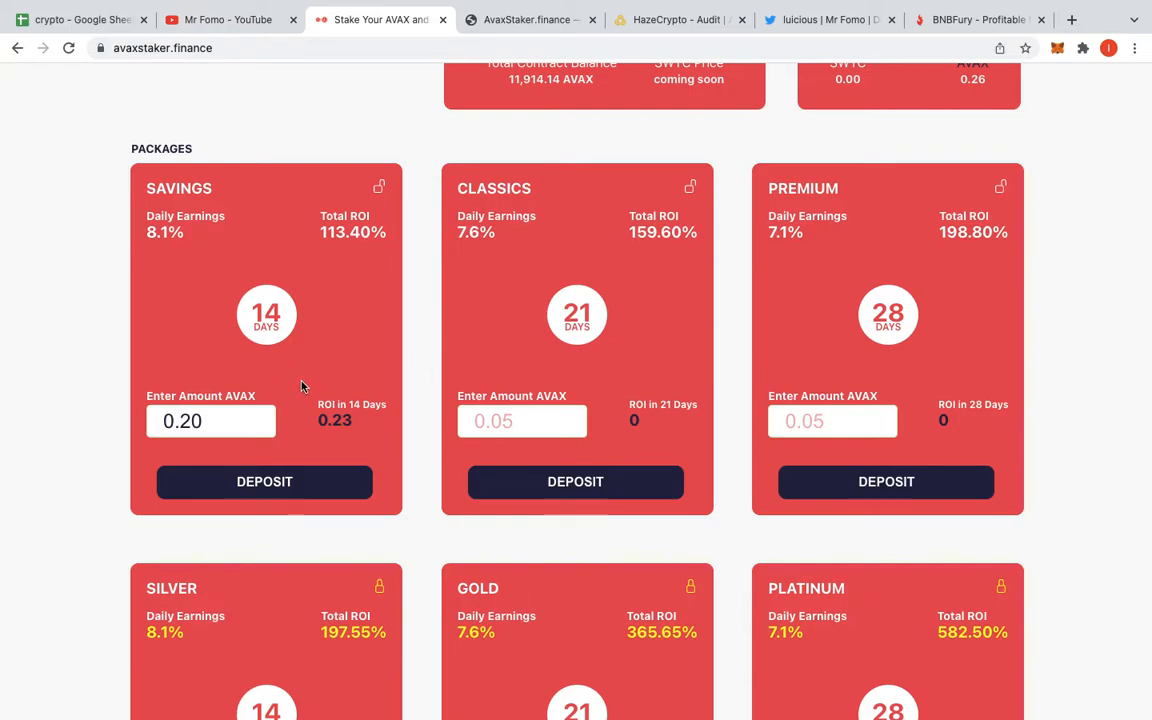
{"action": "mouse_move", "coordinate": [220, 445]}
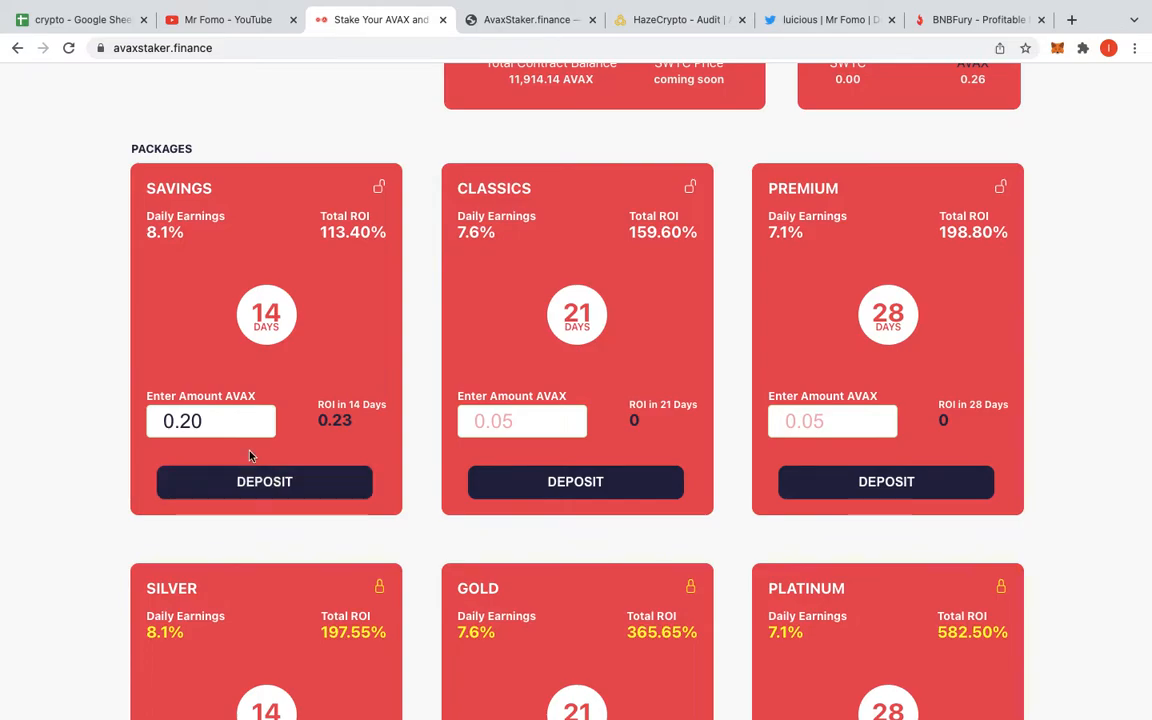
- Deposit 0.20 AVAX into Savings and bring up the MetaMask 0.2 AVAX invest confirmation
{"action": "left_click", "coordinate": [264, 482]}
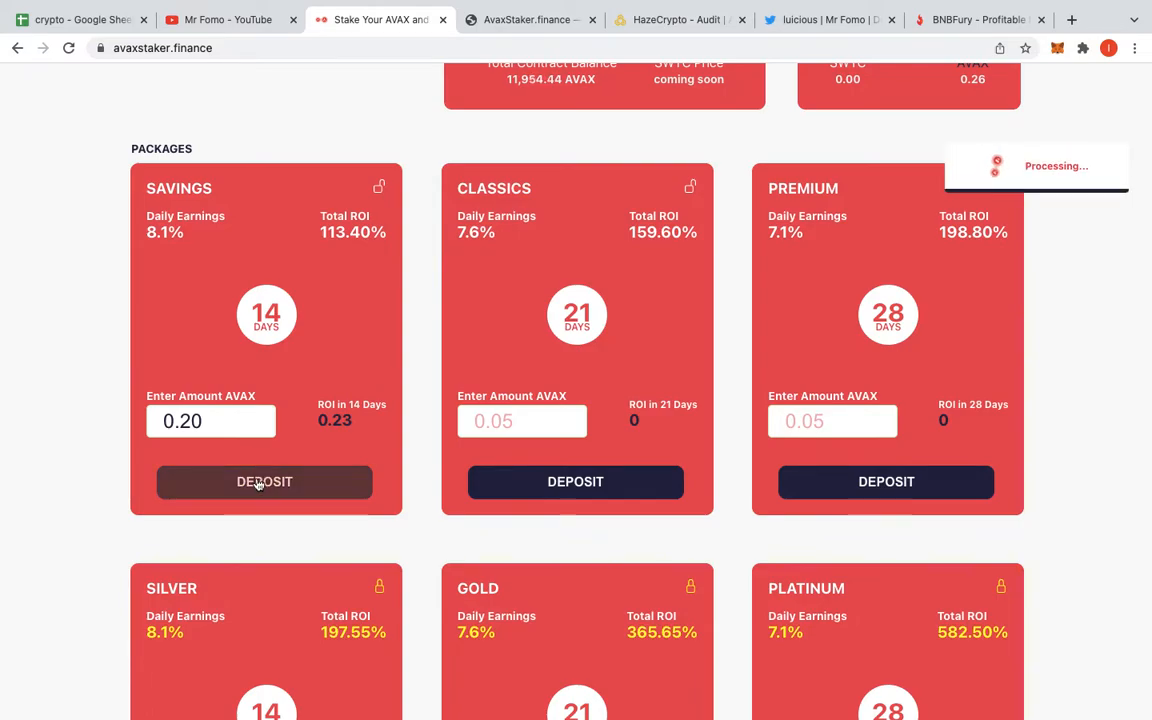
{"action": "left_click", "coordinate": [264, 481]}
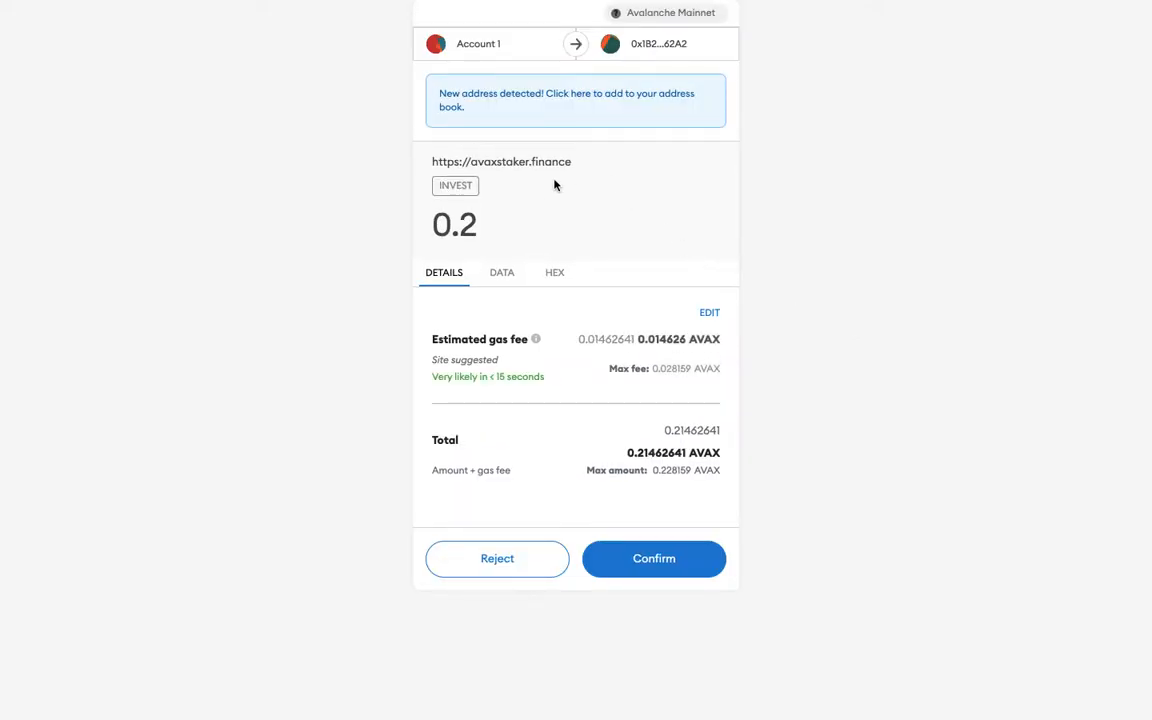
{"action": "mouse_move", "coordinate": [657, 381]}
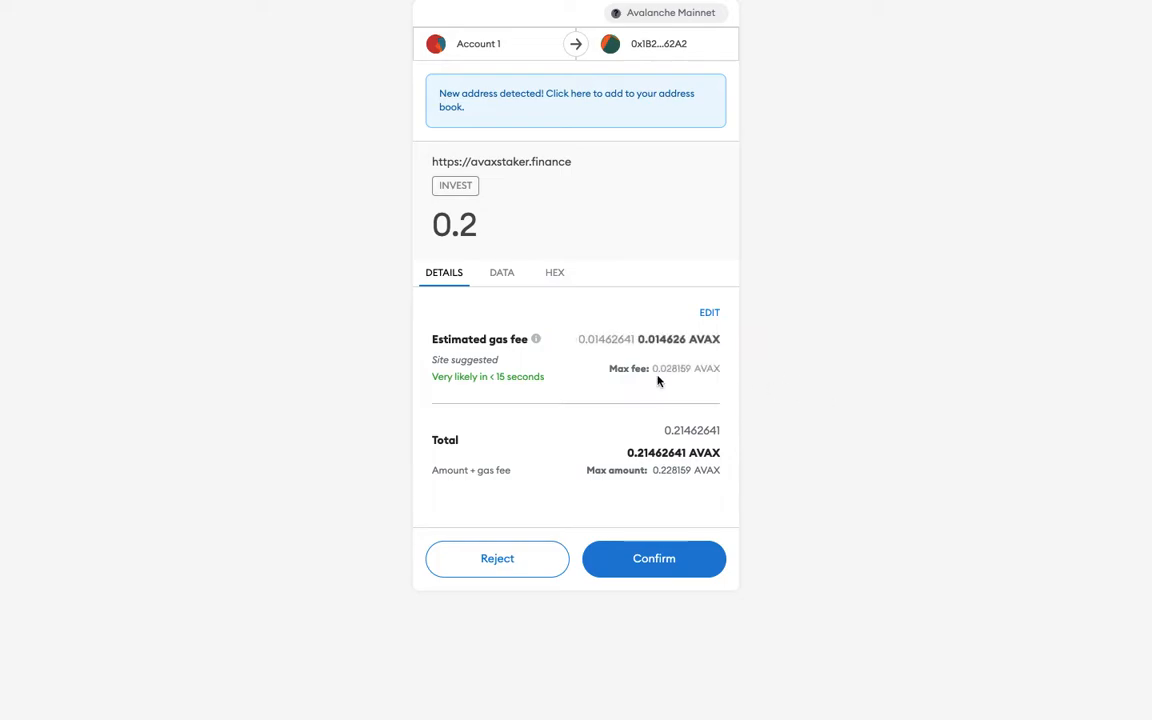
- Set the MetaMask max priority fee to 1 GWEI, cutting the gas fee to 0.01378 AVAX
{"action": "left_click", "coordinate": [709, 312]}
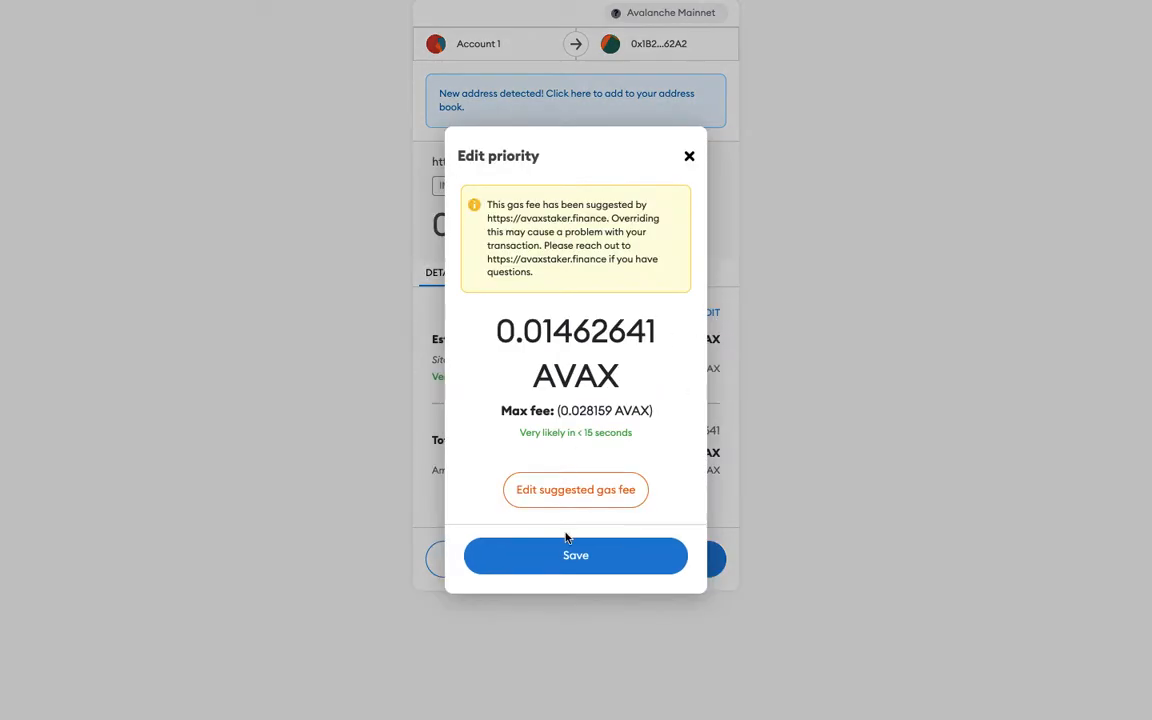
{"action": "left_click", "coordinate": [575, 489]}
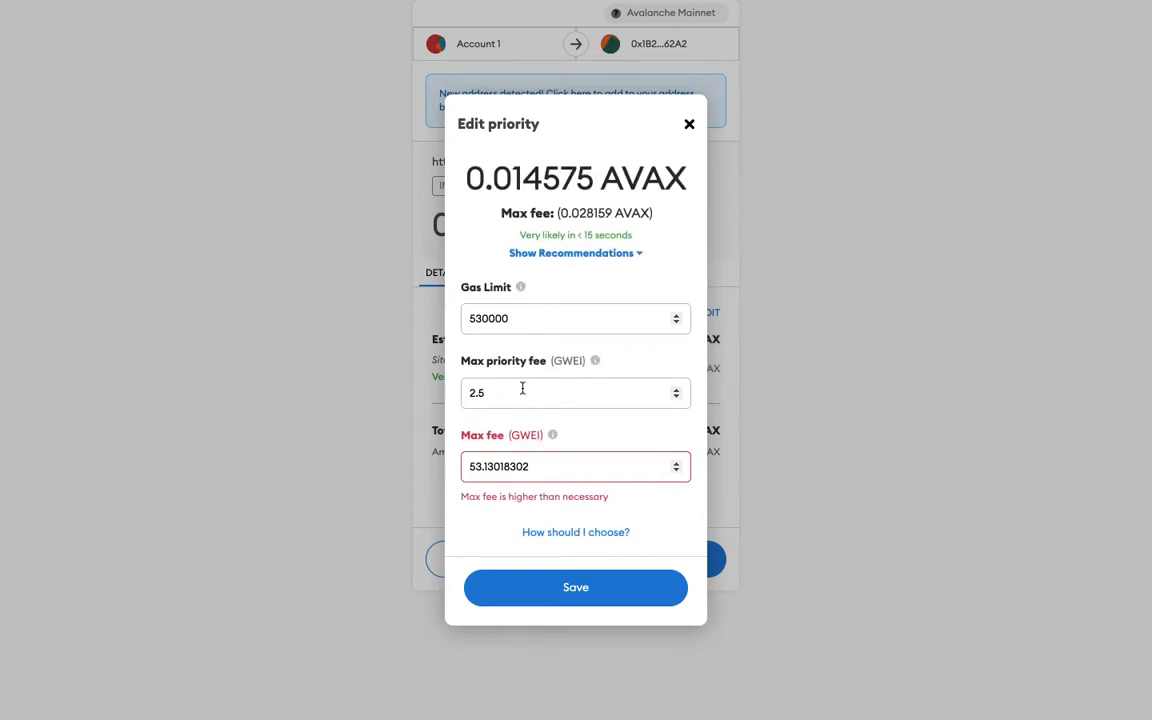
{"action": "type", "text": "2"}
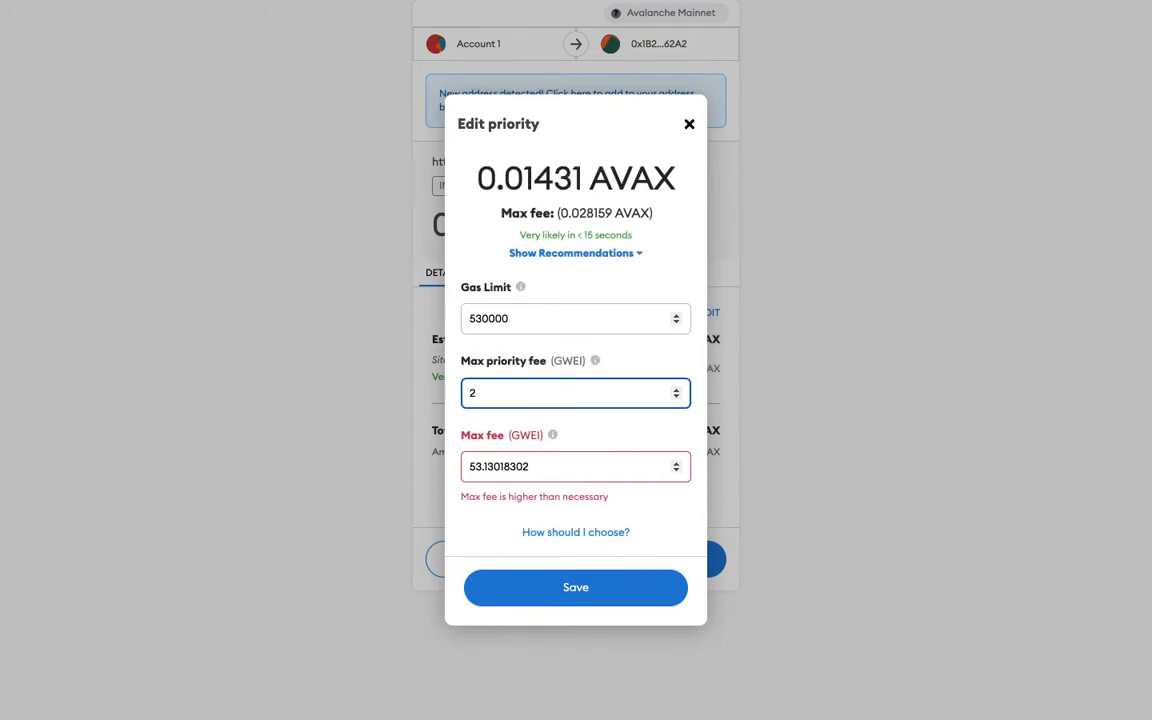
{"action": "type", "text": "0"}
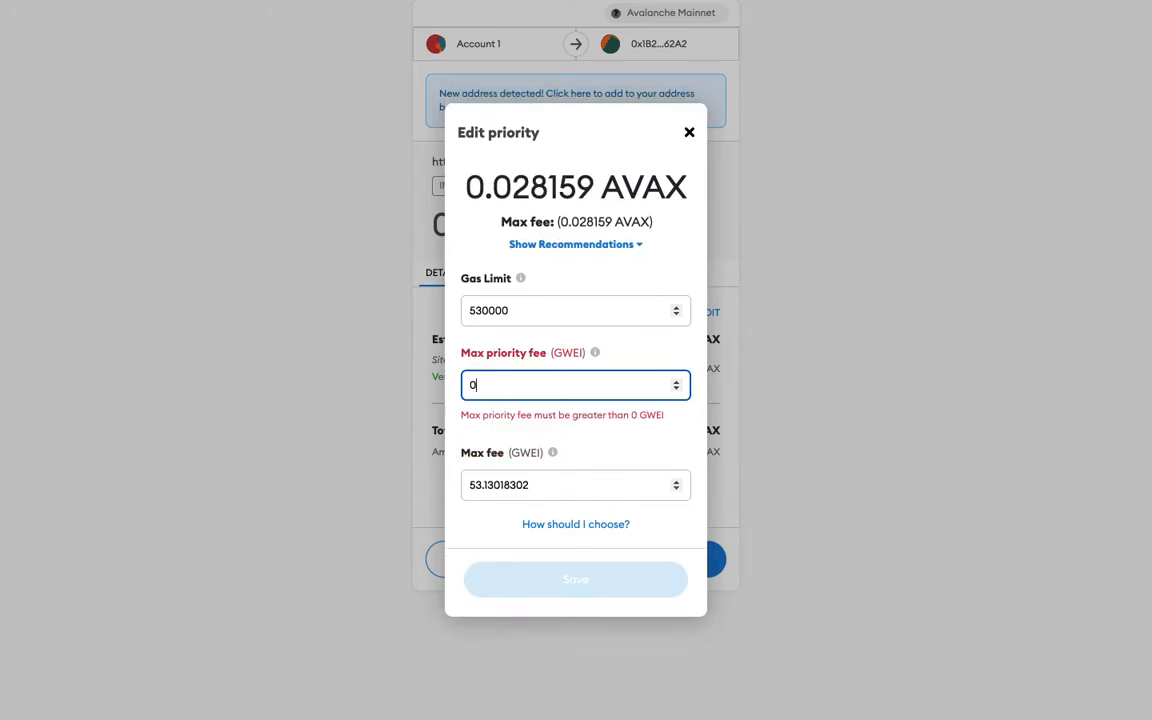
{"action": "type", "text": "1"}
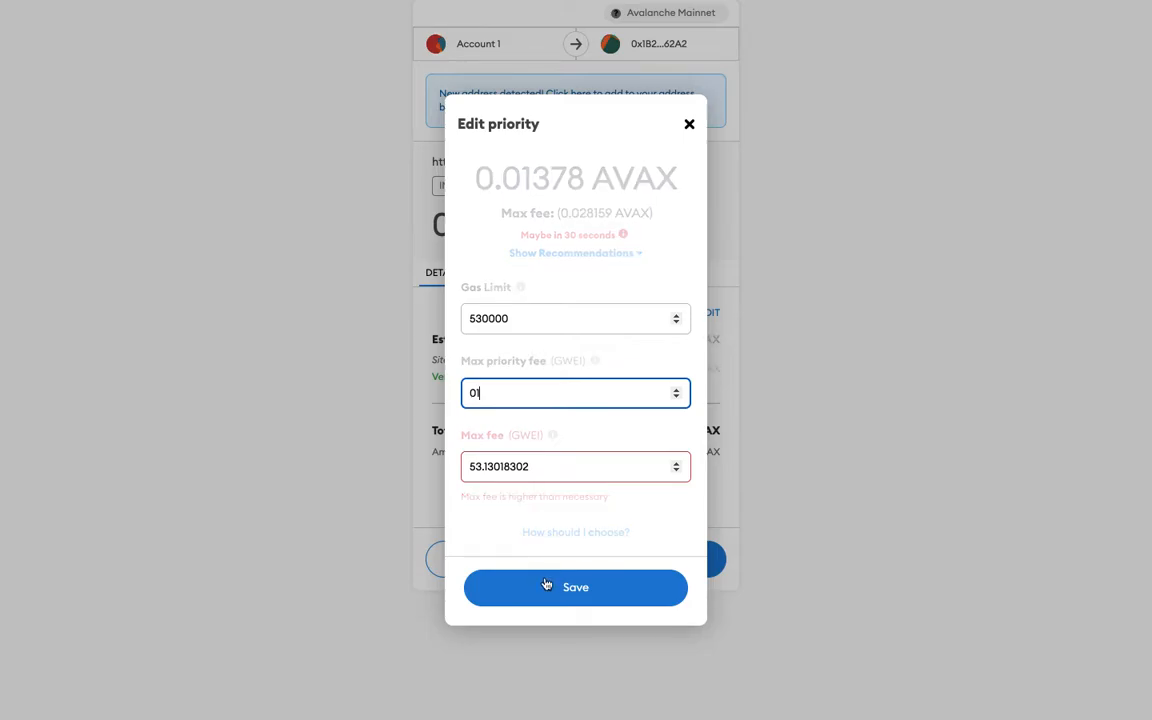
{"action": "left_click", "coordinate": [575, 587]}
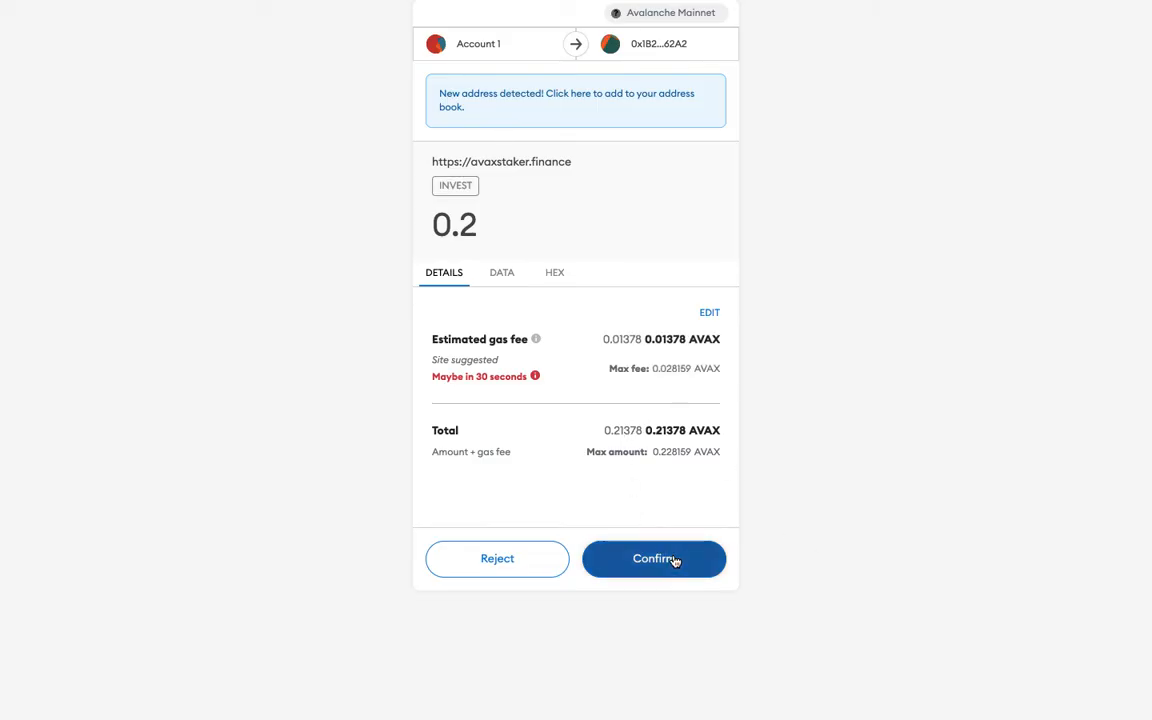
- Confirm the 0.2 AVAX invest transaction and return to the AvaxStaker packages page
{"action": "left_click", "coordinate": [654, 558]}
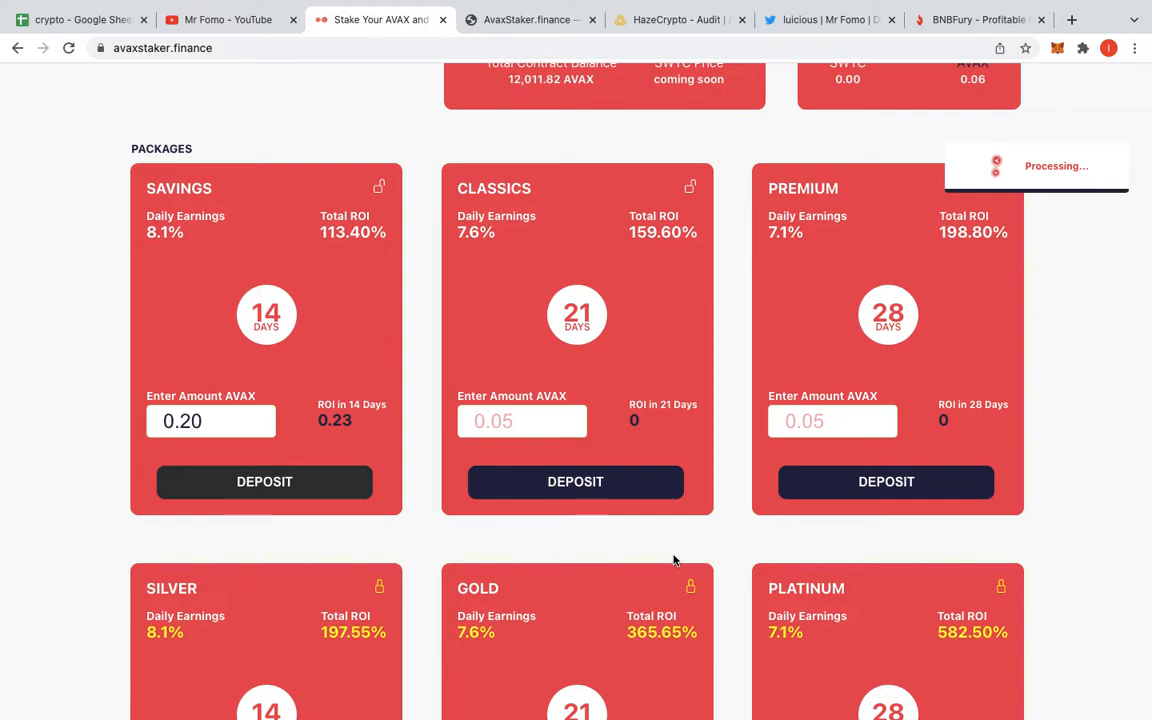
{"action": "left_click", "coordinate": [264, 481]}
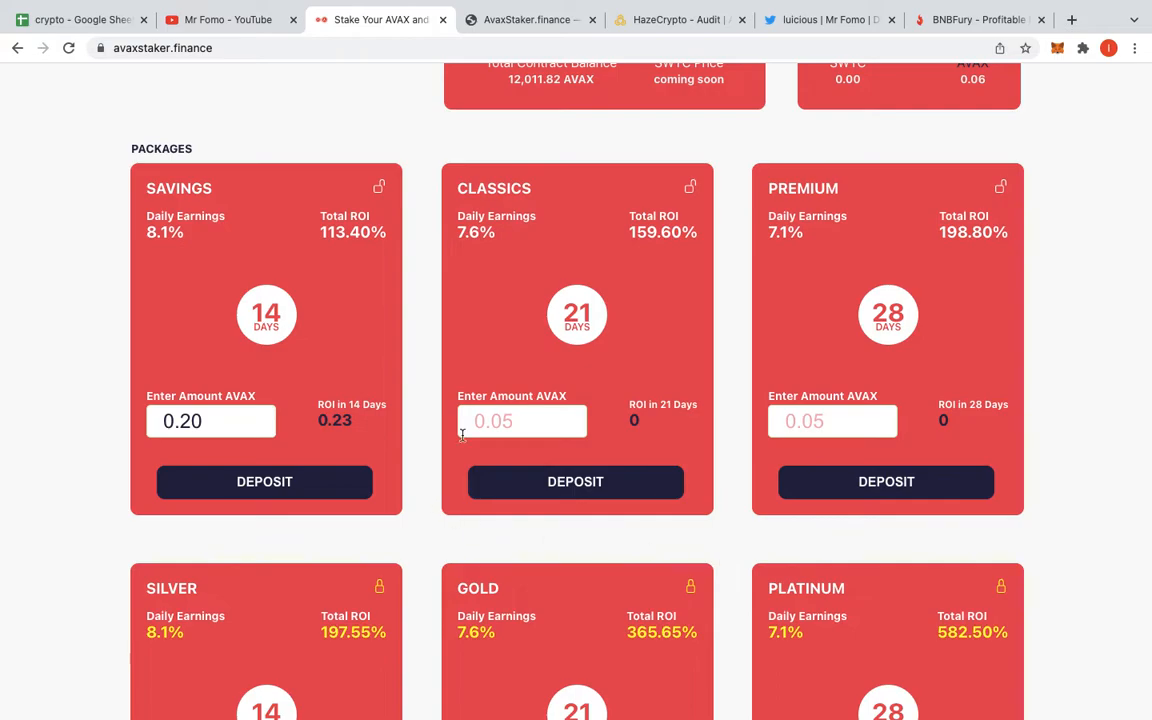
{"action": "mouse_move", "coordinate": [1040, 241]}
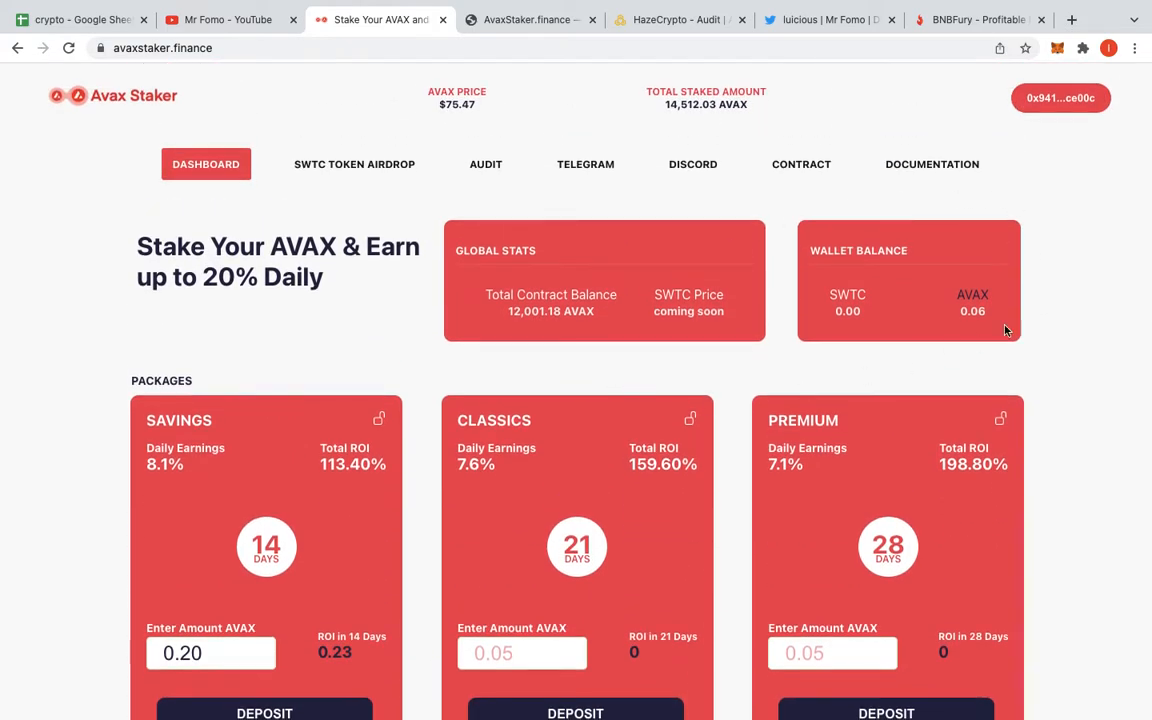
- Scroll to Earnings and Deposits to see 0.20 AVAX staked returning 0.23 AVAX
{"action": "scroll", "scroll_direction": "down", "scroll_amount": 3}
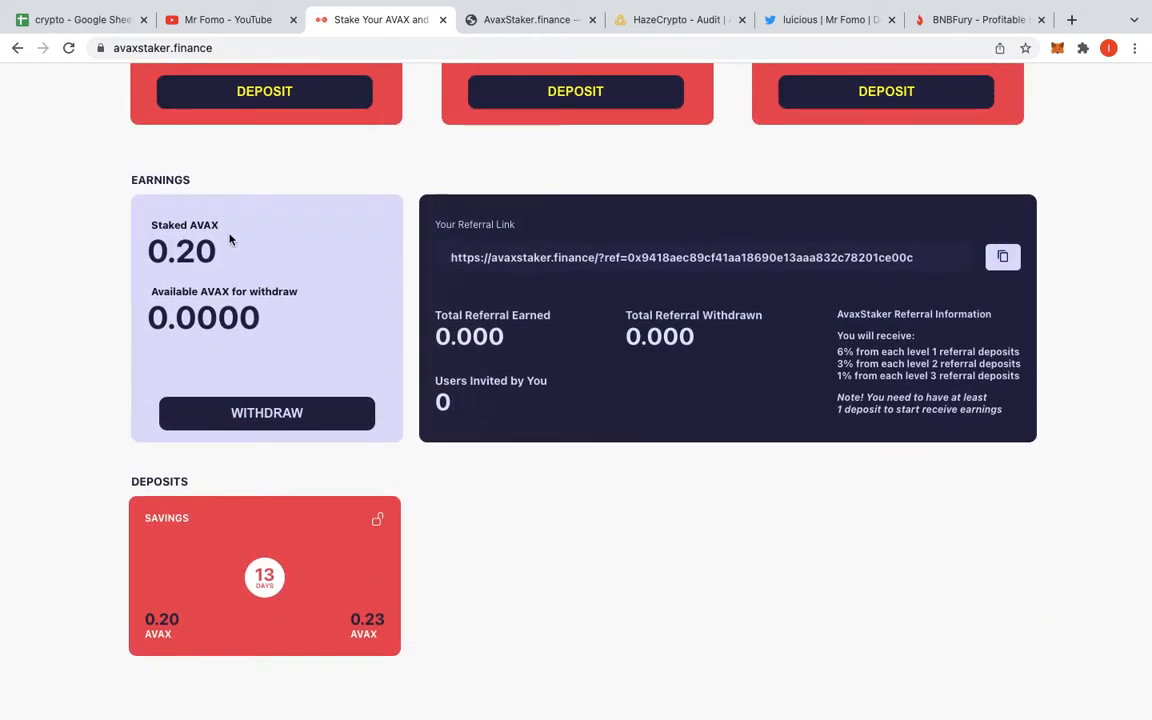
{"action": "mouse_move", "coordinate": [111, 300]}
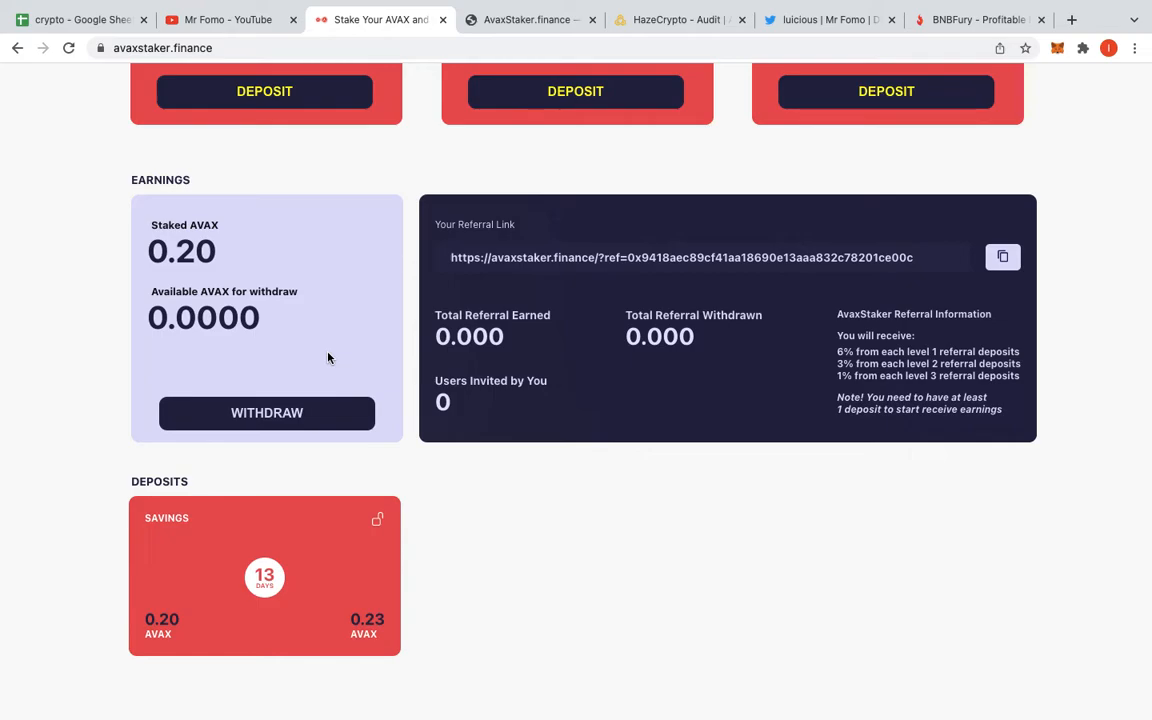
{"action": "mouse_move", "coordinate": [336, 240]}
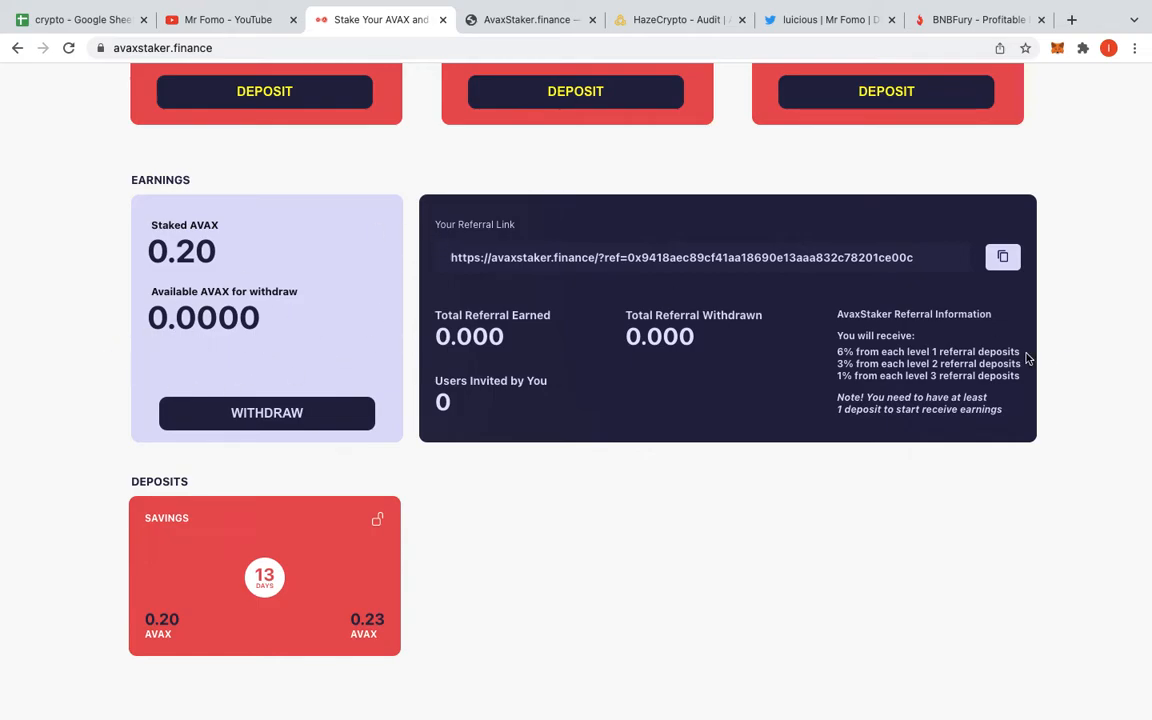
{"action": "mouse_move", "coordinate": [1033, 279]}
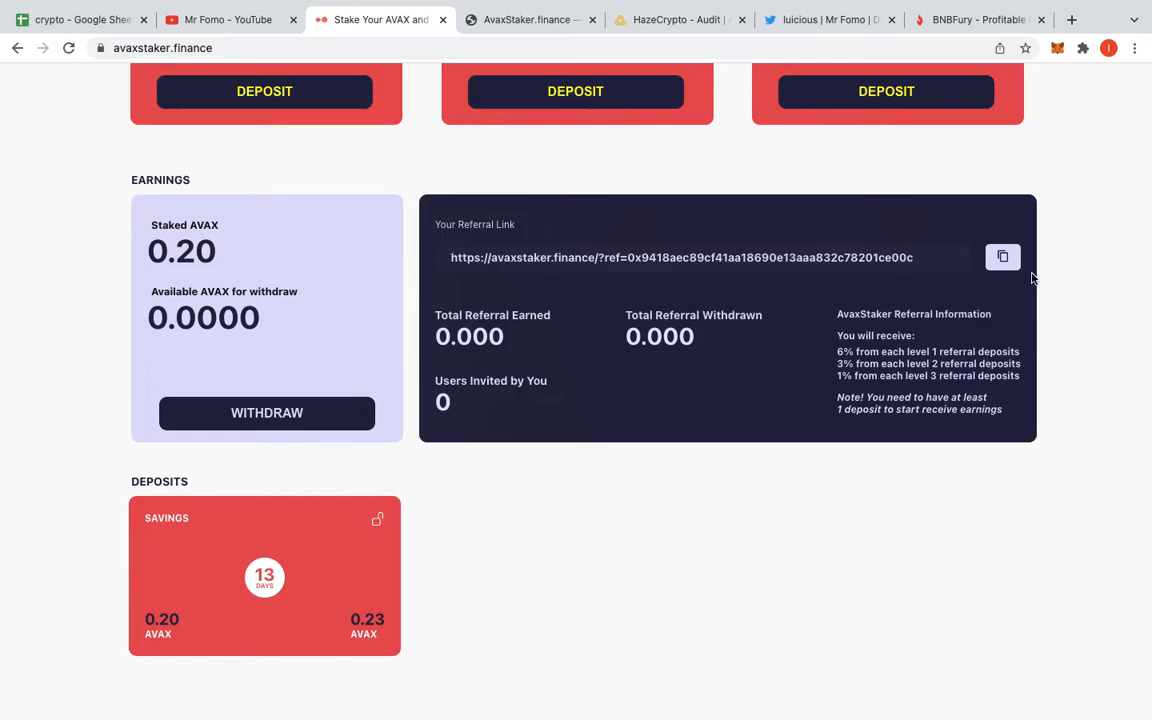
{"action": "mouse_move", "coordinate": [743, 511]}
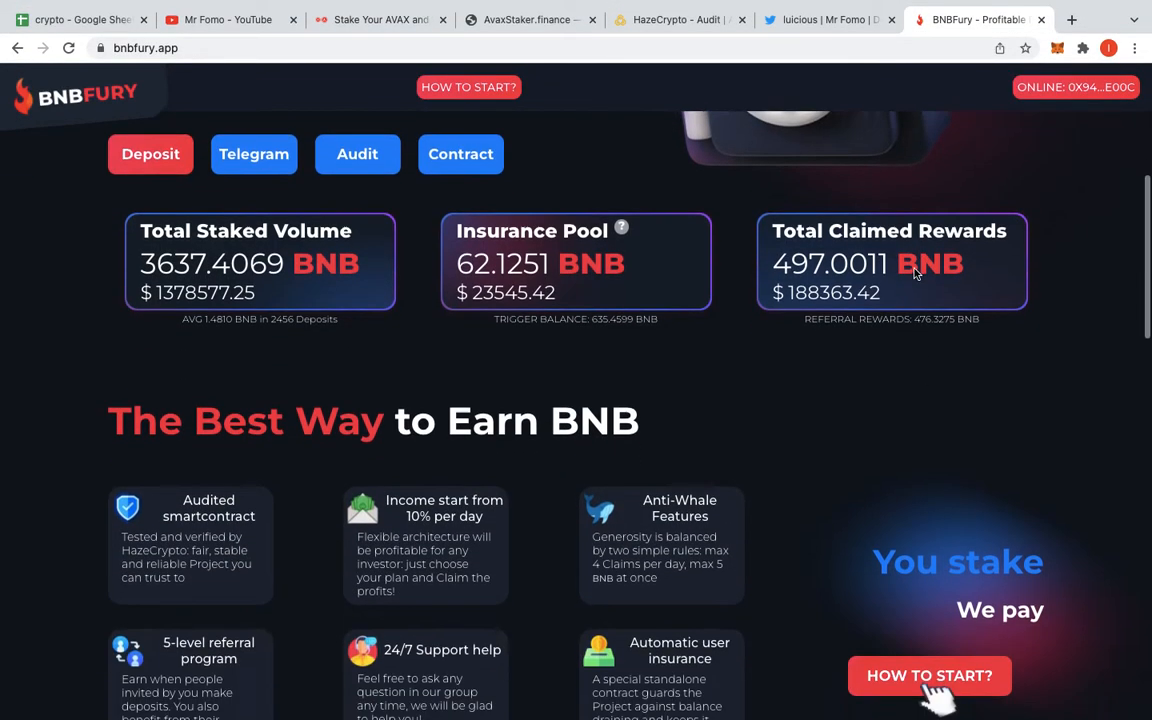
- Scroll through BNBFury's stats and deposit history, then browse the Mr Fomo YouTube uploads
{"action": "scroll", "scroll_direction": "down", "scroll_amount": 3}
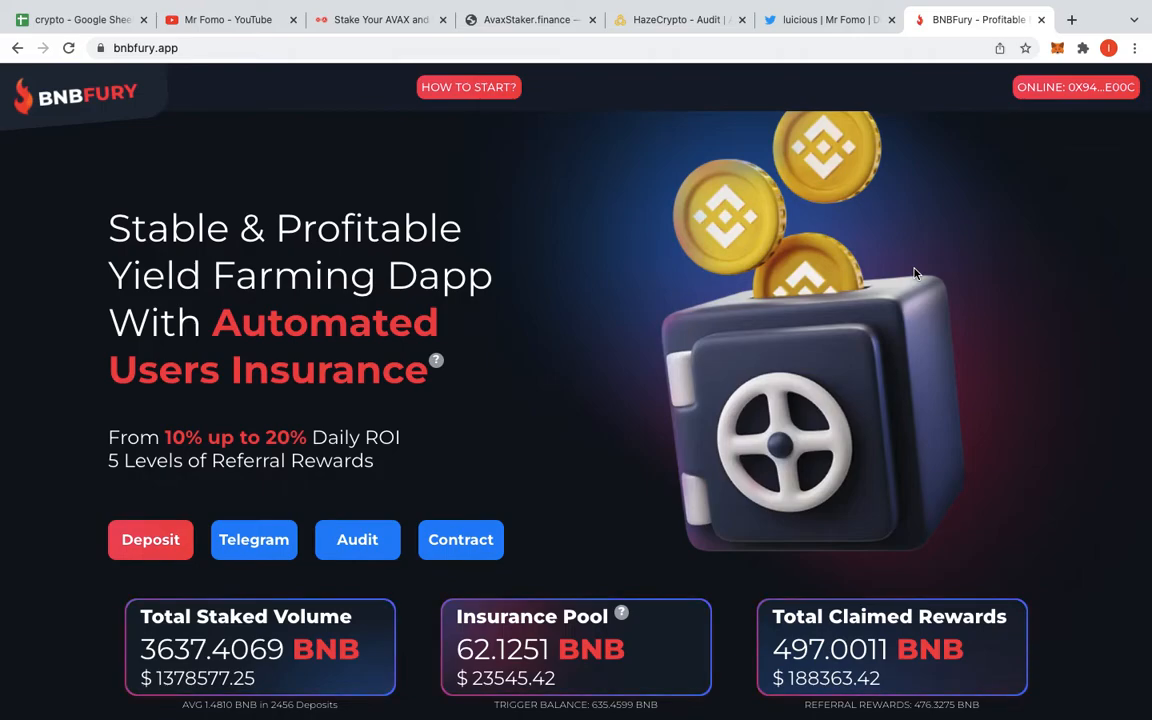
{"action": "scroll", "scroll_direction": "down", "scroll_amount": 3}
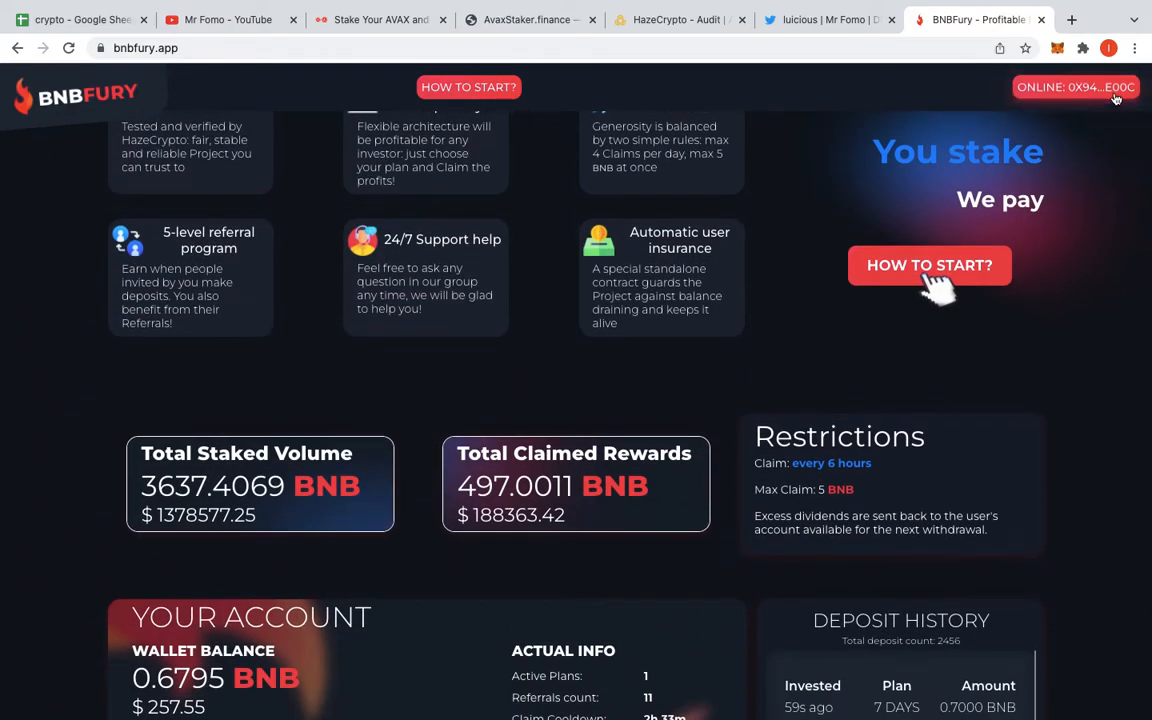
{"action": "scroll", "scroll_direction": "down", "scroll_amount": 3}
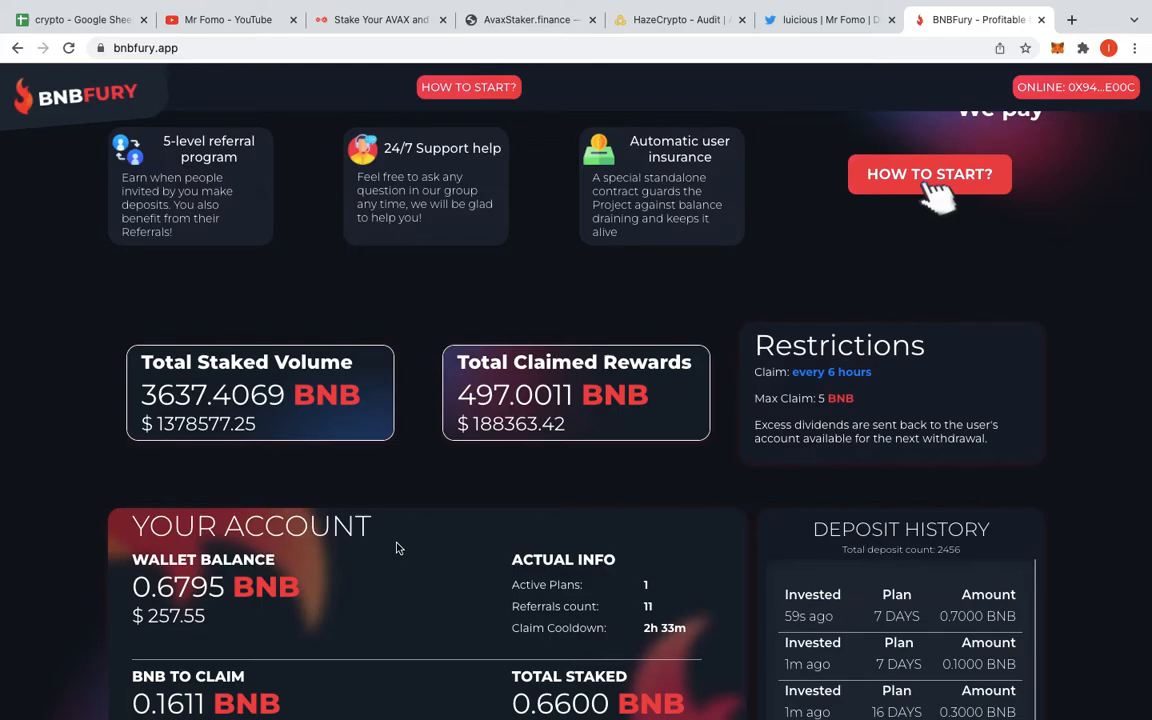
{"action": "scroll", "scroll_direction": "down", "scroll_amount": 3}
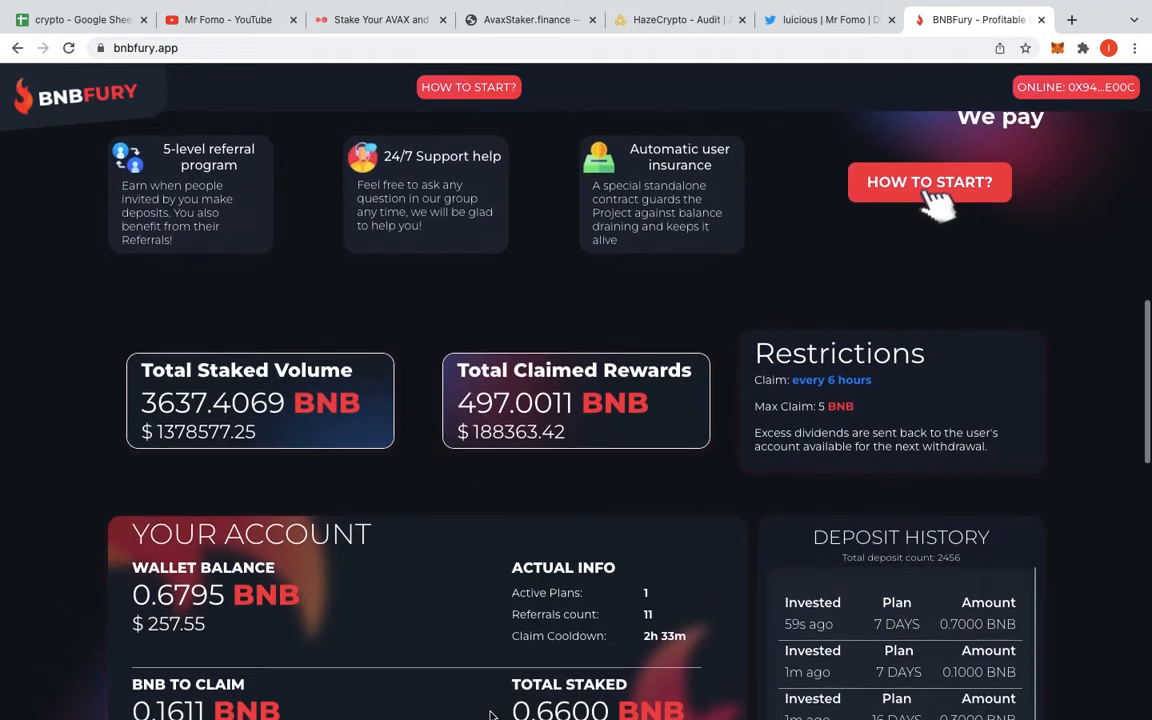
{"action": "scroll", "scroll_direction": "down", "scroll_amount": 3}
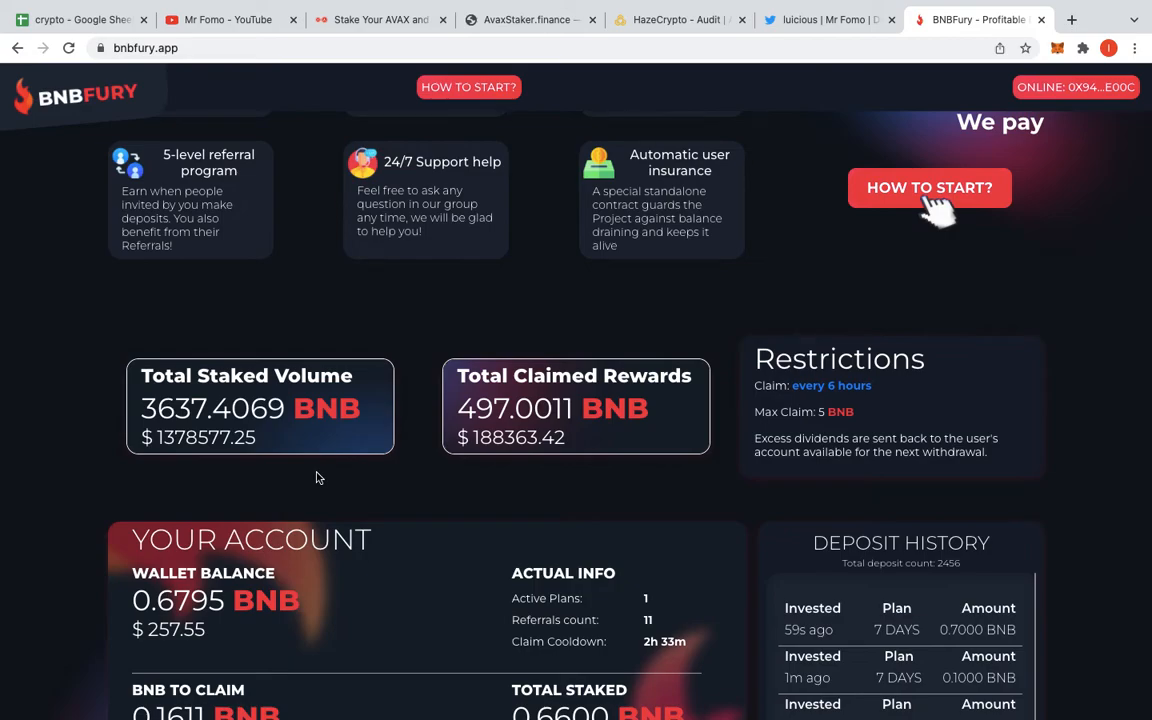
{"action": "left_click", "coordinate": [228, 19]}
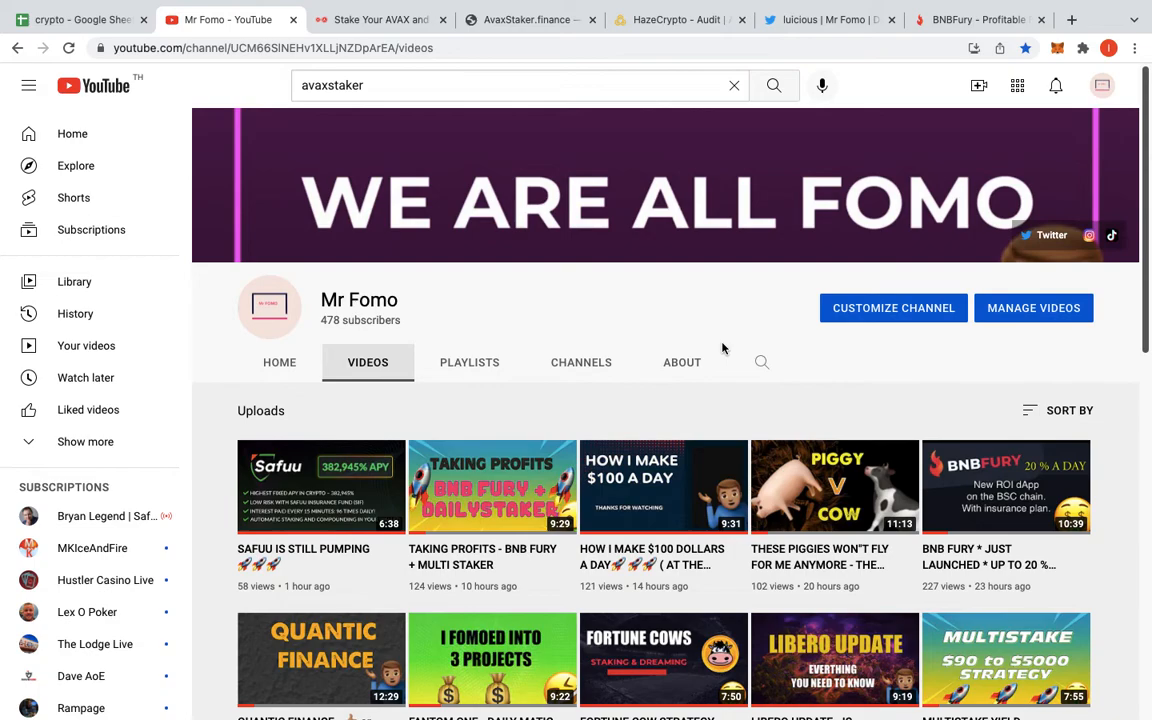
{"action": "scroll", "scroll_direction": "down", "scroll_amount": 3}
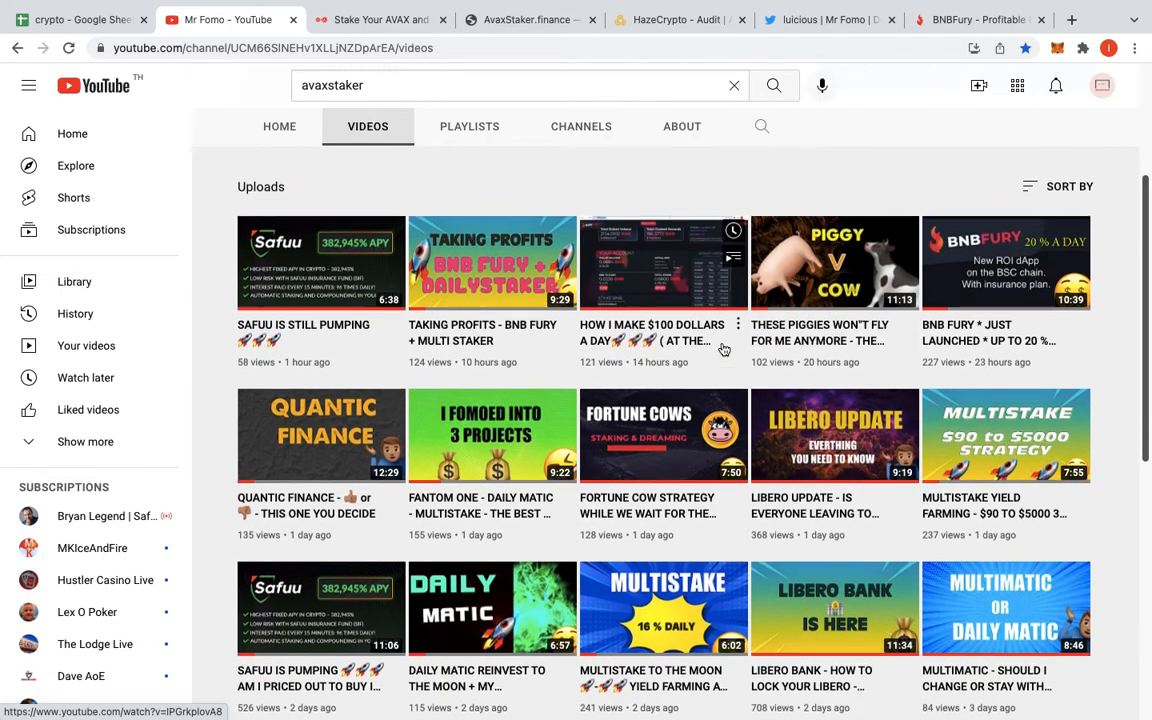